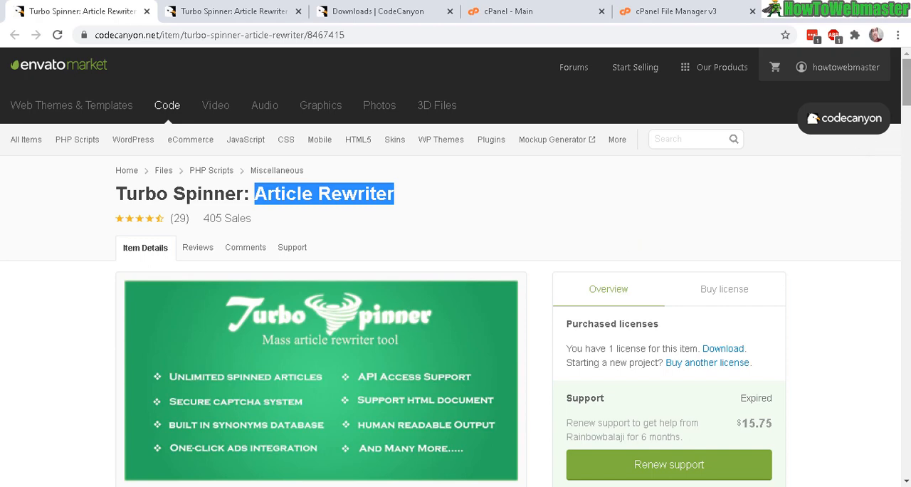
Launch the live preview demo of the Turbo Spinner article rewriter
{"action": "scroll", "scroll_direction": "down", "scroll_amount": 3}
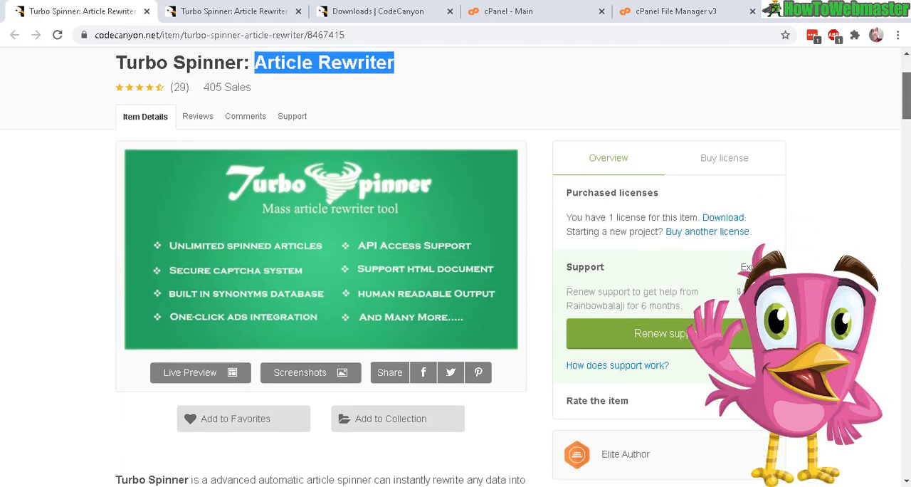
{"action": "scroll", "scroll_direction": "down", "scroll_amount": 3}
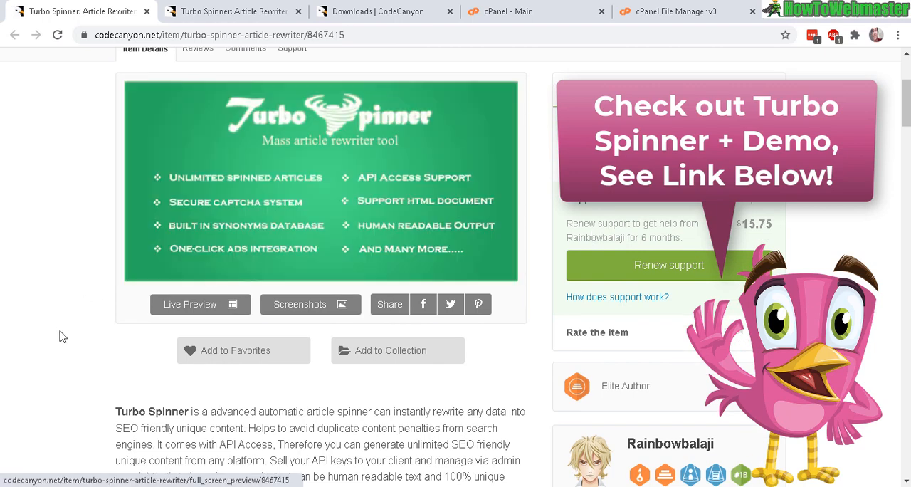
{"action": "mouse_move", "coordinate": [819, 248]}
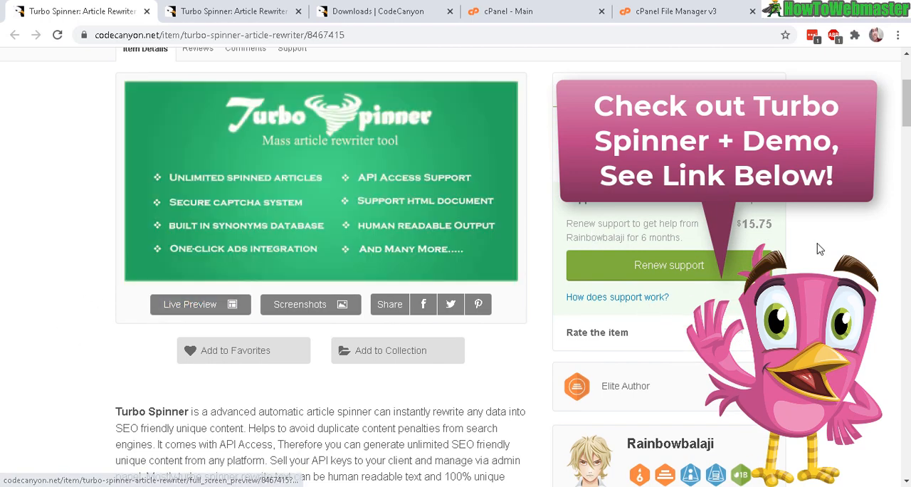
{"action": "scroll", "scroll_direction": "down", "scroll_amount": 3}
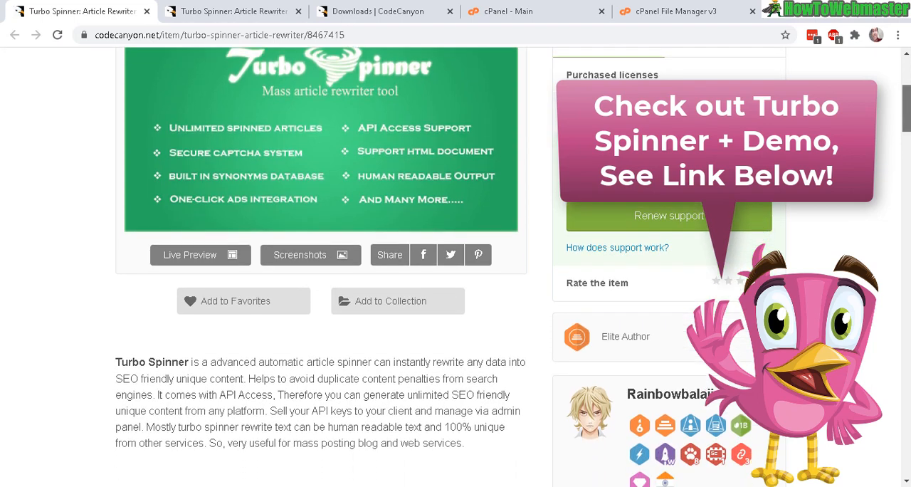
{"action": "mouse_move", "coordinate": [232, 178]}
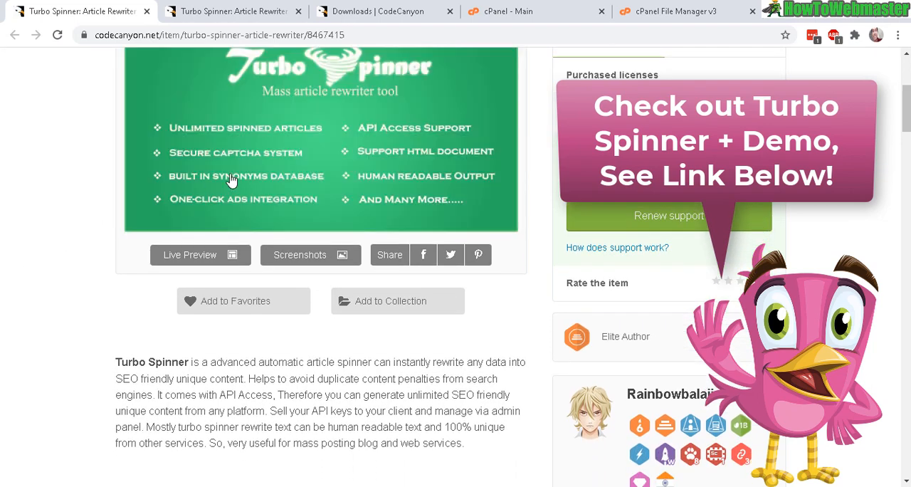
{"action": "mouse_move", "coordinate": [84, 196]}
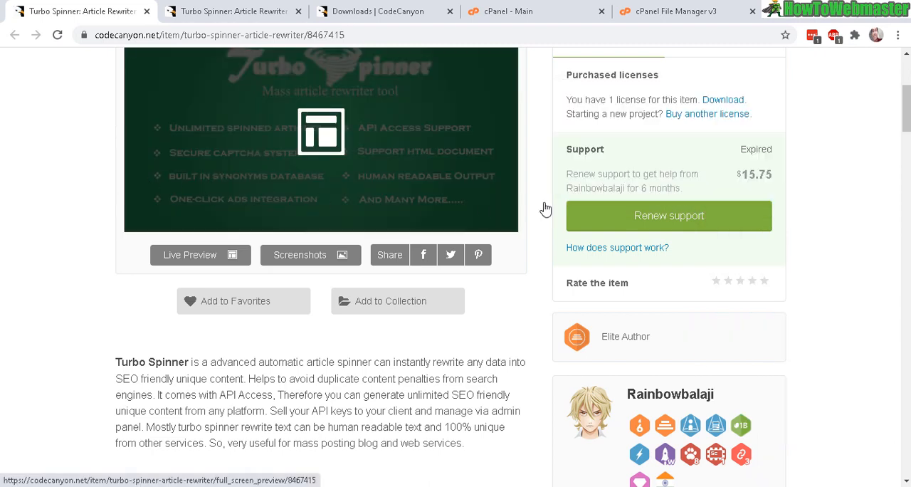
{"action": "mouse_move", "coordinate": [196, 231]}
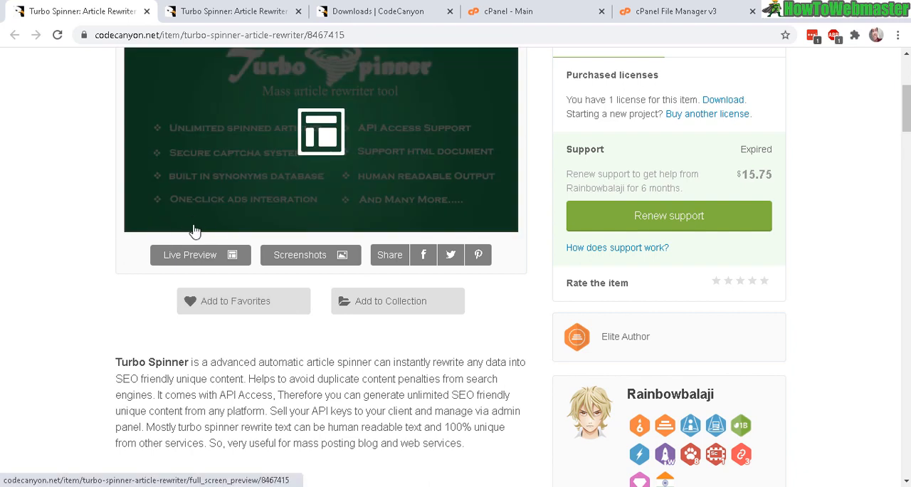
{"action": "mouse_move", "coordinate": [207, 220]}
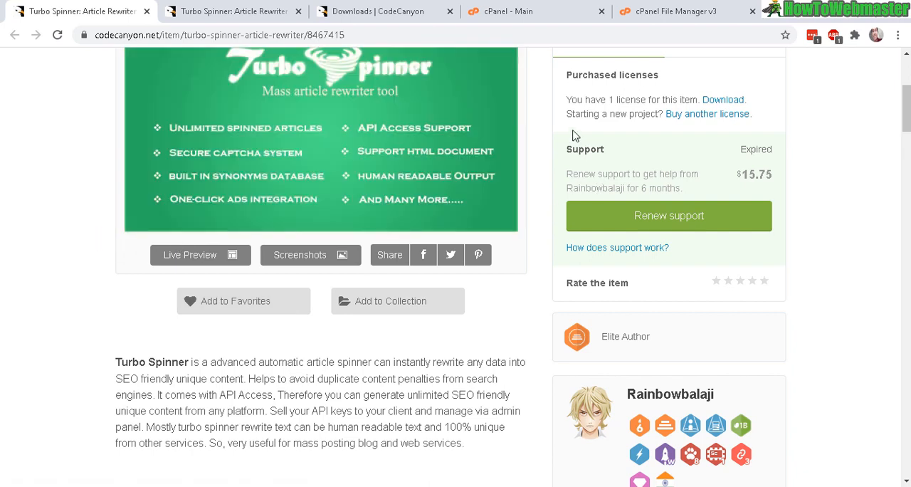
{"action": "mouse_move", "coordinate": [541, 141]}
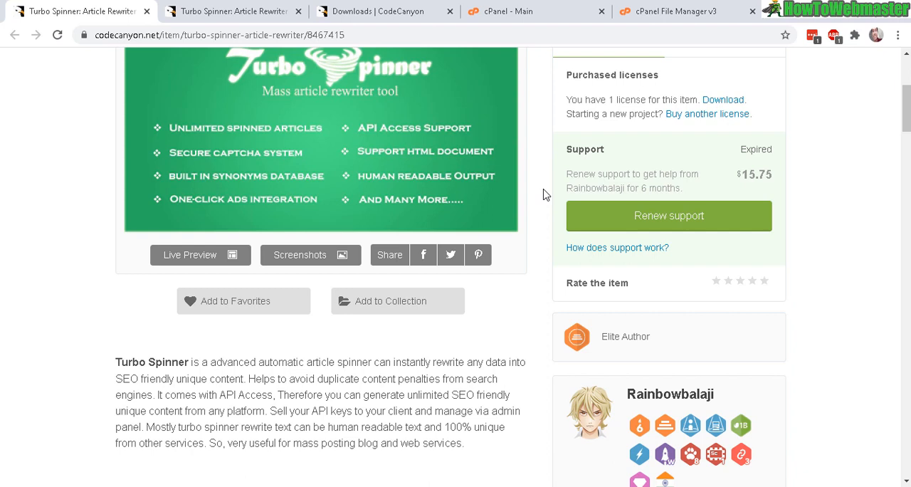
{"action": "mouse_move", "coordinate": [538, 186]}
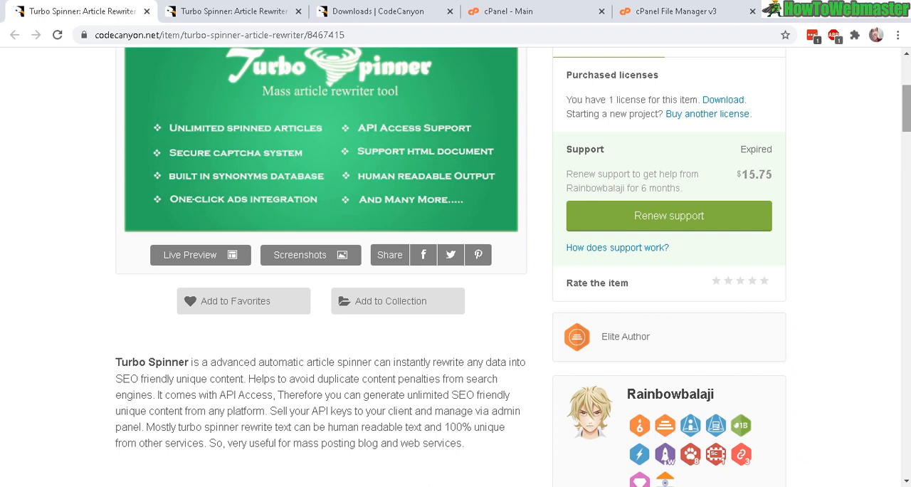
{"action": "scroll", "scroll_direction": "down", "scroll_amount": 3}
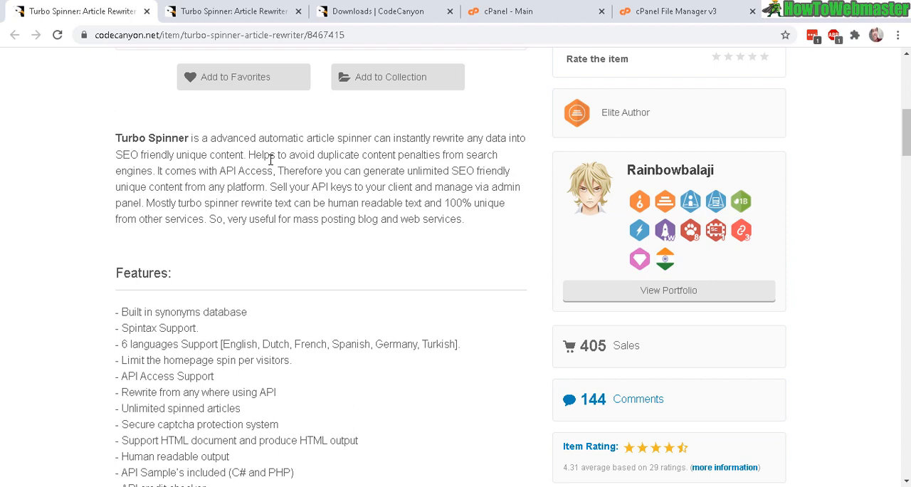
{"action": "mouse_move", "coordinate": [377, 202]}
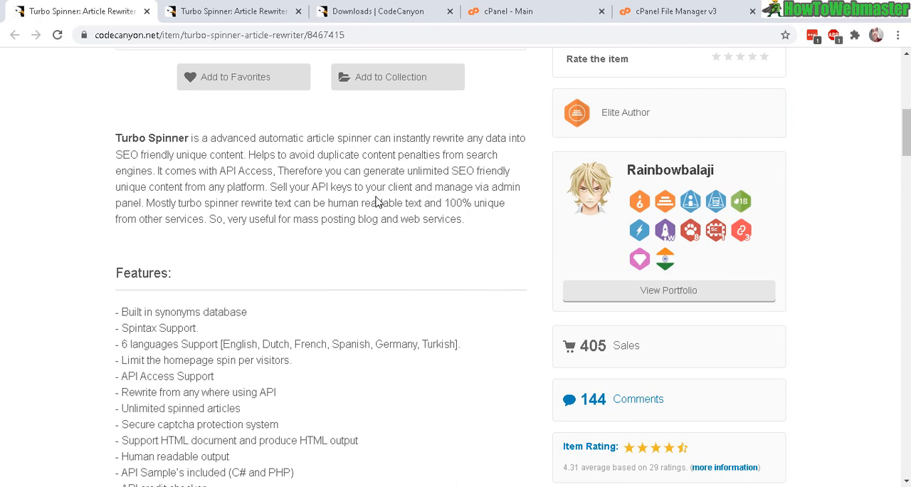
{"action": "mouse_move", "coordinate": [406, 206]}
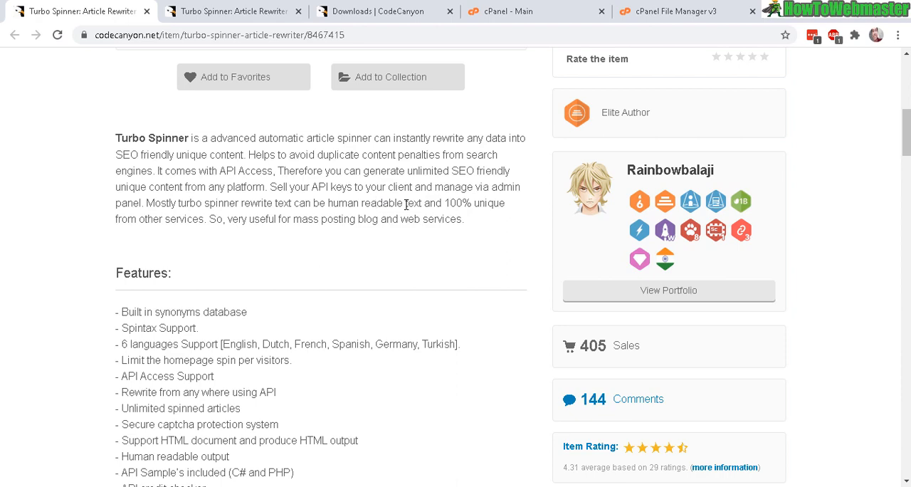
{"action": "mouse_move", "coordinate": [406, 205]}
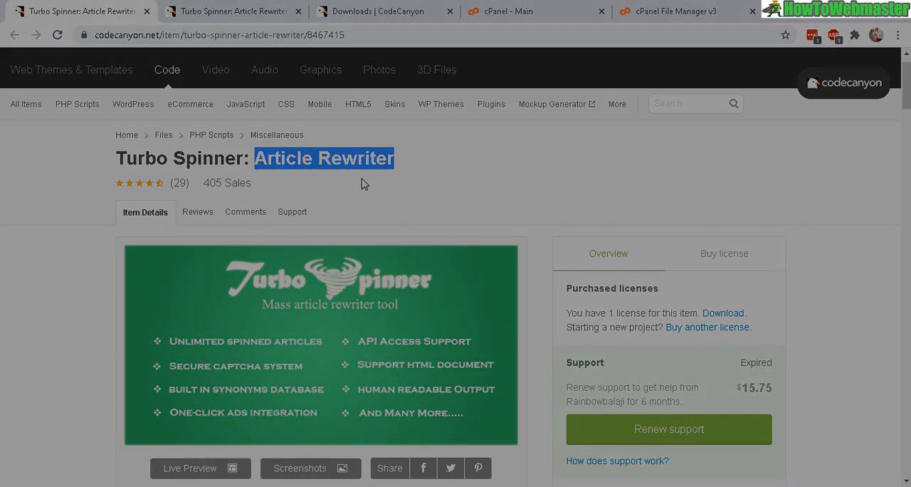
{"action": "left_click", "coordinate": [191, 469]}
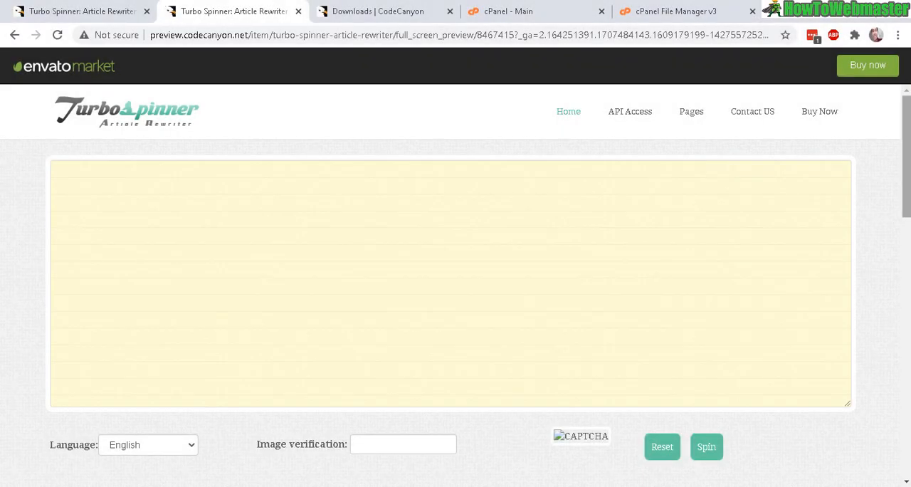
{"action": "mouse_move", "coordinate": [94, 129]}
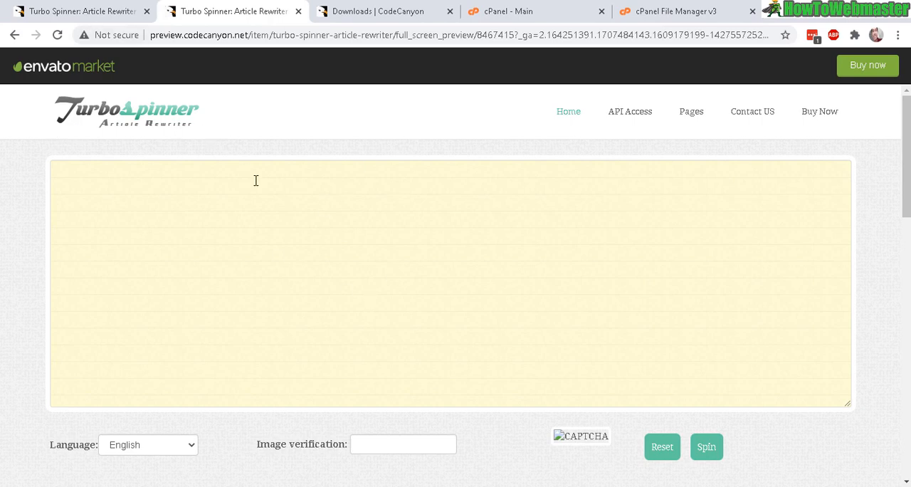
Select the ceiling fan recall article's three paragraphs and return to the demo
{"action": "scroll", "scroll_direction": "down", "scroll_amount": 3}
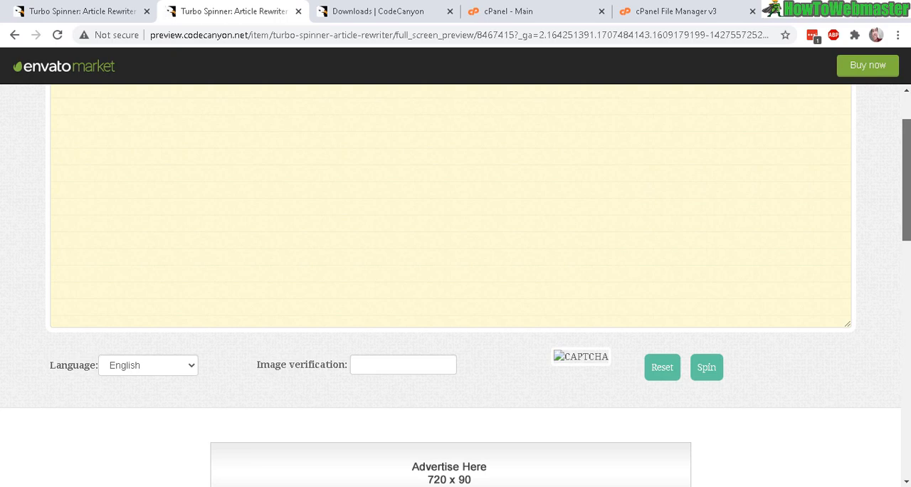
{"action": "scroll", "scroll_direction": "up", "scroll_amount": 3}
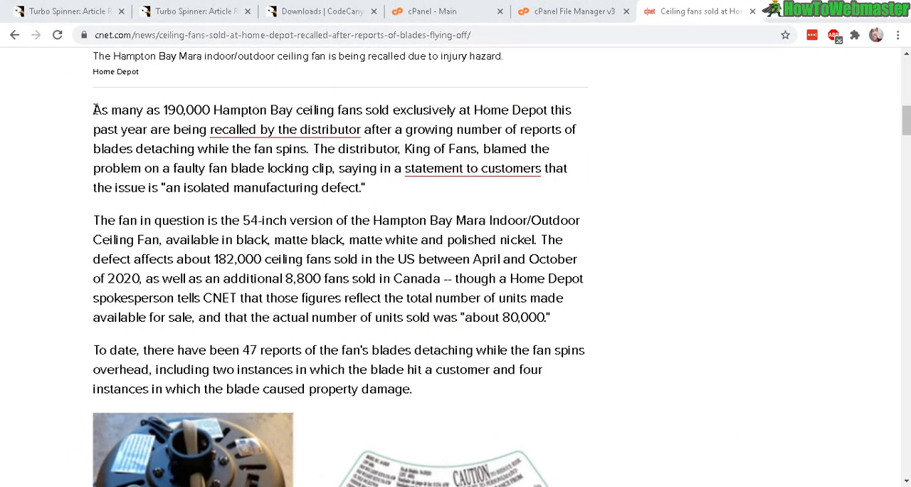
{"action": "left_click_drag", "start_coordinate": [92, 110], "coordinate": [412, 388]}
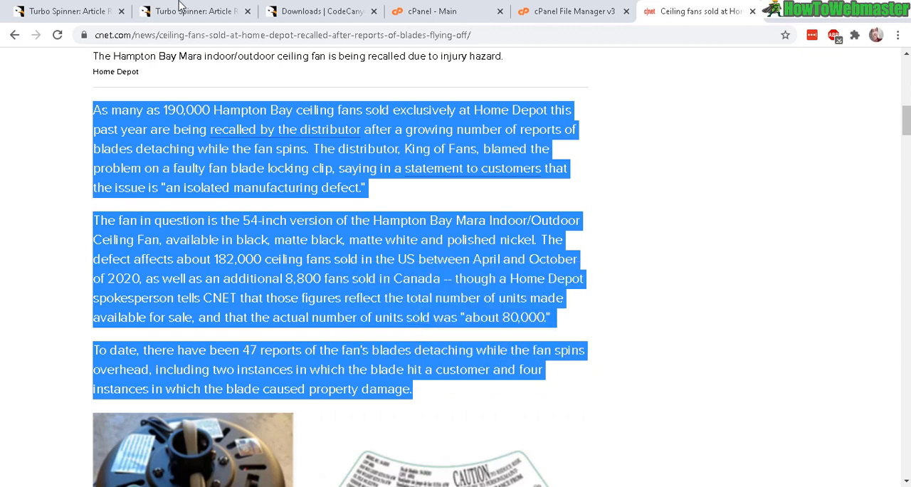
{"action": "left_click", "coordinate": [192, 11]}
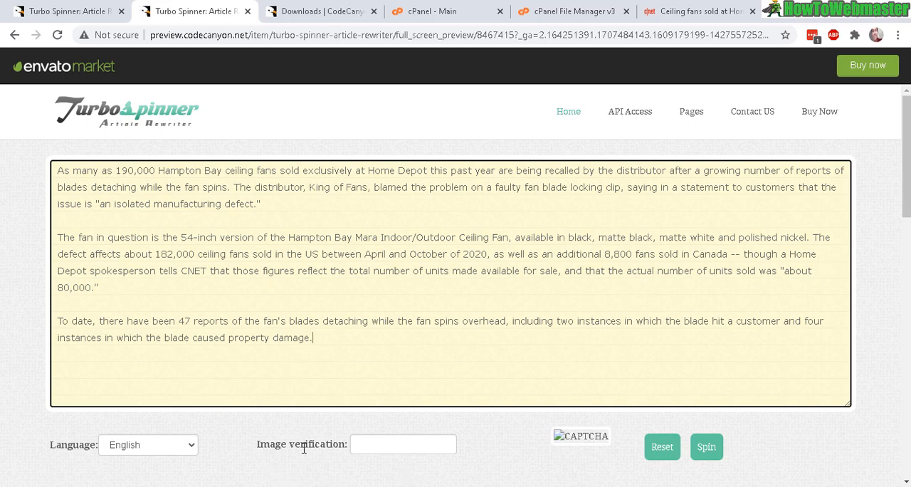
{"action": "mouse_move", "coordinate": [396, 439]}
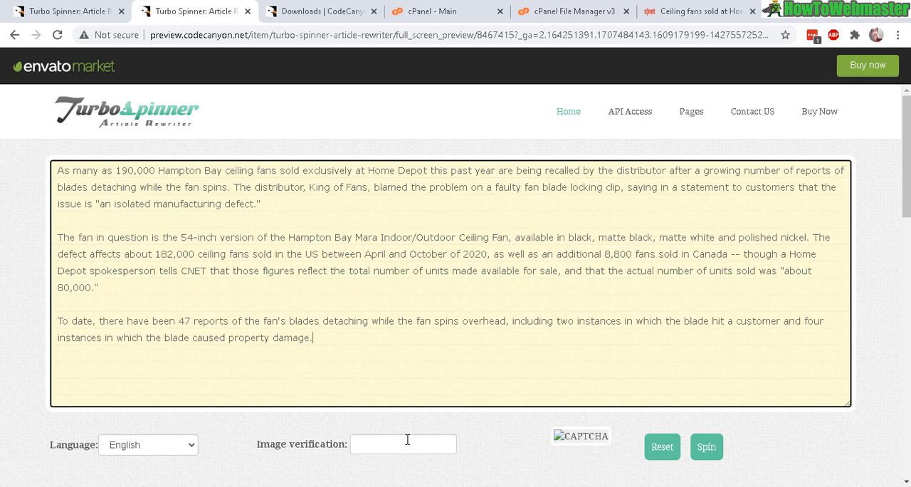
{"action": "mouse_move", "coordinate": [677, 468]}
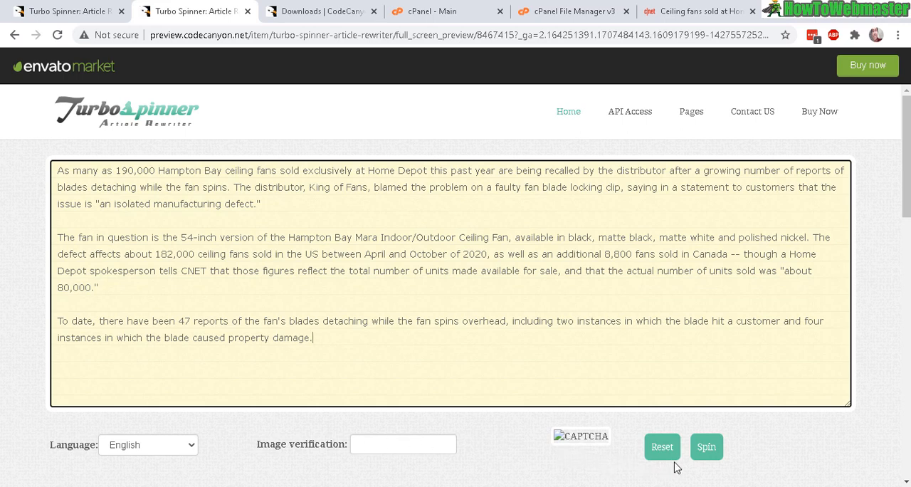
{"action": "left_click", "coordinate": [706, 447]}
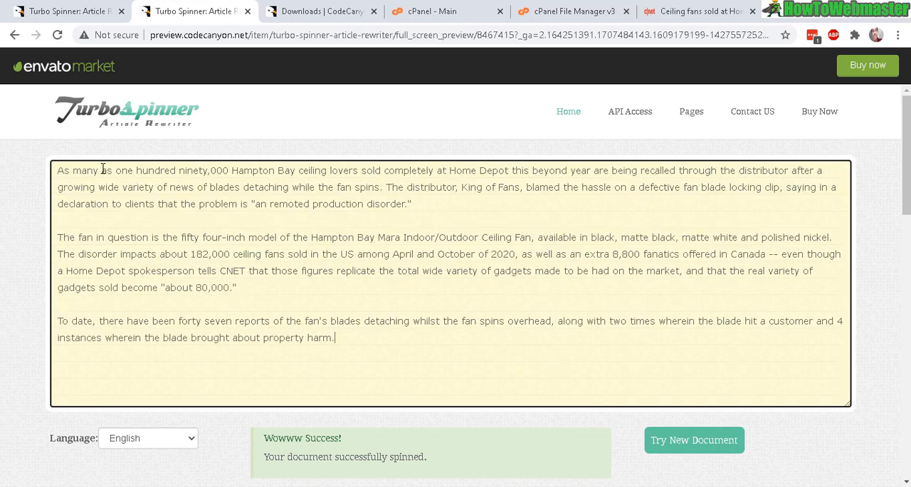
{"action": "left_click_drag", "start_coordinate": [57, 171], "coordinate": [143, 171]}
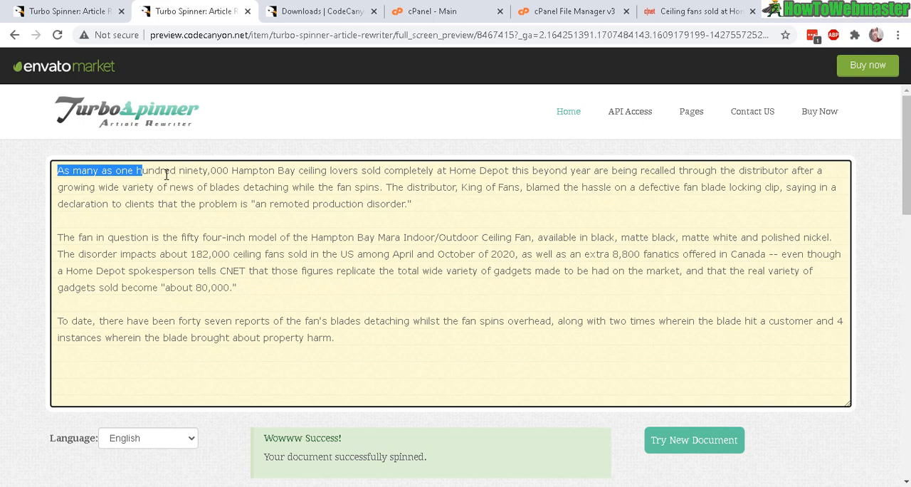
{"action": "left_click_drag", "start_coordinate": [142, 171], "coordinate": [382, 171]}
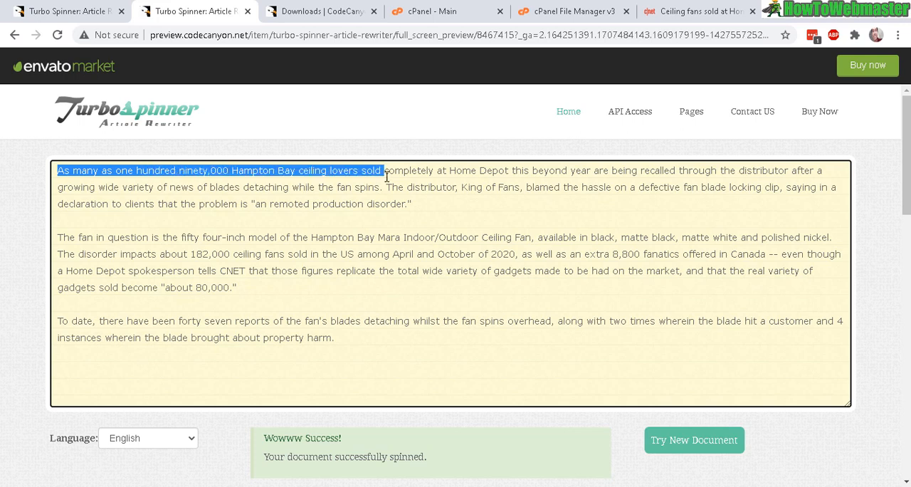
{"action": "left_click", "coordinate": [553, 172]}
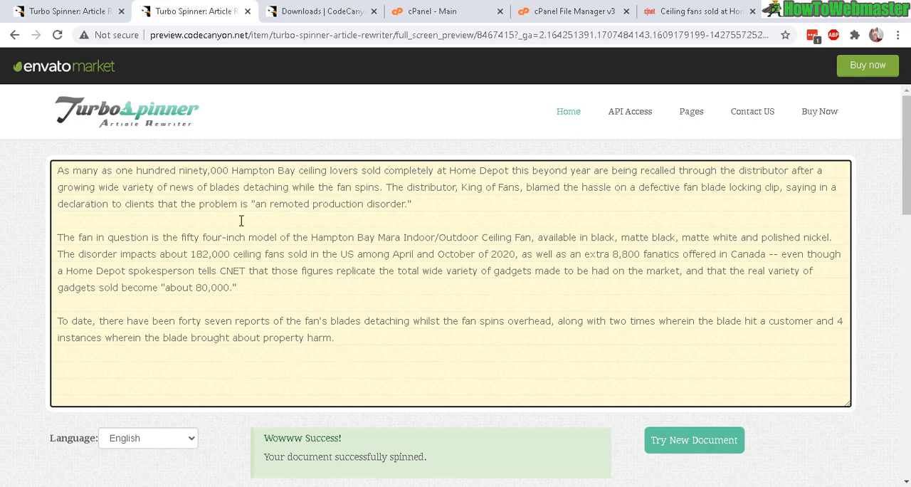
{"action": "mouse_move", "coordinate": [373, 240]}
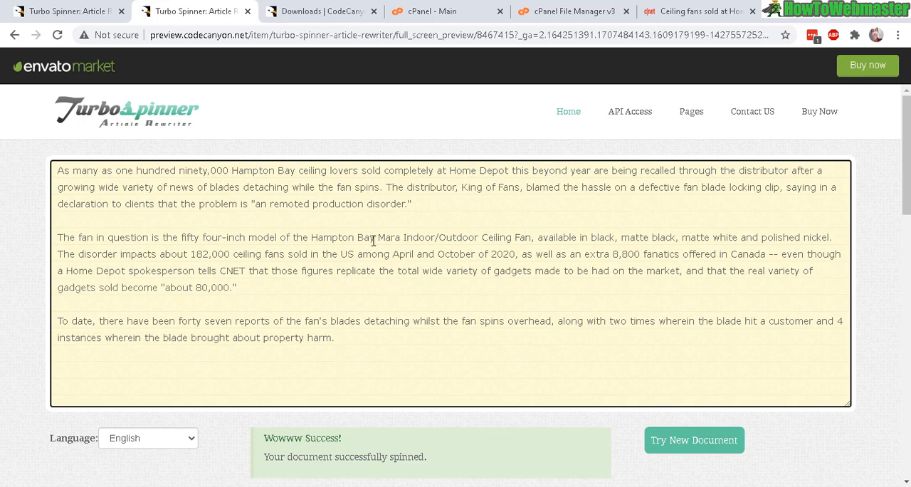
{"action": "mouse_move", "coordinate": [568, 225]}
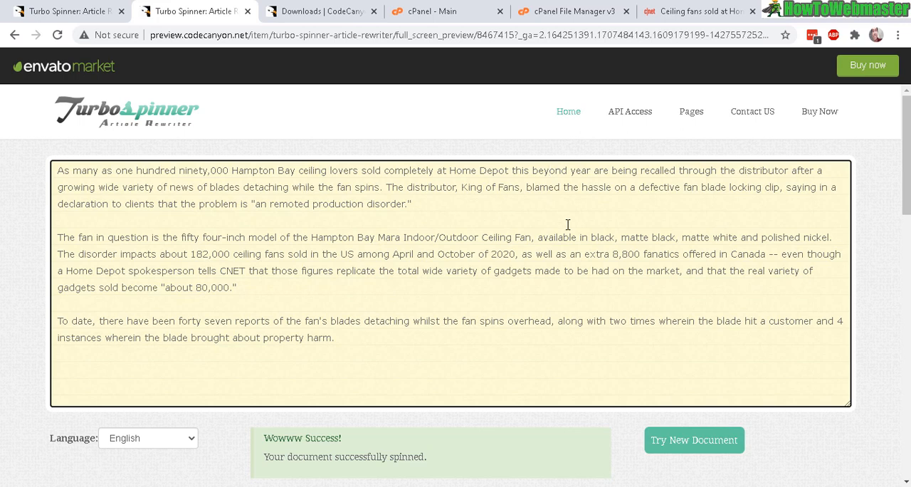
{"action": "mouse_move", "coordinate": [618, 290]}
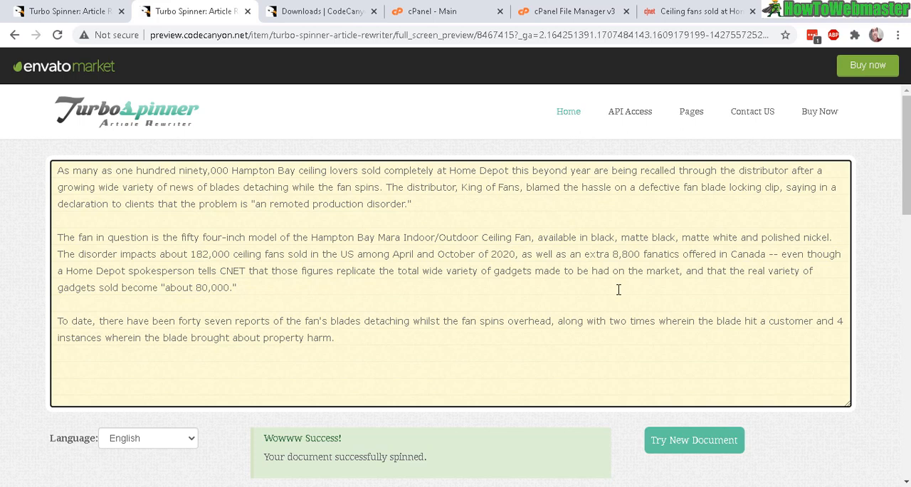
{"action": "mouse_move", "coordinate": [664, 304]}
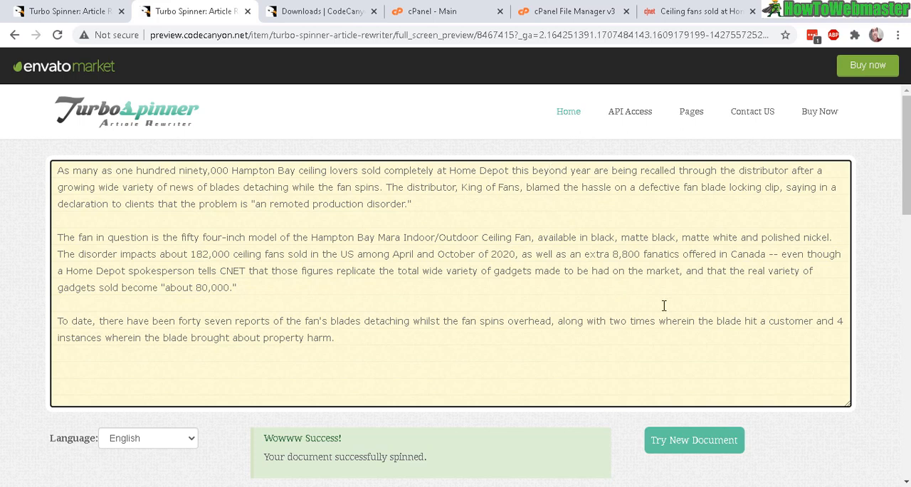
{"action": "mouse_move", "coordinate": [555, 314]}
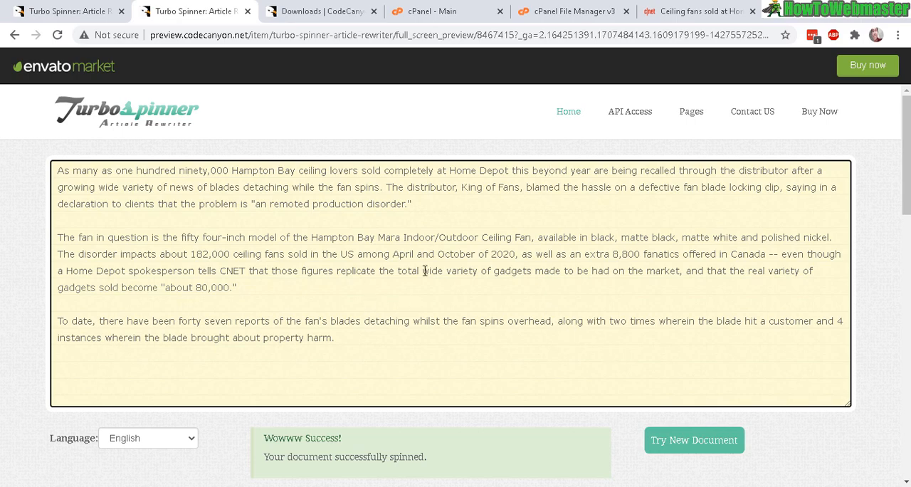
{"action": "mouse_move", "coordinate": [325, 9]}
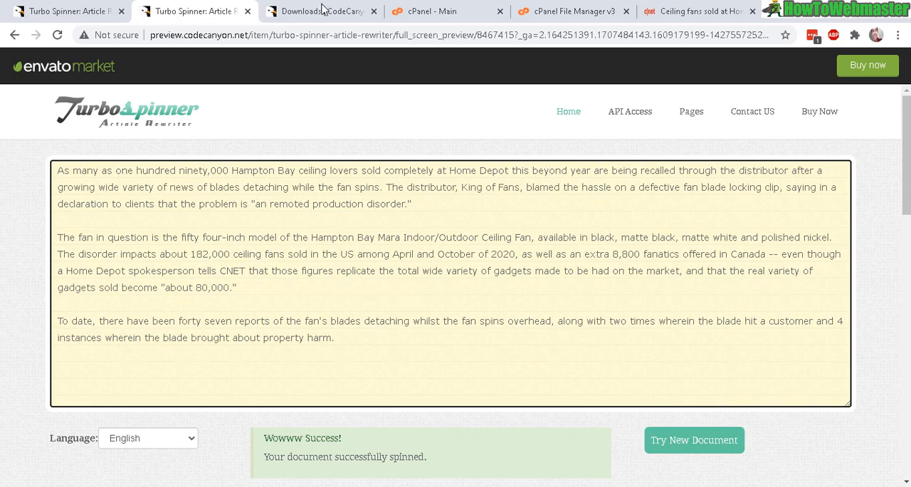
Download all Turbo Spinner files & documentation from CodeCanyon and open the zip archive
{"action": "left_click", "coordinate": [320, 12]}
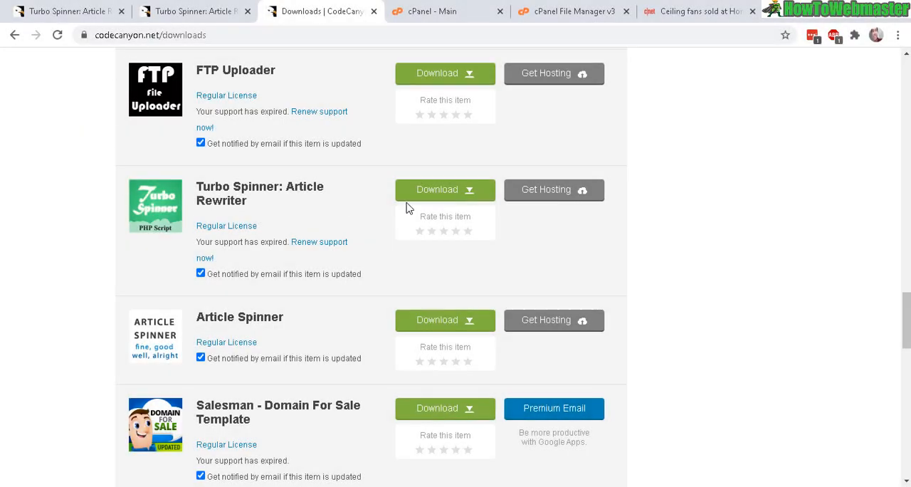
{"action": "mouse_move", "coordinate": [584, 158]}
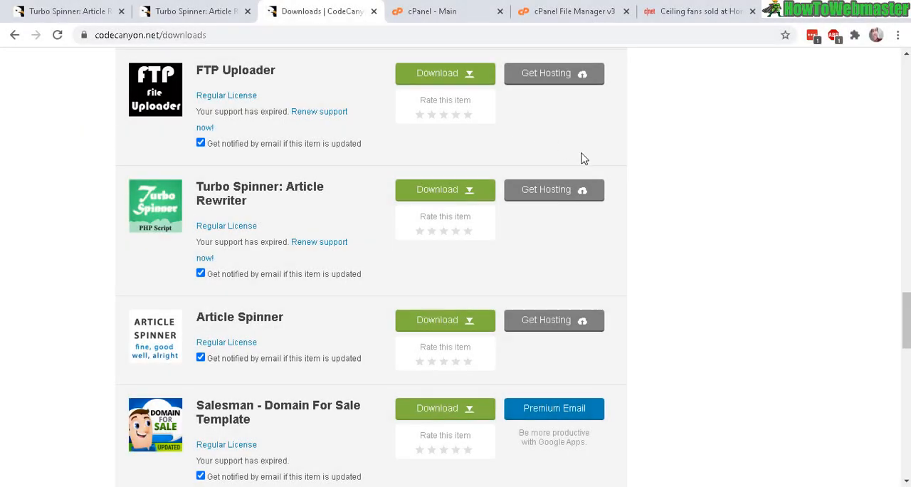
{"action": "mouse_move", "coordinate": [367, 273]}
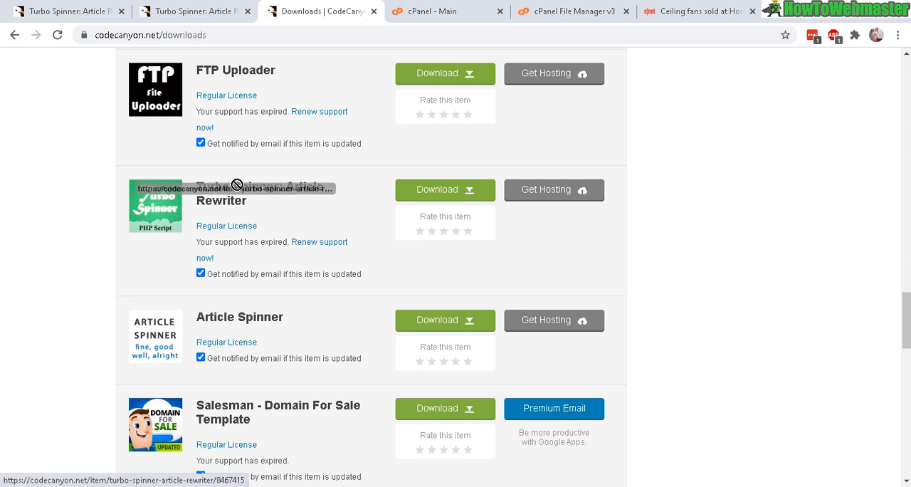
{"action": "mouse_move", "coordinate": [373, 207]}
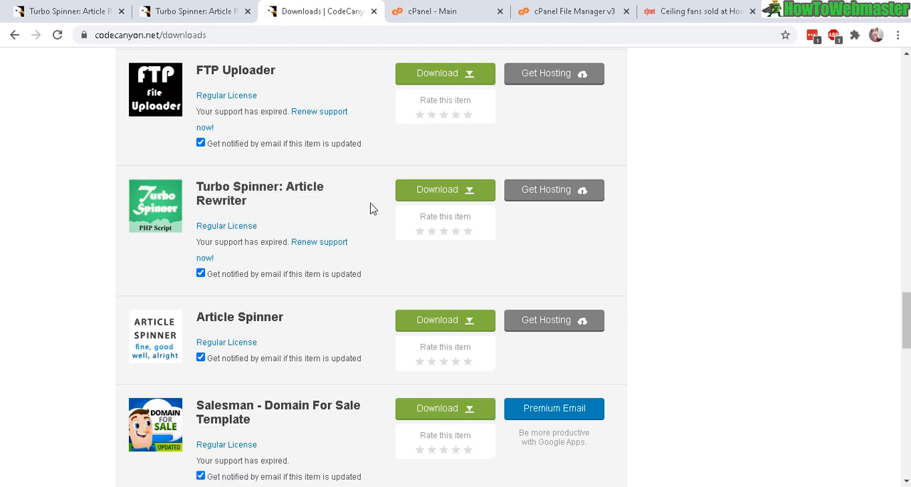
{"action": "left_click", "coordinate": [444, 189]}
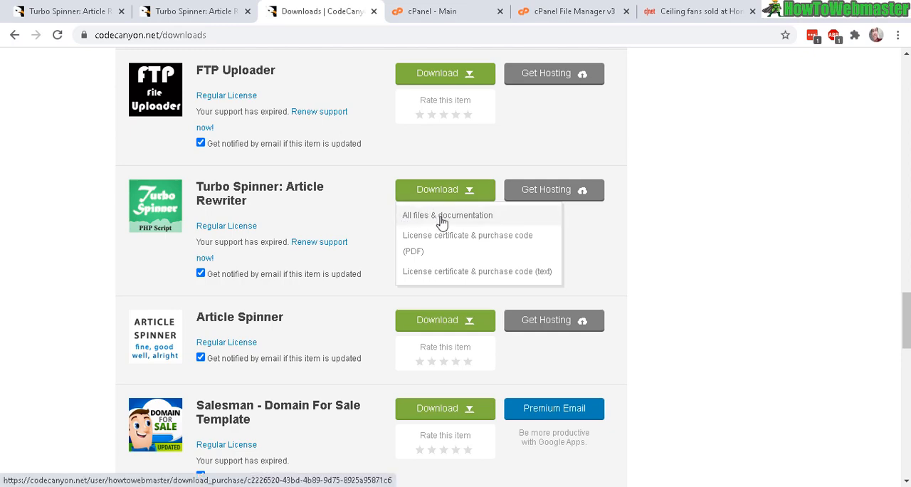
{"action": "left_click", "coordinate": [447, 215]}
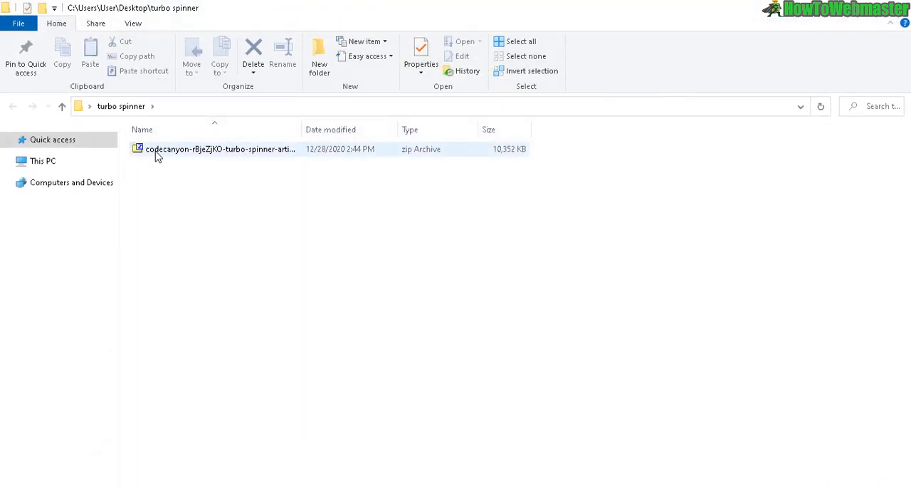
{"action": "double_click", "coordinate": [221, 149]}
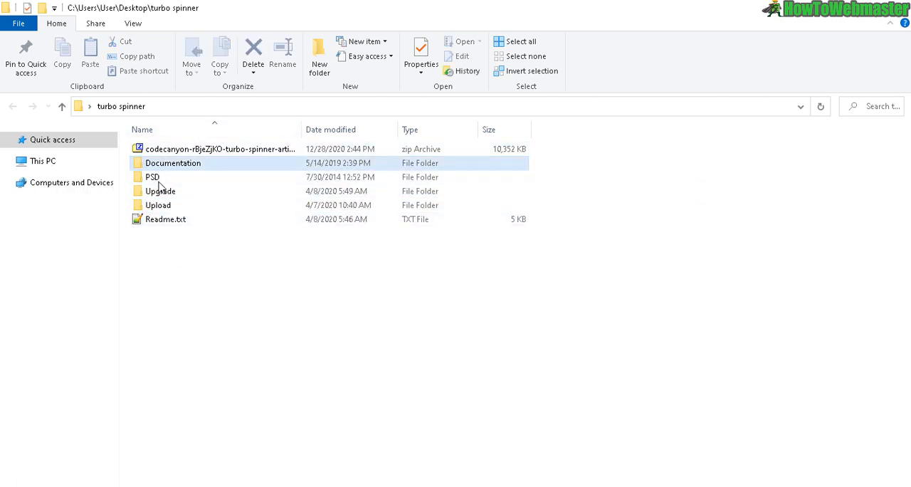
{"action": "mouse_move", "coordinate": [151, 176]}
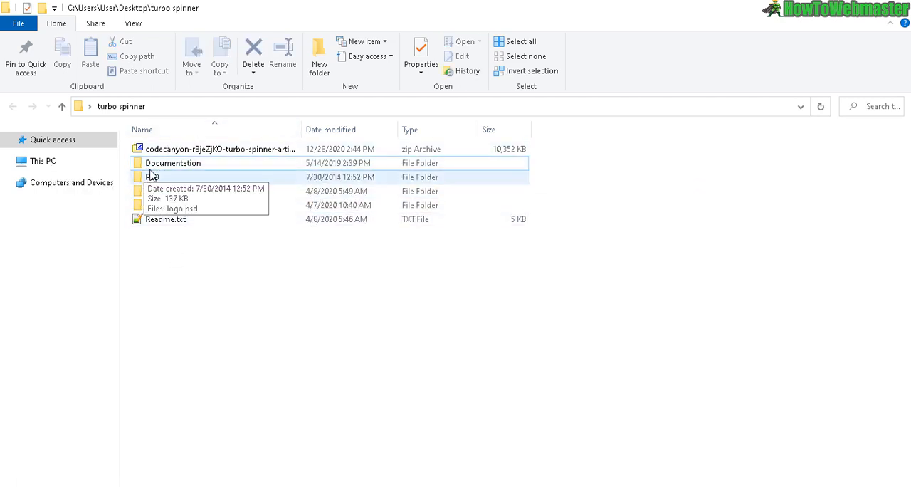
Enter the Documentation folder and select its index.html file
{"action": "double_click", "coordinate": [172, 164]}
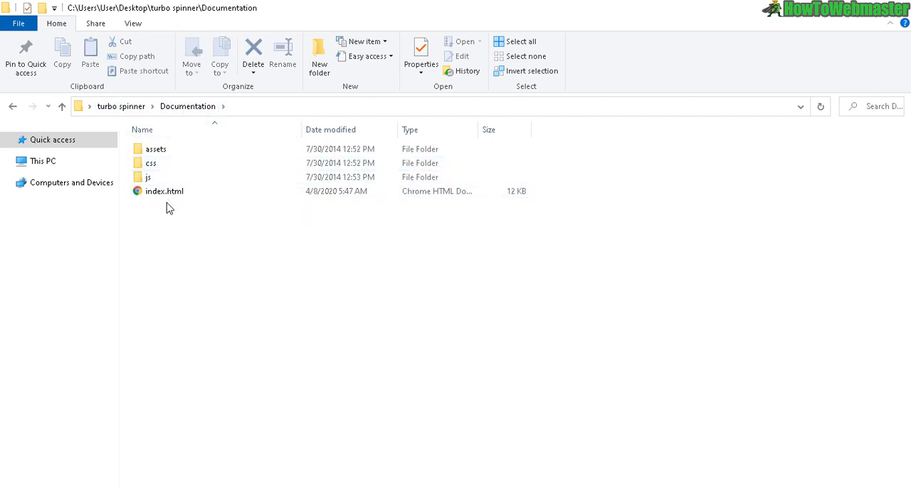
{"action": "left_click", "coordinate": [165, 191]}
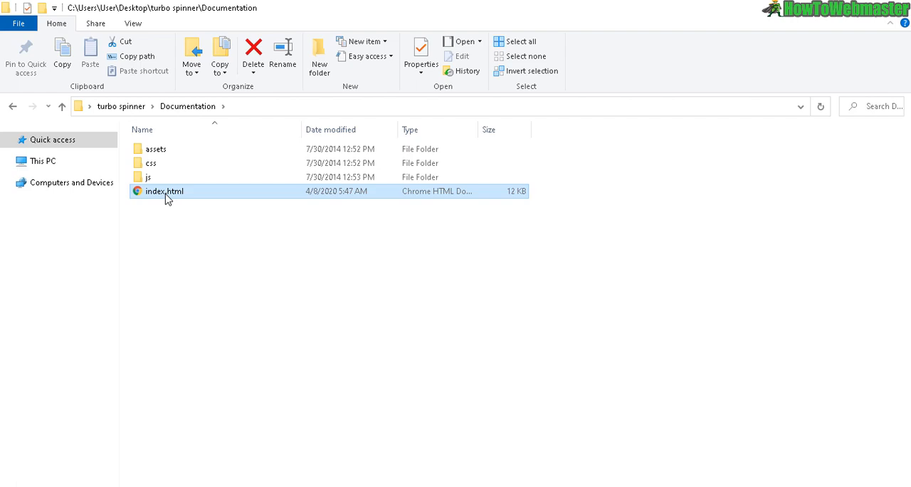
View the documentation's index.html in Chrome and scroll to the Installation section
{"action": "double_click", "coordinate": [165, 191]}
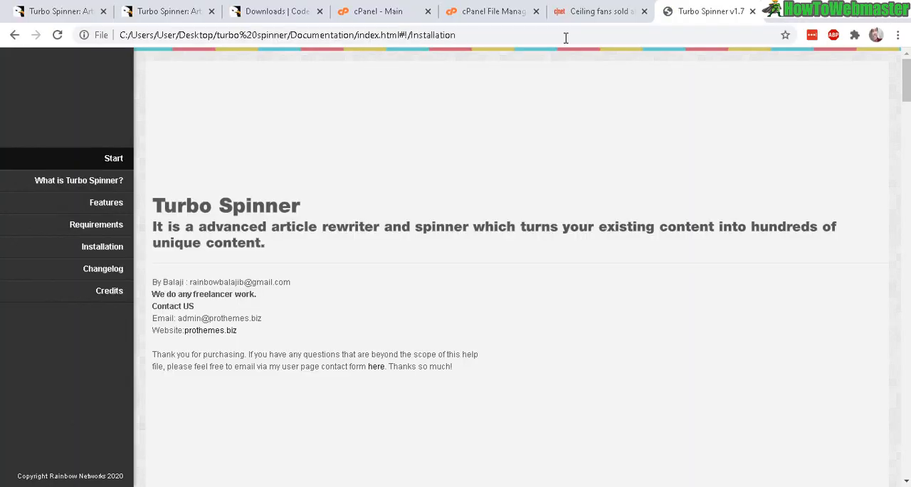
{"action": "scroll", "scroll_direction": "down", "scroll_amount": 3}
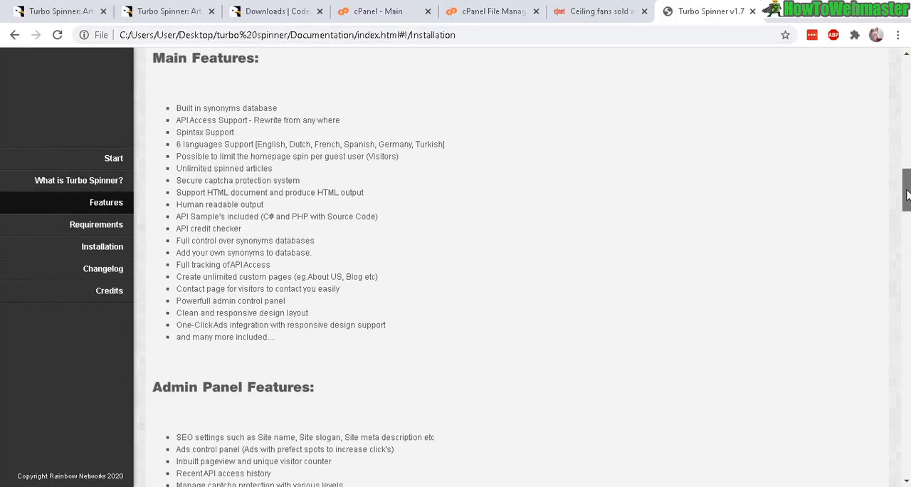
{"action": "scroll", "scroll_direction": "down", "scroll_amount": 3}
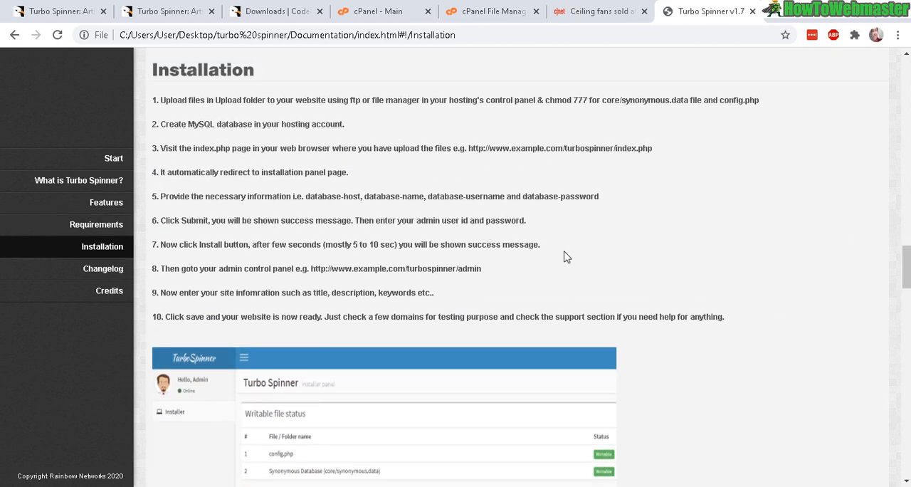
{"action": "mouse_move", "coordinate": [184, 174]}
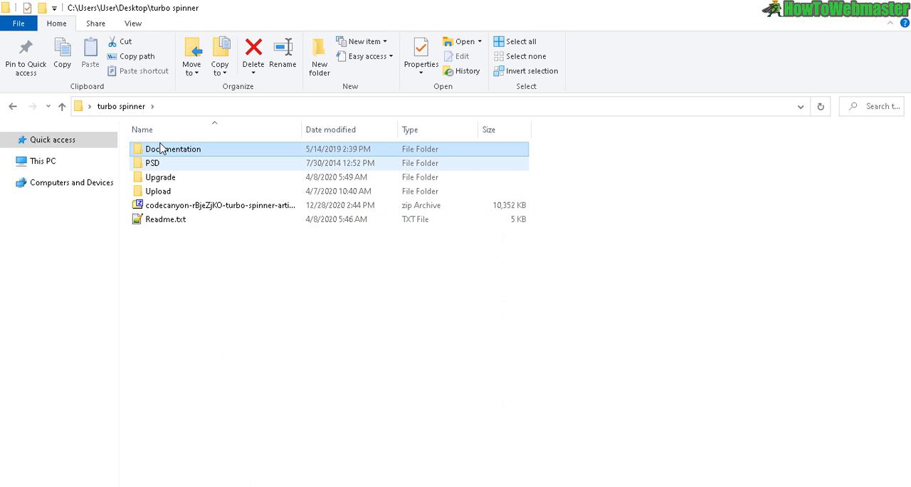
Look inside the PSD and Upgrade folders, returning to the turbo spinner folder each time
{"action": "left_click", "coordinate": [152, 164]}
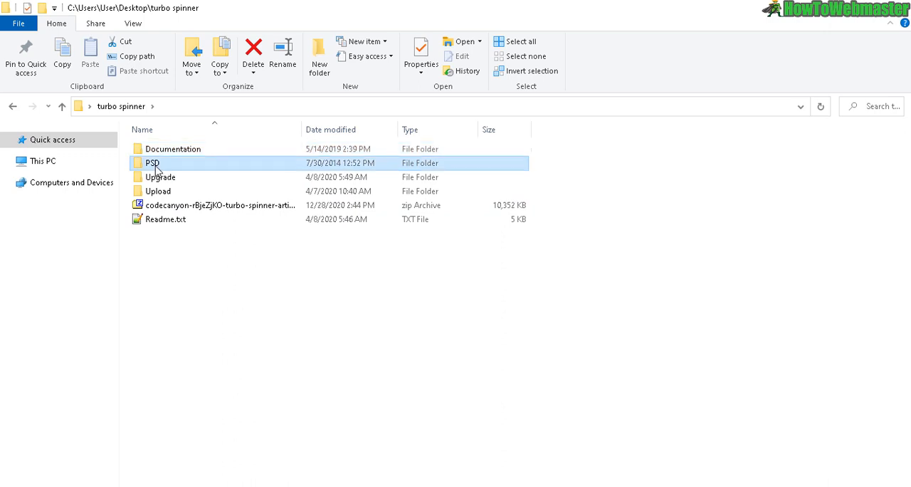
{"action": "double_click", "coordinate": [151, 164]}
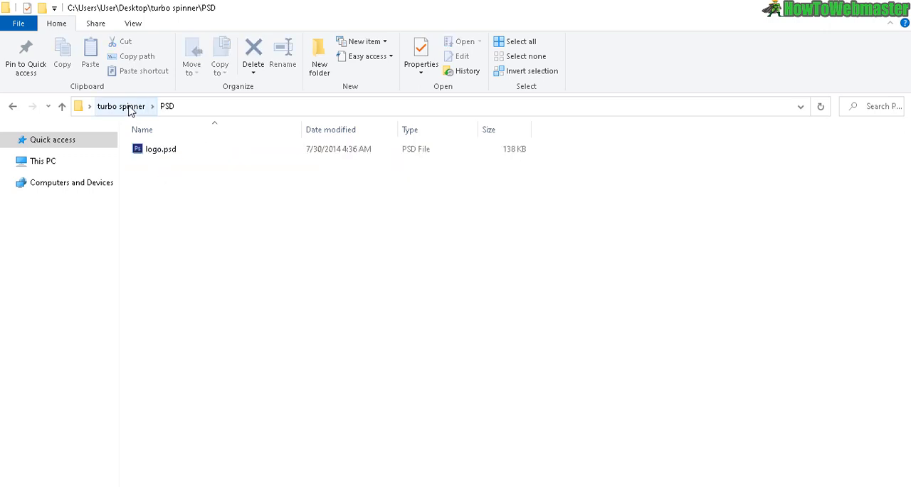
{"action": "left_click", "coordinate": [121, 105]}
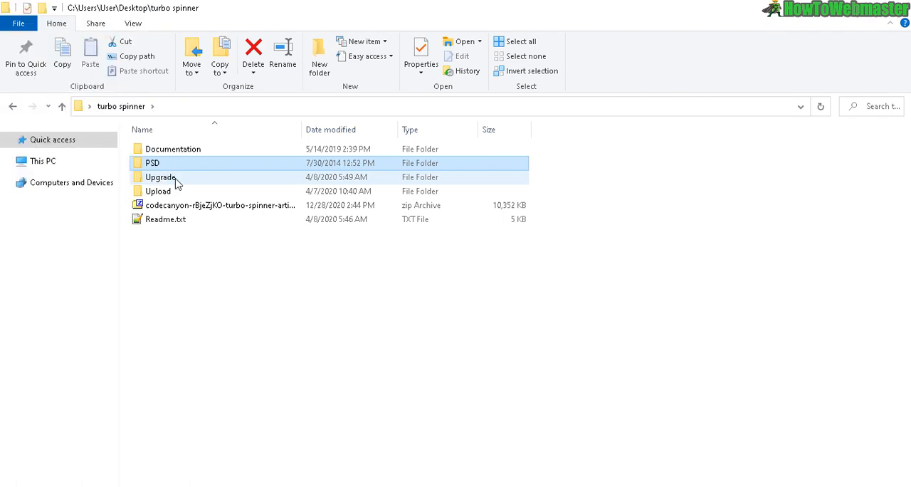
{"action": "double_click", "coordinate": [159, 176]}
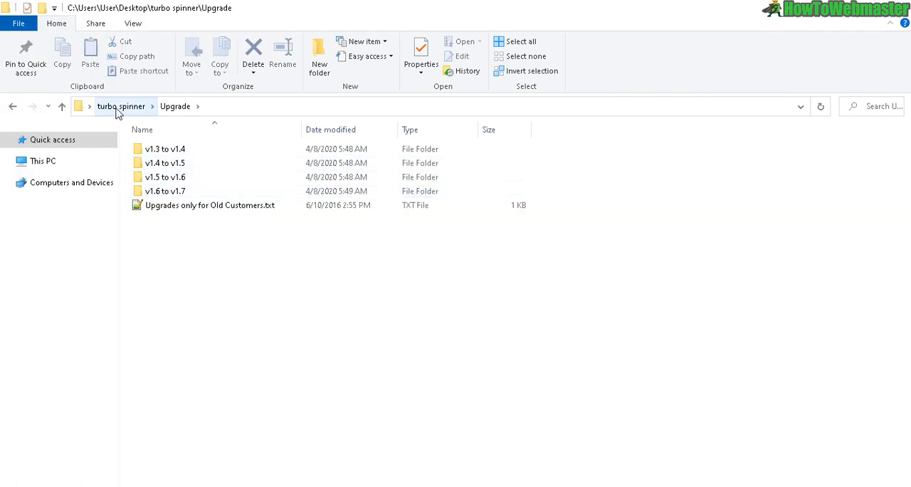
{"action": "left_click", "coordinate": [121, 106]}
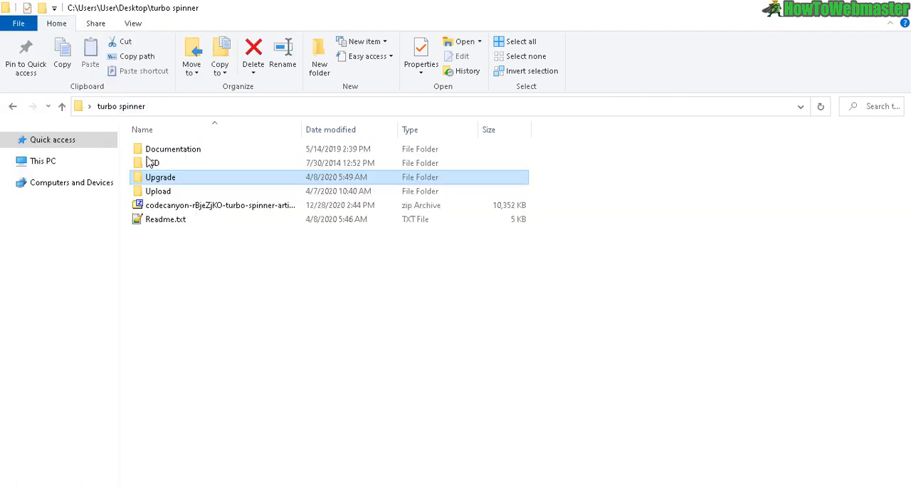
{"action": "mouse_move", "coordinate": [171, 178]}
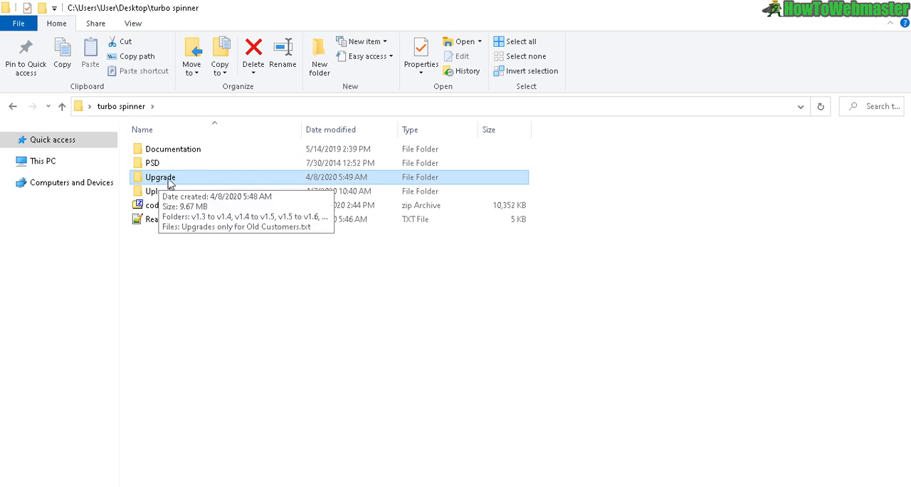
Enter the Upload folder holding install.php and the site's PHP files
{"action": "double_click", "coordinate": [151, 190]}
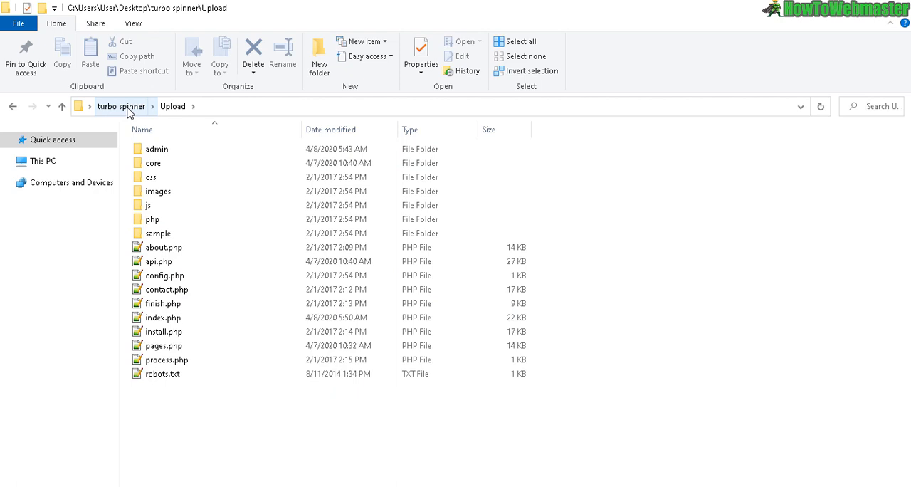
{"action": "left_click", "coordinate": [162, 316]}
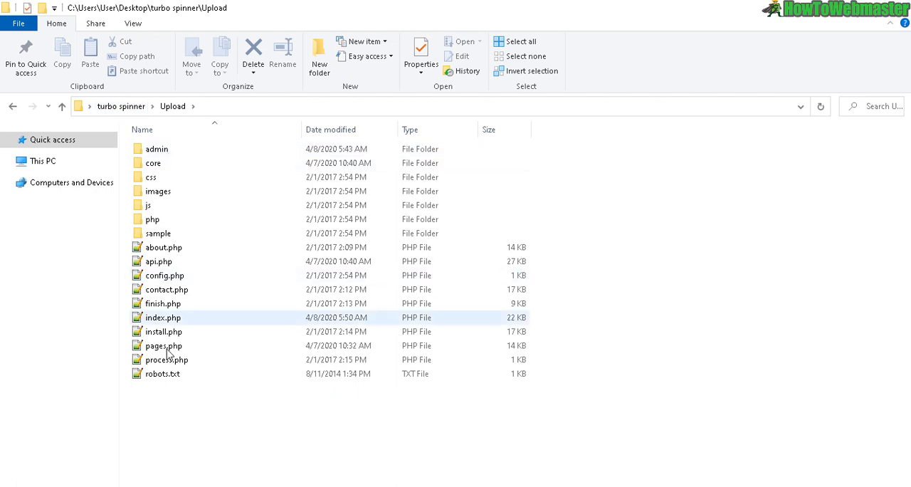
{"action": "mouse_move", "coordinate": [235, 334]}
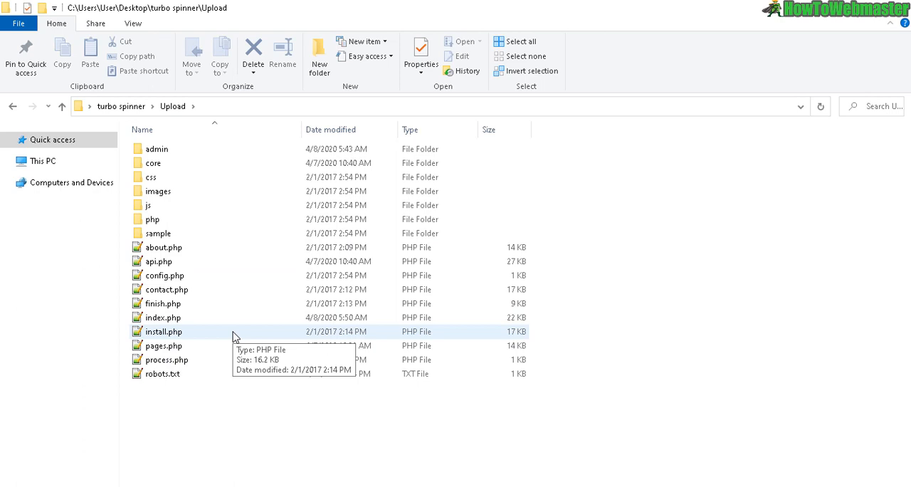
{"action": "mouse_move", "coordinate": [205, 399]}
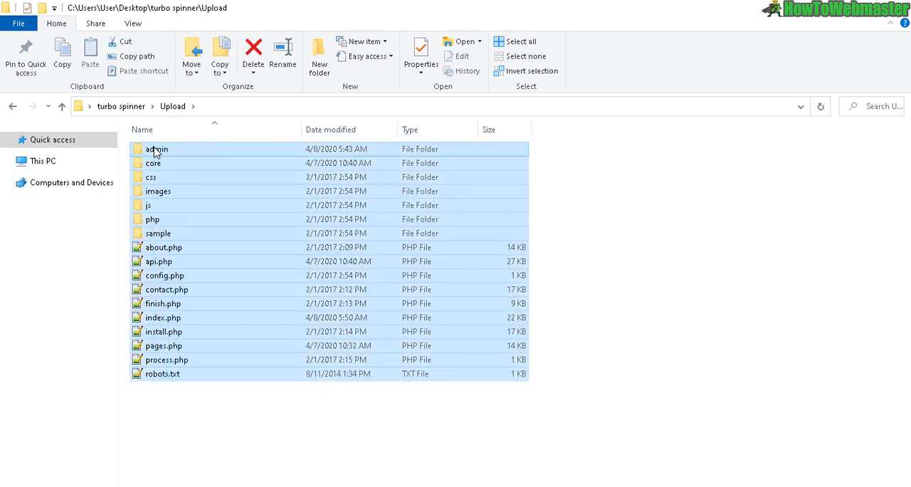
Compress the selected Upload folder contents into Upload.zip with 7-Zip
{"action": "right_click", "coordinate": [157, 150]}
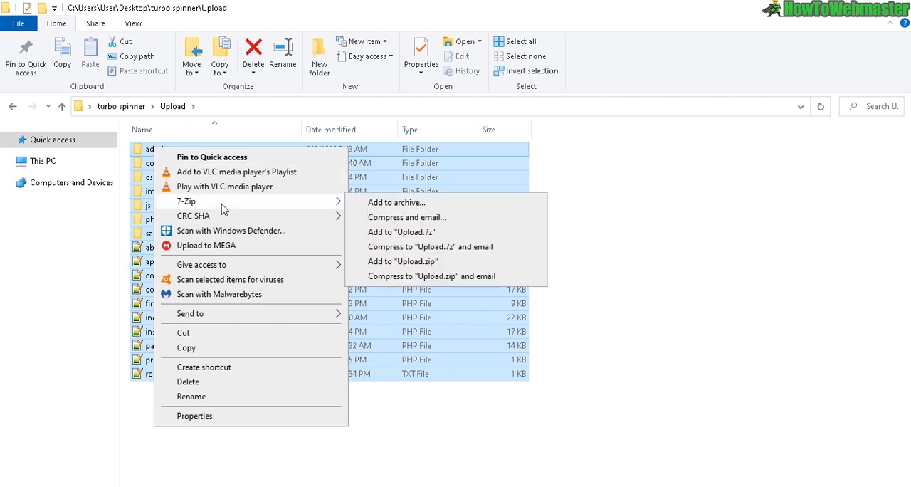
{"action": "mouse_move", "coordinate": [293, 206]}
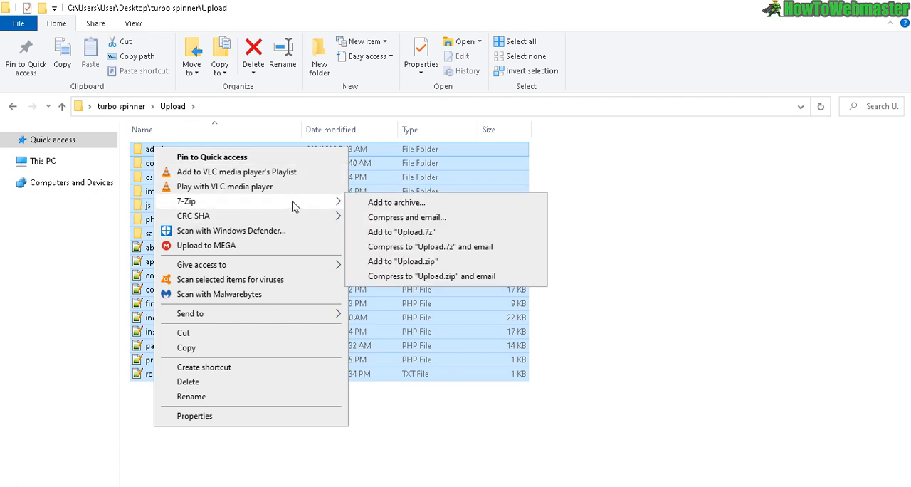
{"action": "mouse_move", "coordinate": [402, 262]}
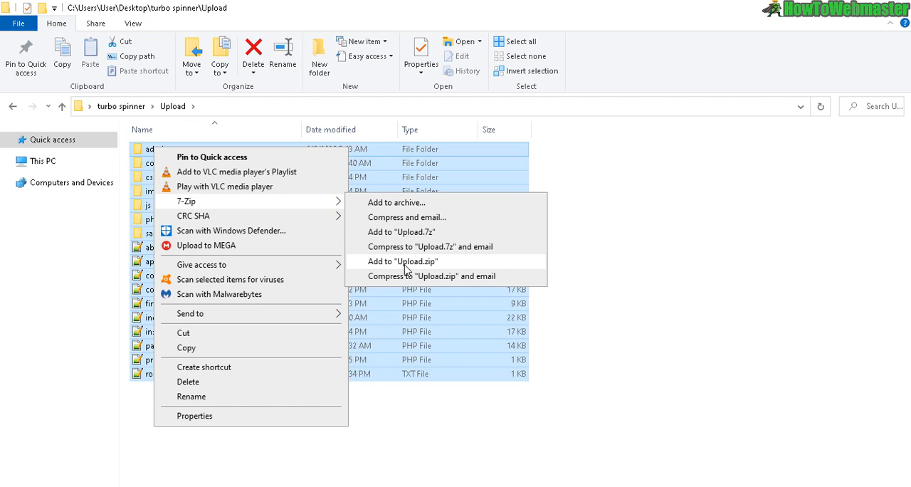
{"action": "left_click", "coordinate": [401, 262]}
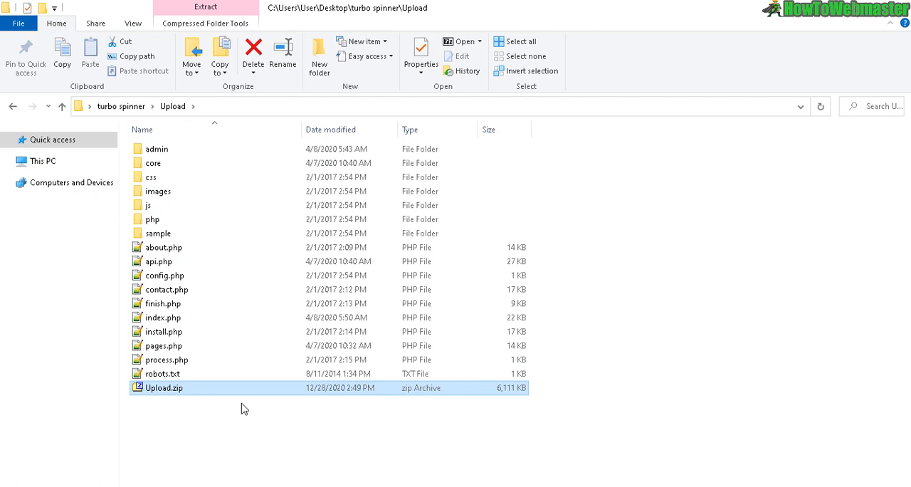
{"action": "mouse_move", "coordinate": [209, 387]}
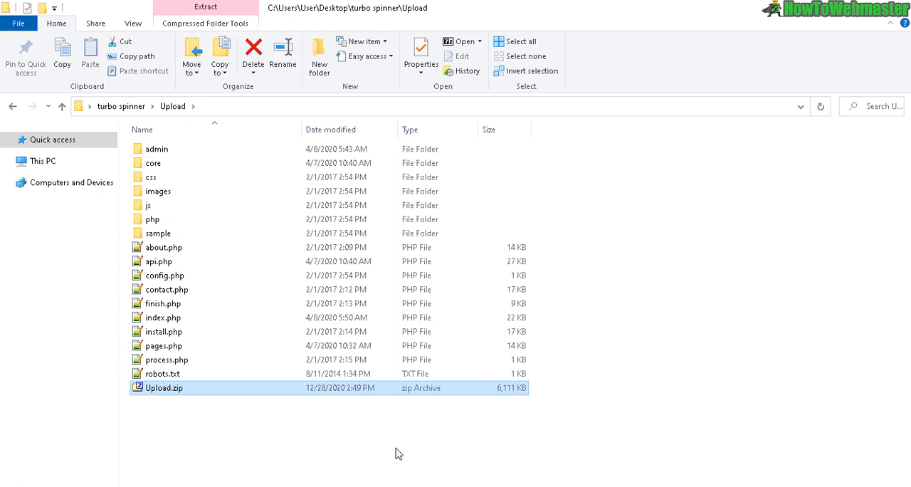
{"action": "left_click", "coordinate": [709, 11]}
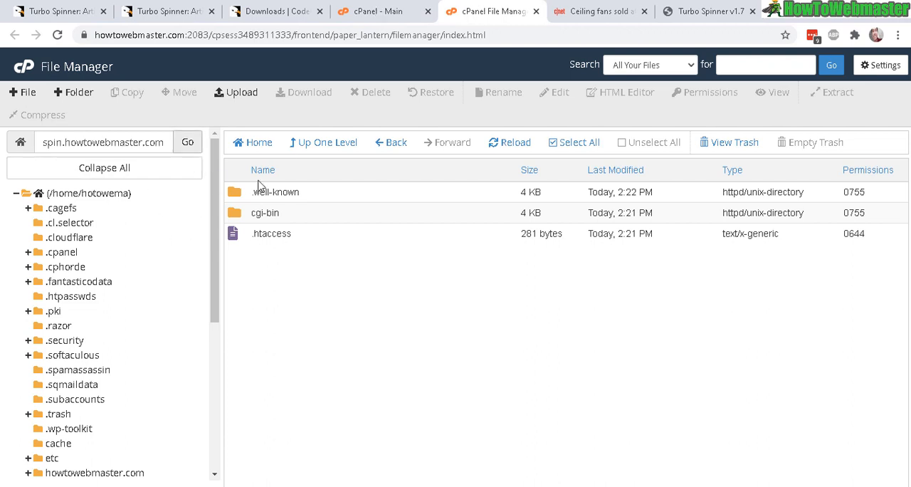
{"action": "mouse_move", "coordinate": [292, 233]}
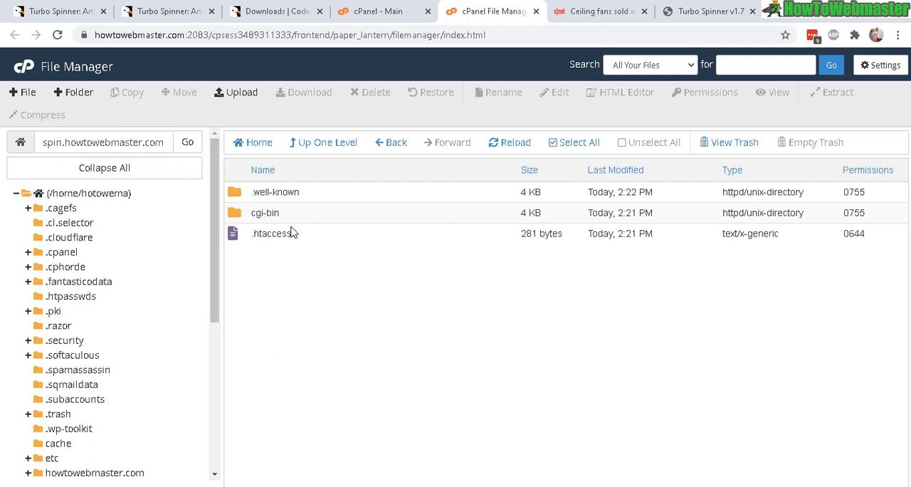
{"action": "mouse_move", "coordinate": [248, 307]}
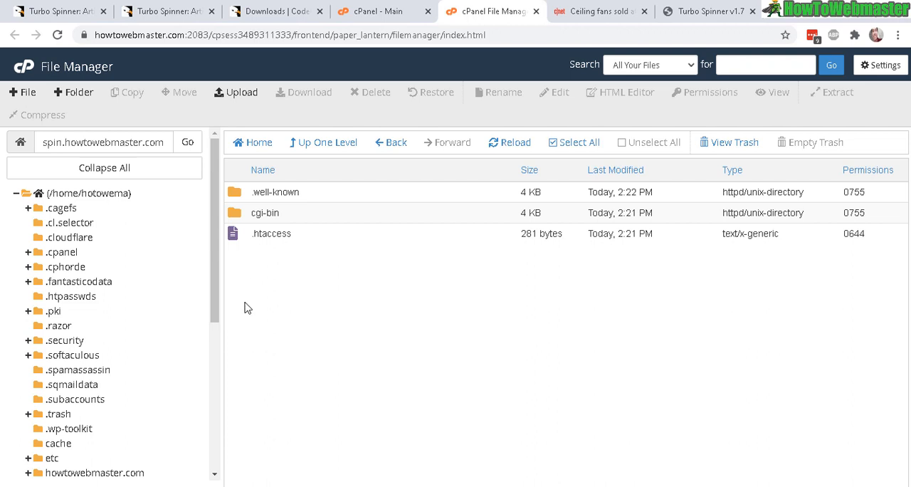
{"action": "mouse_move", "coordinate": [330, 261]}
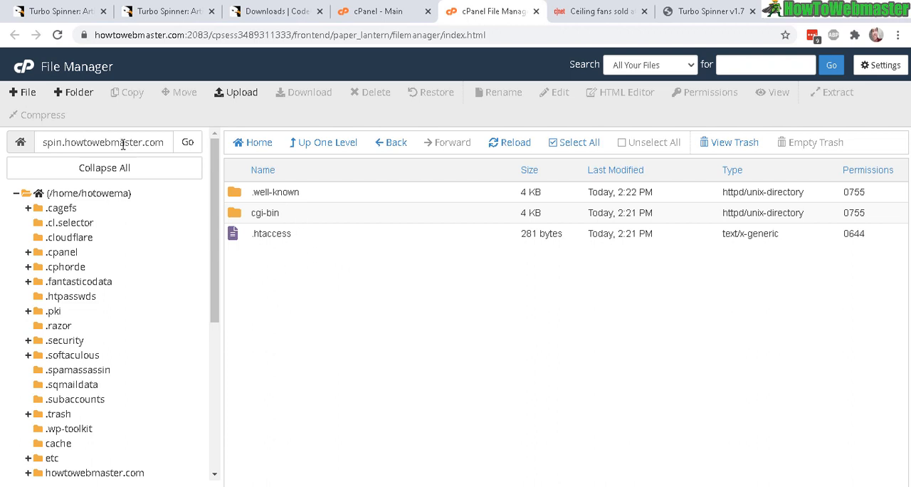
{"action": "mouse_move", "coordinate": [91, 213]}
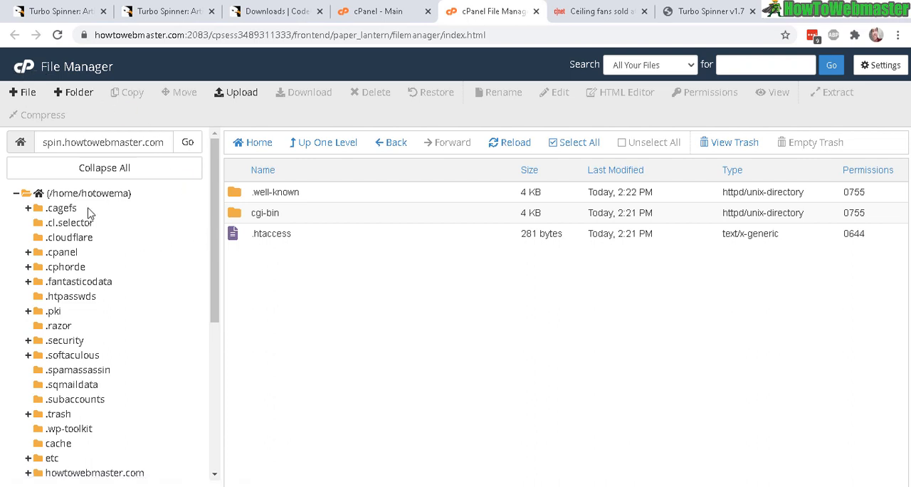
{"action": "mouse_move", "coordinate": [344, 259]}
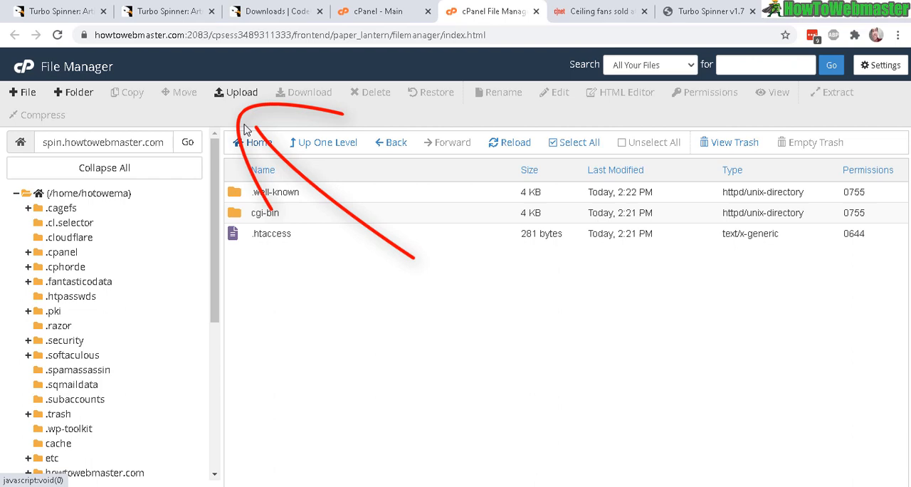
Upload Upload.zip into the spin.howtowebmaster.com folder and return to the file listing
{"action": "left_click", "coordinate": [243, 92]}
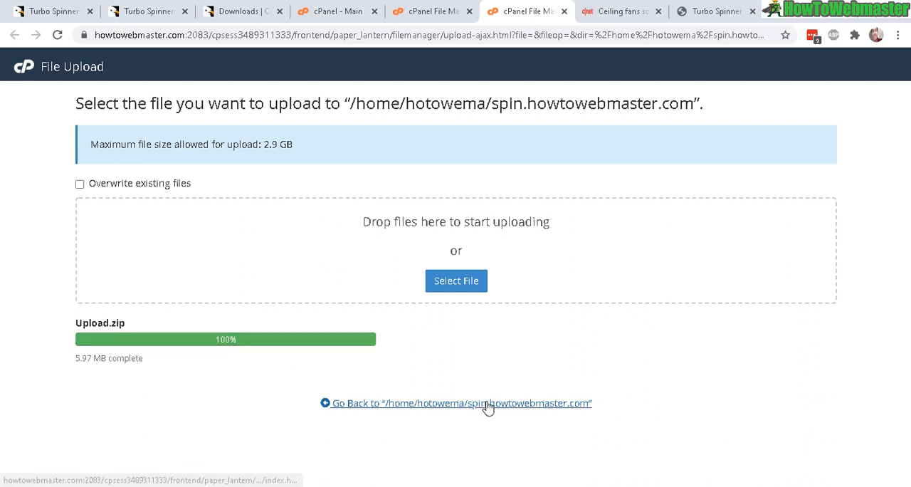
{"action": "left_click", "coordinate": [456, 403]}
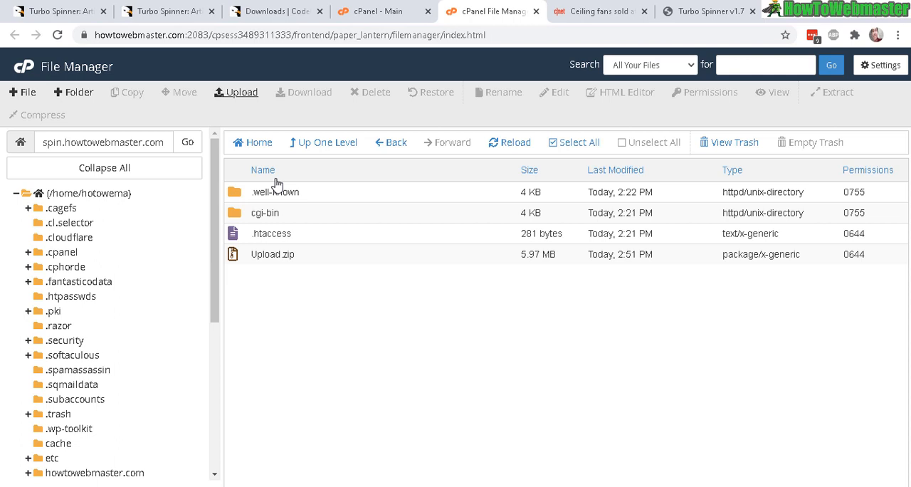
Extract Upload.zip into the spin.howtowebmaster.com root and dismiss the results
{"action": "left_click", "coordinate": [274, 253]}
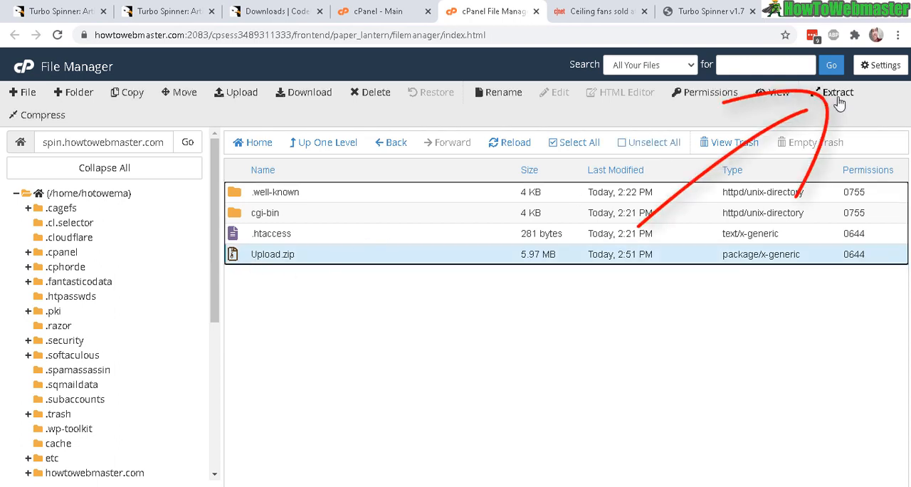
{"action": "left_click", "coordinate": [837, 91]}
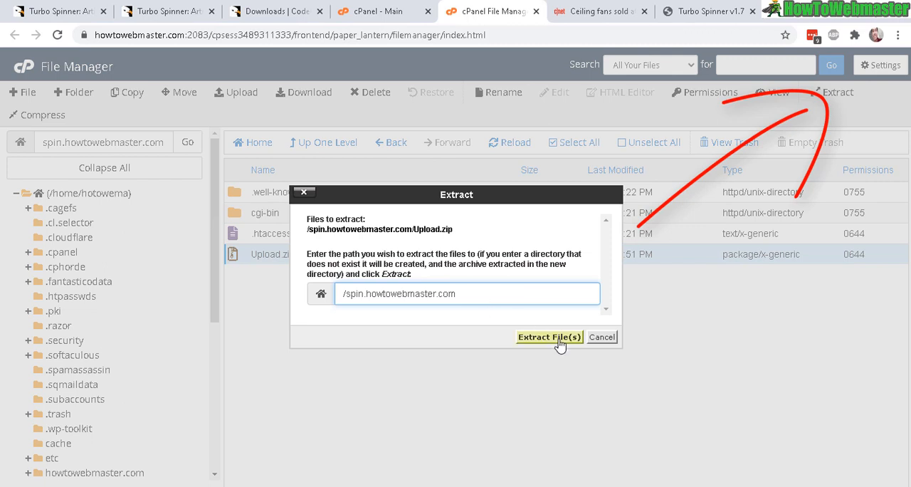
{"action": "left_click", "coordinate": [550, 336]}
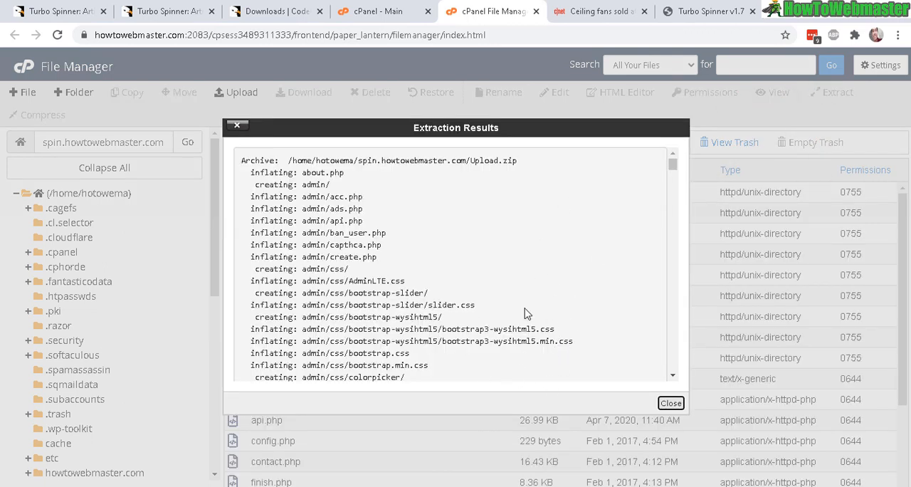
{"action": "left_click", "coordinate": [669, 403]}
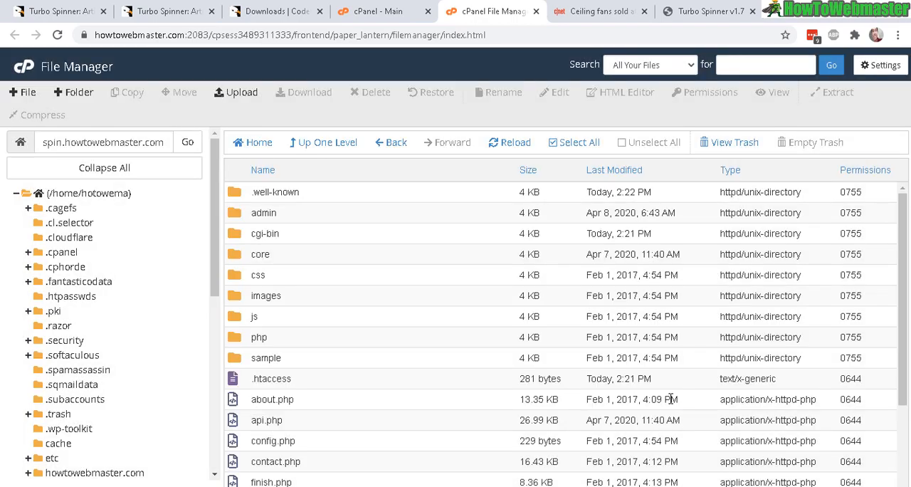
{"action": "scroll", "scroll_direction": "down", "scroll_amount": 3}
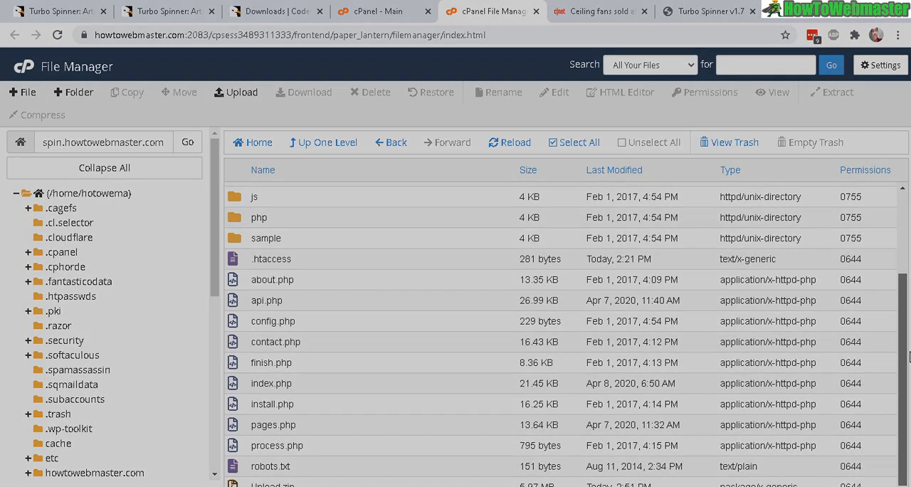
{"action": "left_click", "coordinate": [562, 11]}
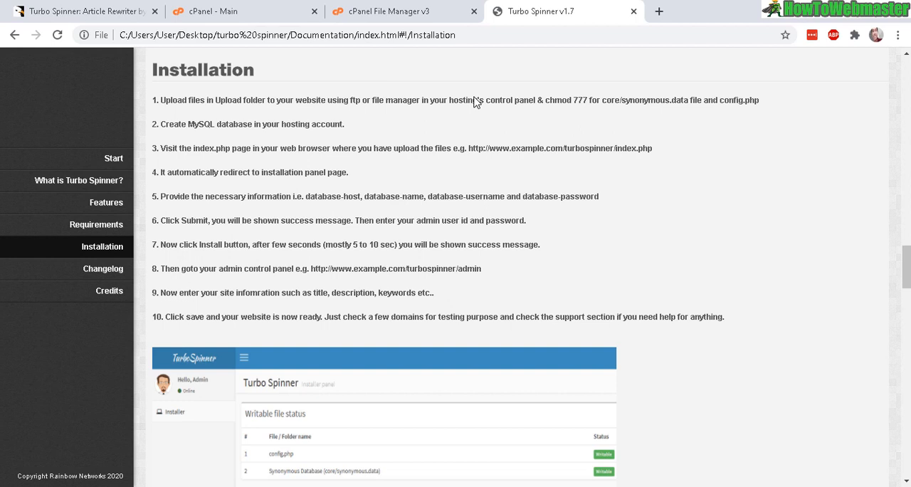
{"action": "mouse_move", "coordinate": [561, 99]}
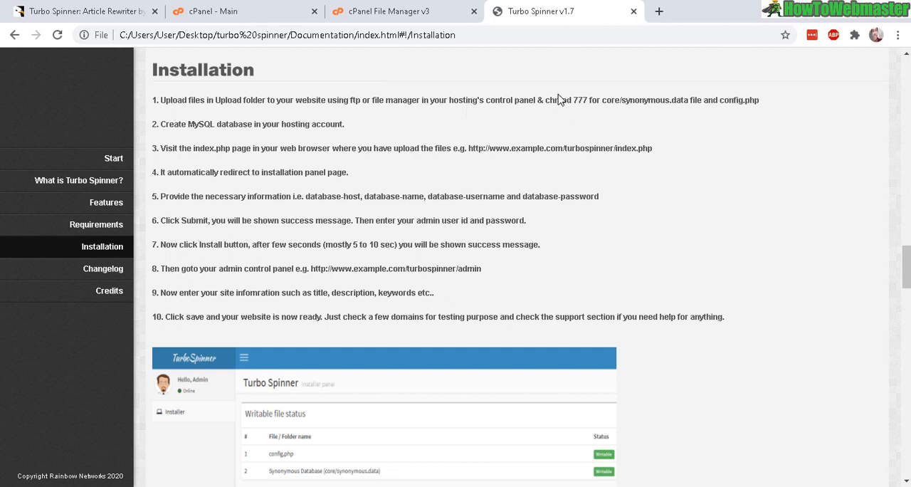
Highlight step 1's chmod 777 note for core/synonymous.data and config.php
{"action": "double_click", "coordinate": [562, 100]}
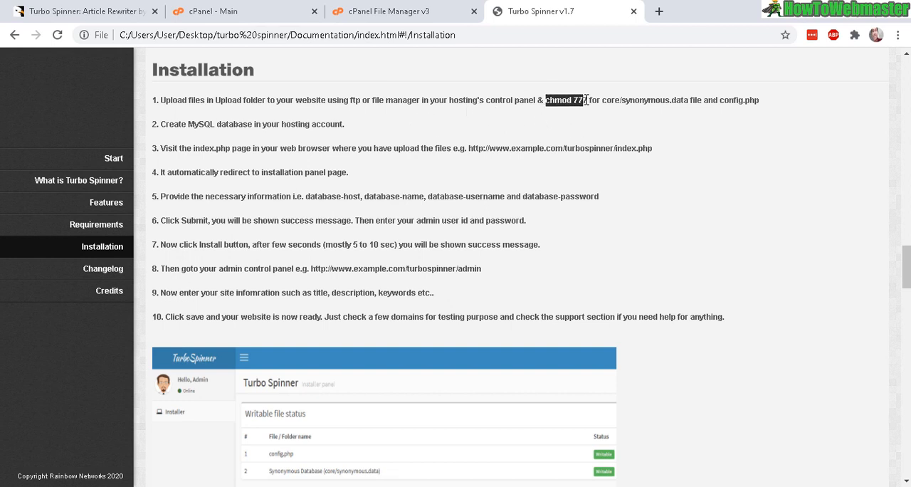
{"action": "double_click", "coordinate": [610, 100]}
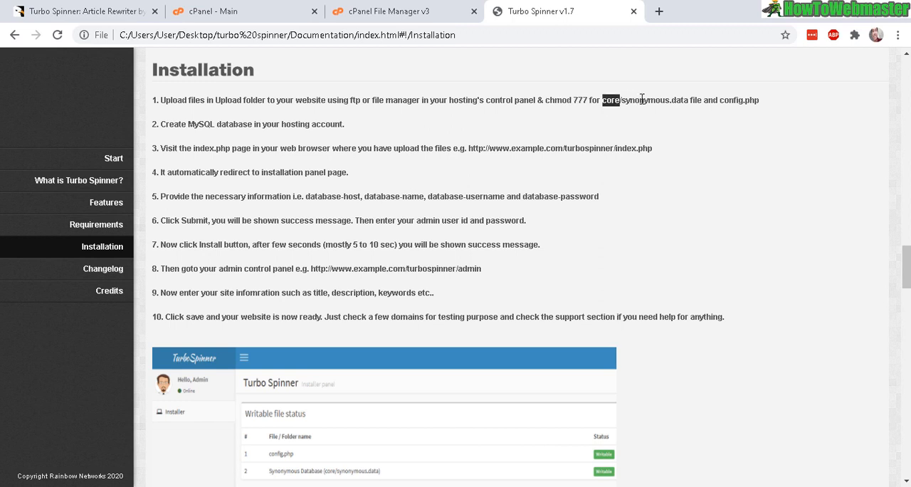
{"action": "left_click_drag", "start_coordinate": [600, 99], "coordinate": [695, 100]}
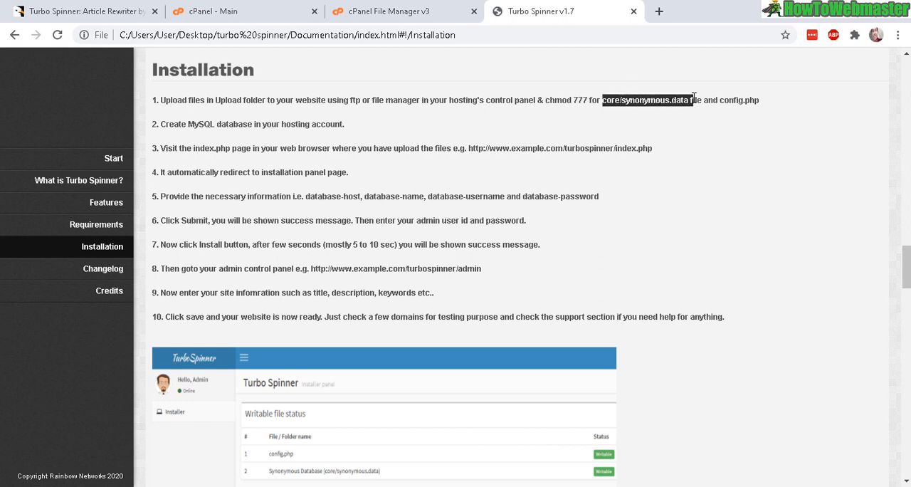
{"action": "left_click_drag", "start_coordinate": [690, 100], "coordinate": [758, 100]}
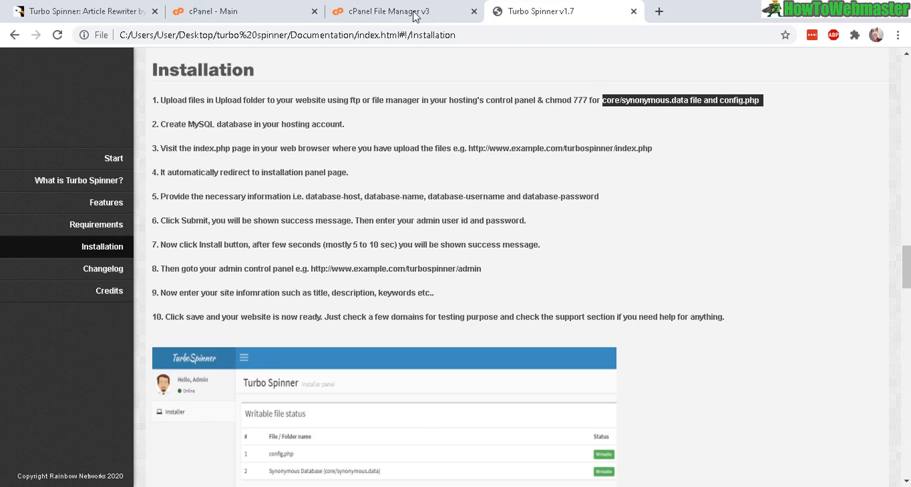
Change config.php's permissions to 0777 in cPanel File Manager
{"action": "left_click", "coordinate": [387, 12]}
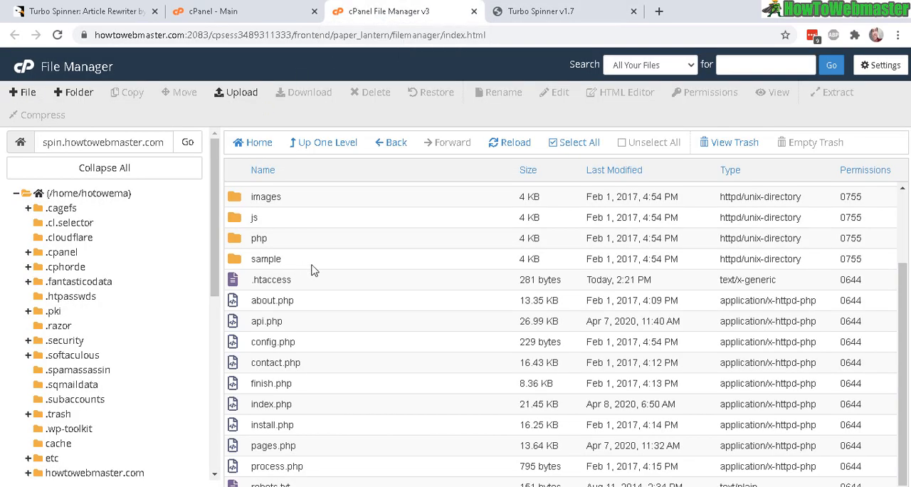
{"action": "mouse_move", "coordinate": [242, 351]}
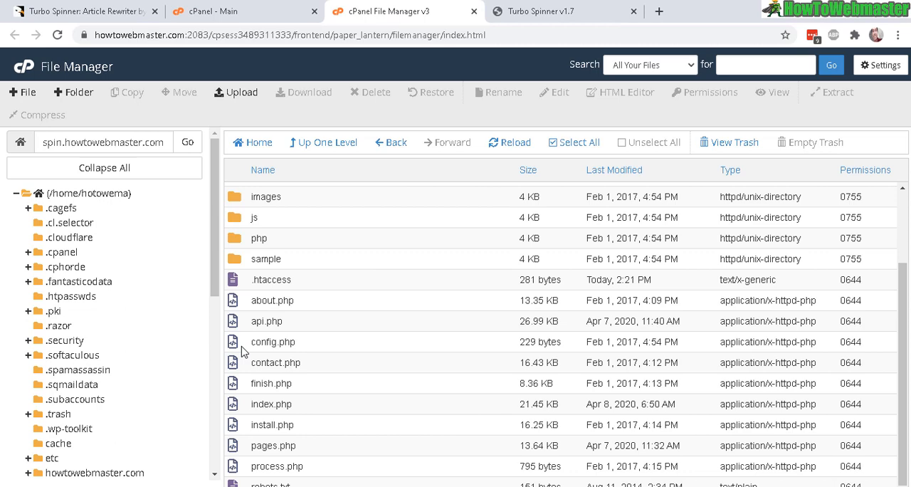
{"action": "left_click", "coordinate": [273, 342]}
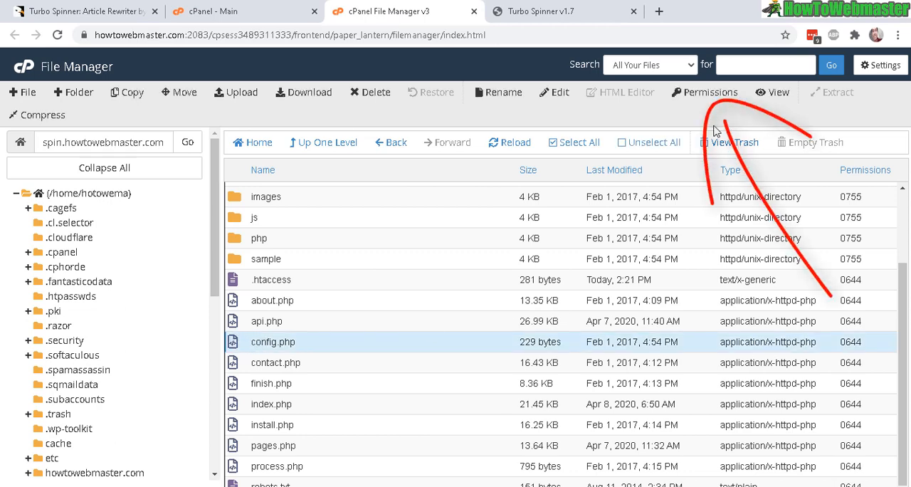
{"action": "left_click", "coordinate": [705, 91]}
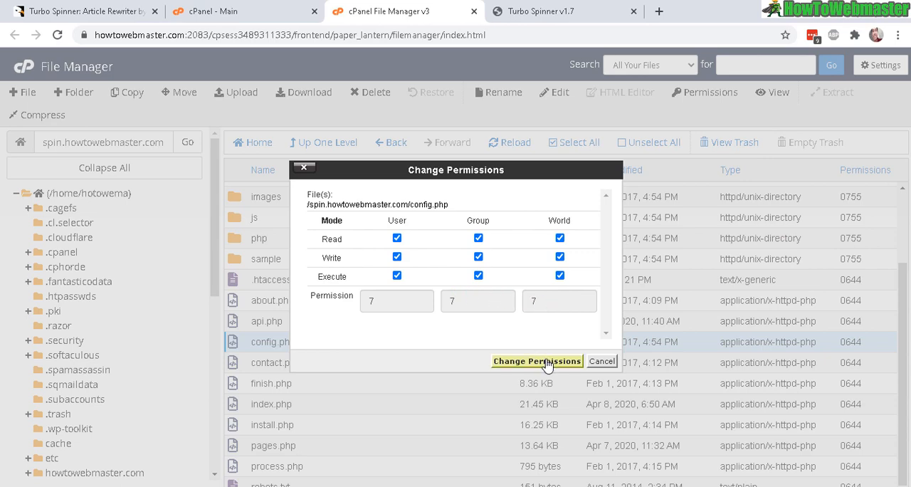
{"action": "left_click", "coordinate": [537, 362]}
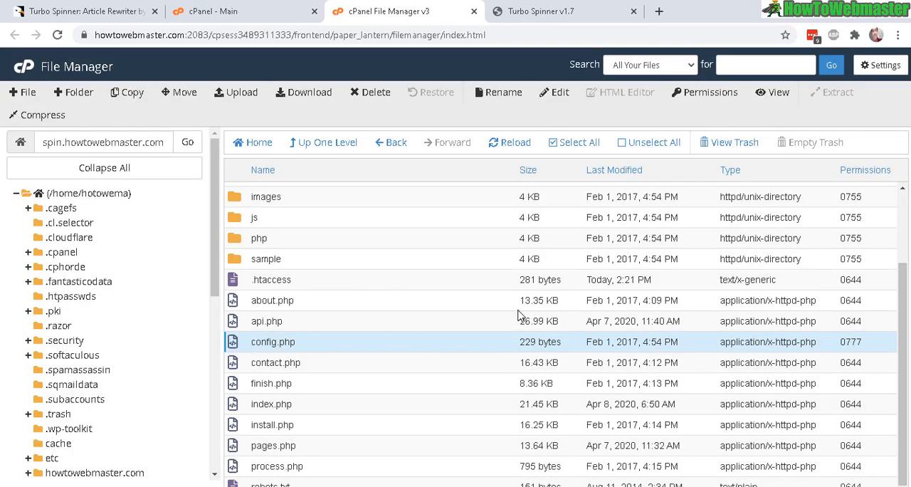
{"action": "mouse_move", "coordinate": [535, 334]}
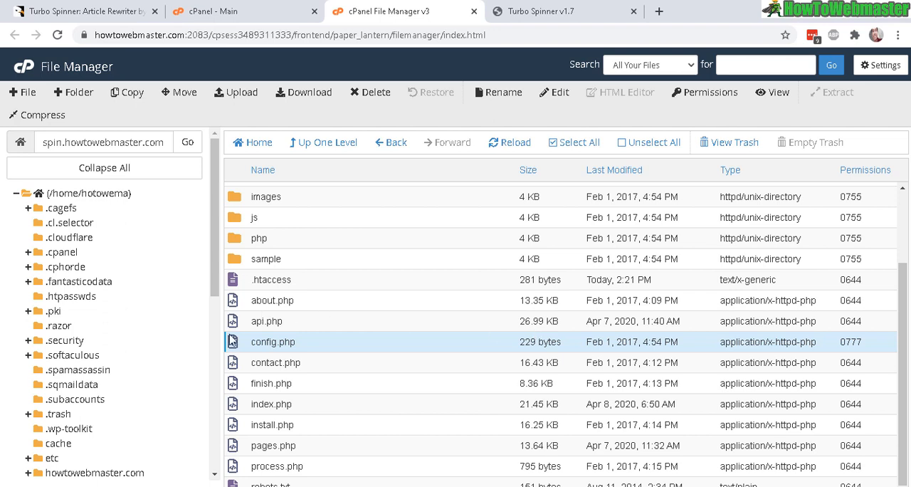
{"action": "mouse_move", "coordinate": [251, 349]}
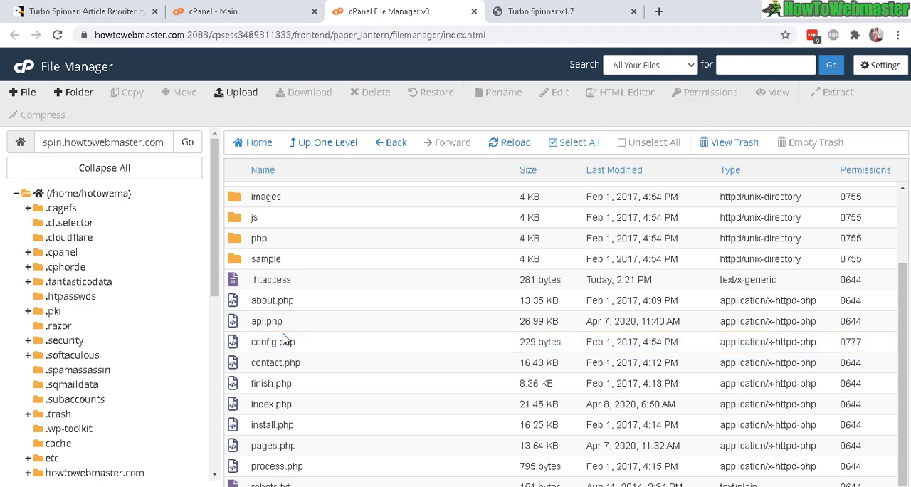
Locate en_db.sdata in the site's core folder, checking the install guide in between
{"action": "left_click", "coordinate": [510, 142]}
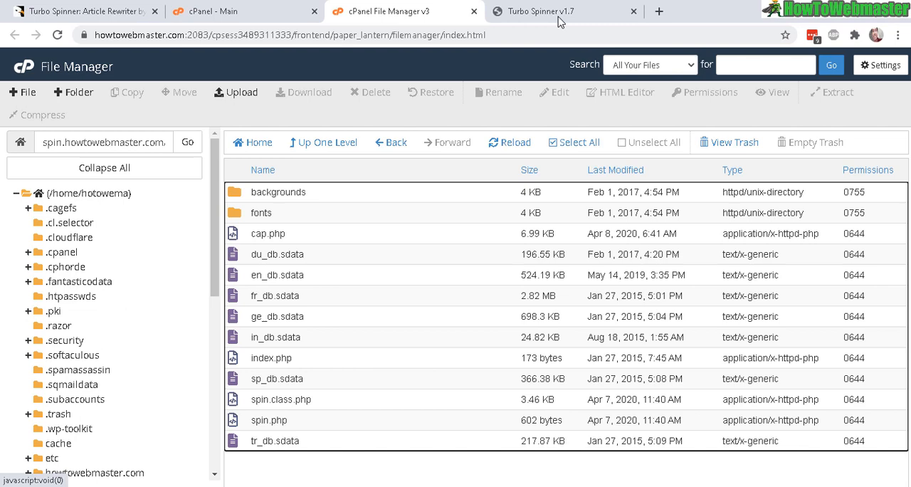
{"action": "left_click", "coordinate": [562, 11]}
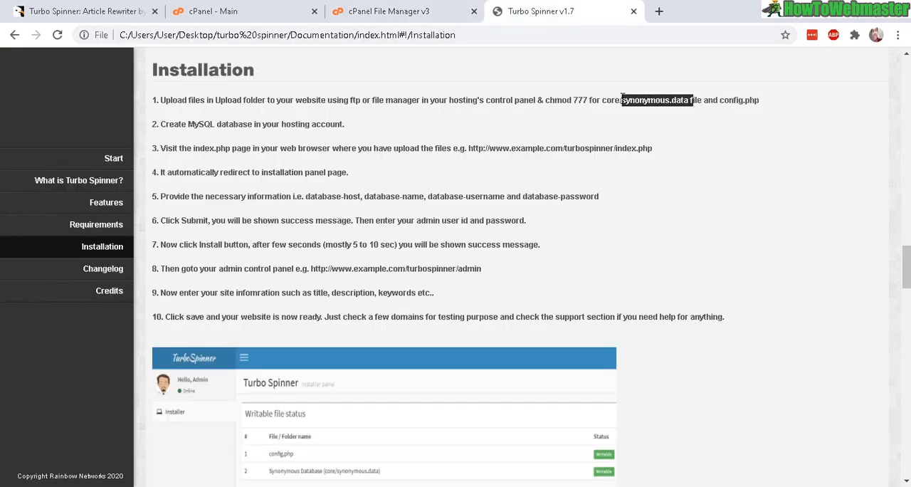
{"action": "left_click", "coordinate": [387, 11]}
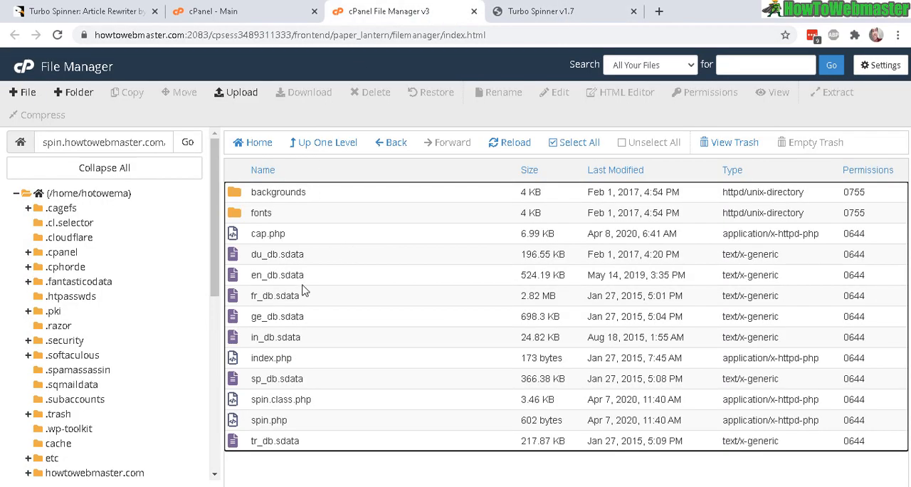
{"action": "mouse_move", "coordinate": [253, 235]}
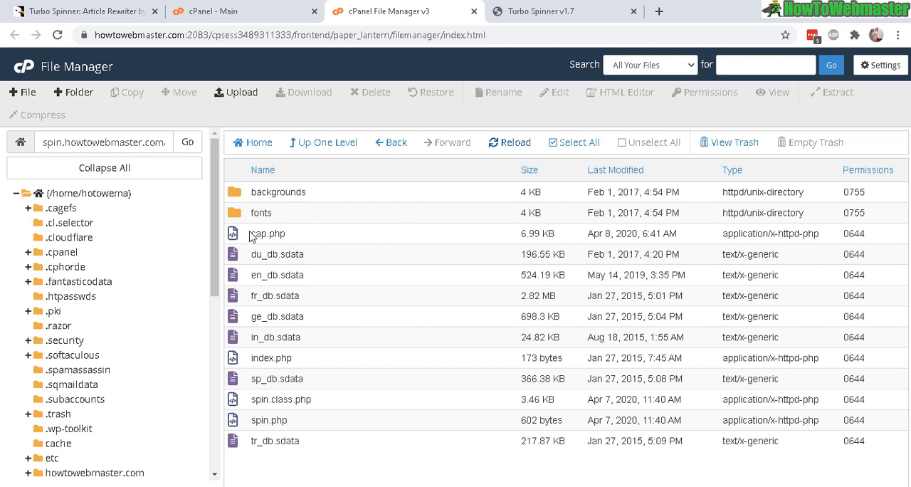
{"action": "left_click", "coordinate": [276, 275]}
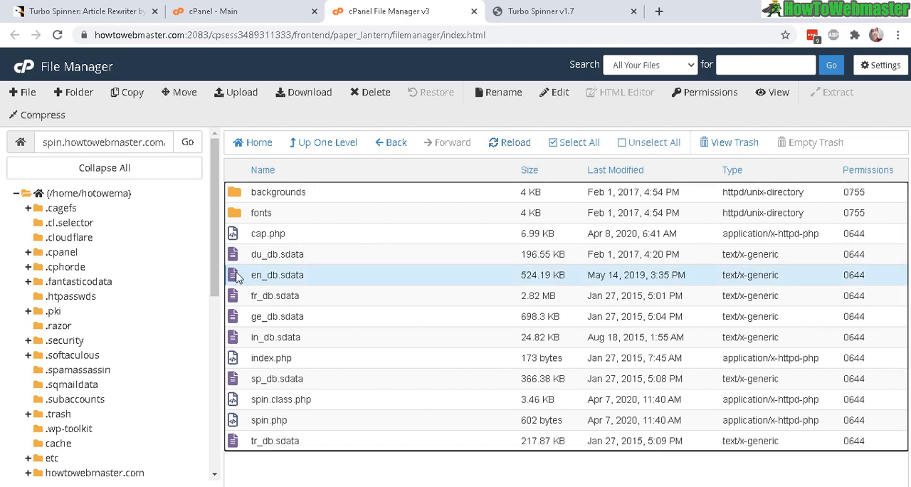
{"action": "mouse_move", "coordinate": [269, 264]}
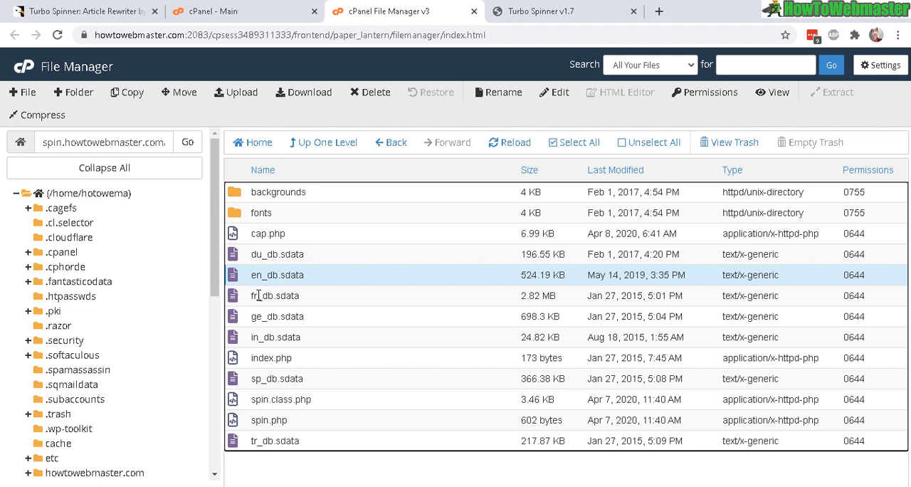
Change en_db.sdata permissions to 0777 and return to the installation instructions
{"action": "right_click", "coordinate": [277, 275]}
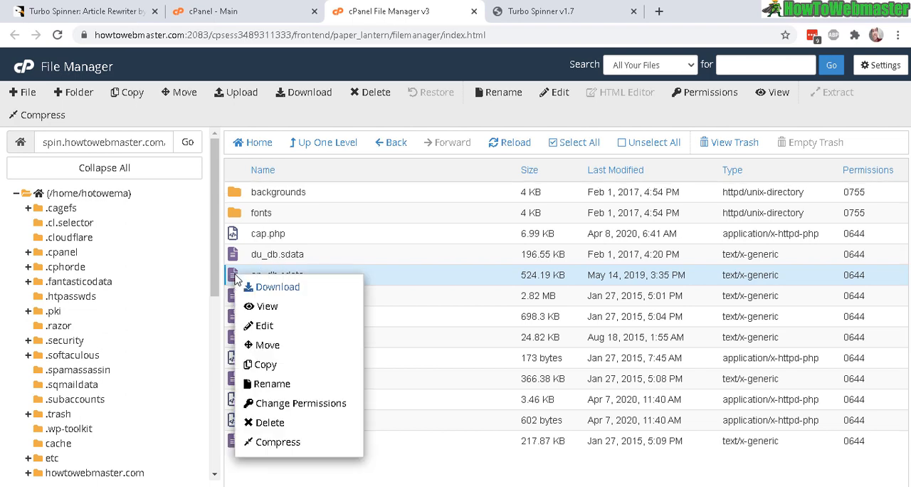
{"action": "mouse_move", "coordinate": [299, 403]}
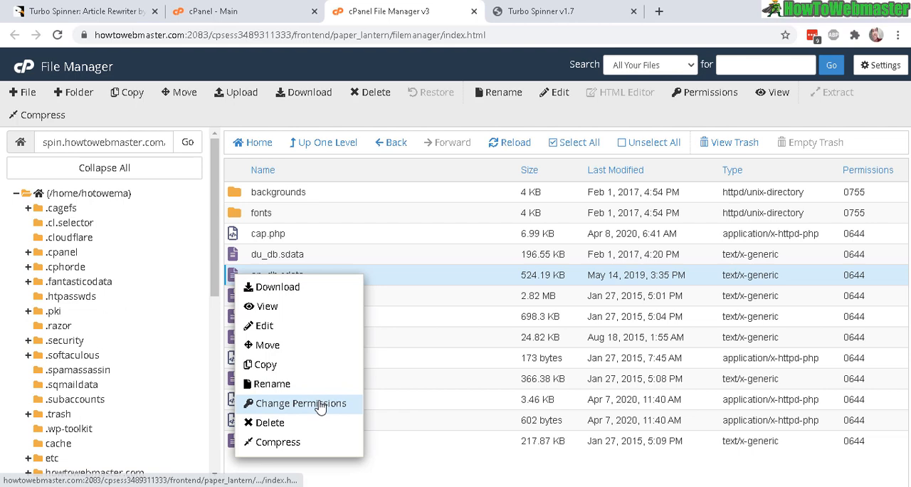
{"action": "left_click", "coordinate": [299, 403]}
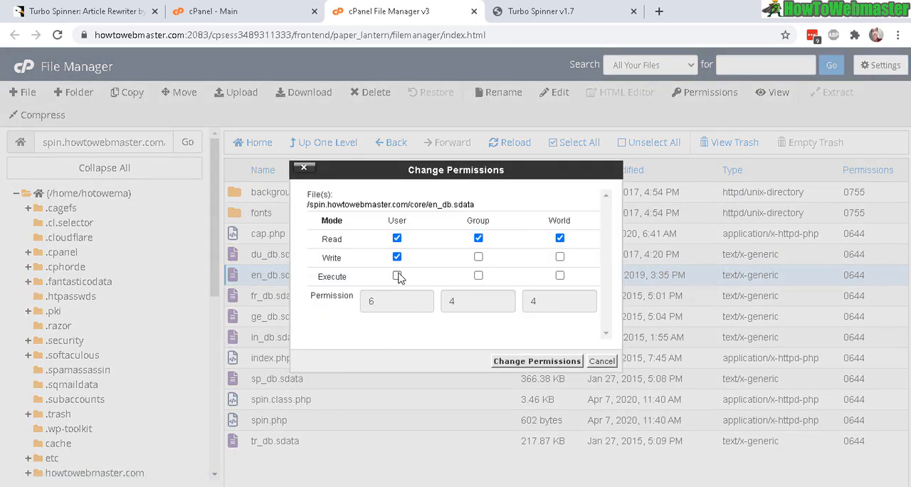
{"action": "left_click", "coordinate": [396, 277]}
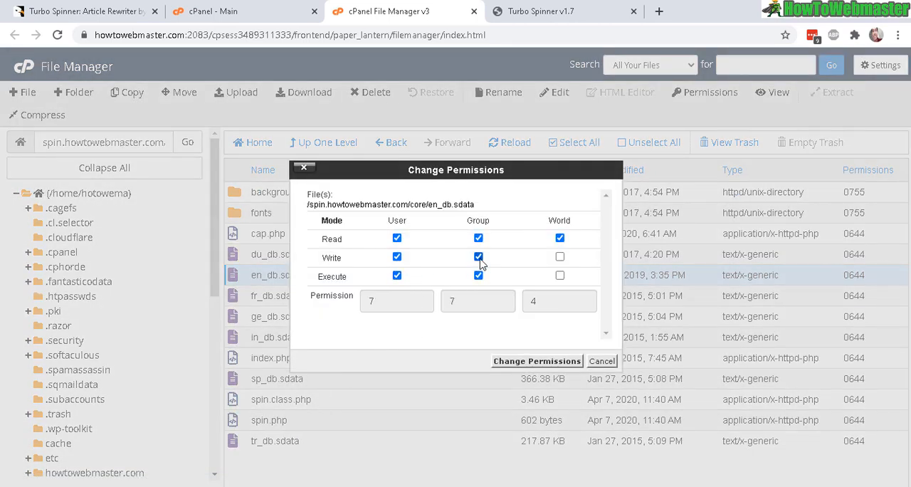
{"action": "left_click", "coordinate": [537, 362]}
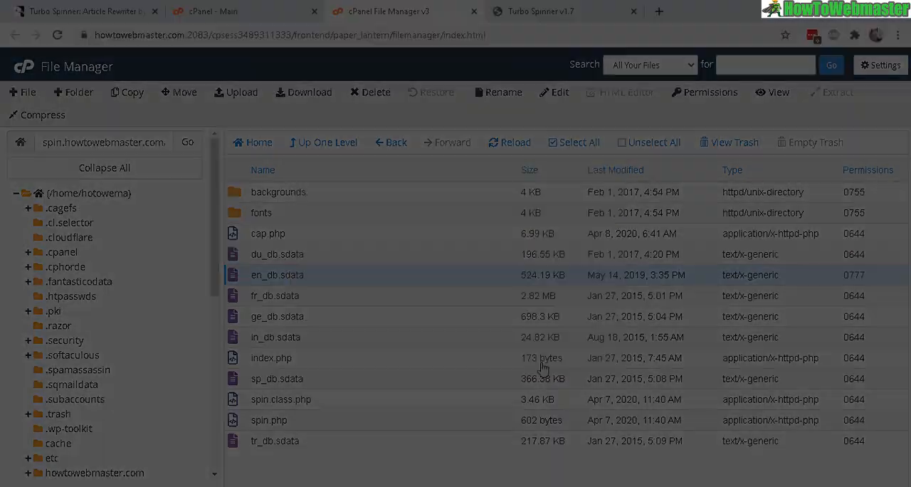
{"action": "left_click", "coordinate": [541, 12]}
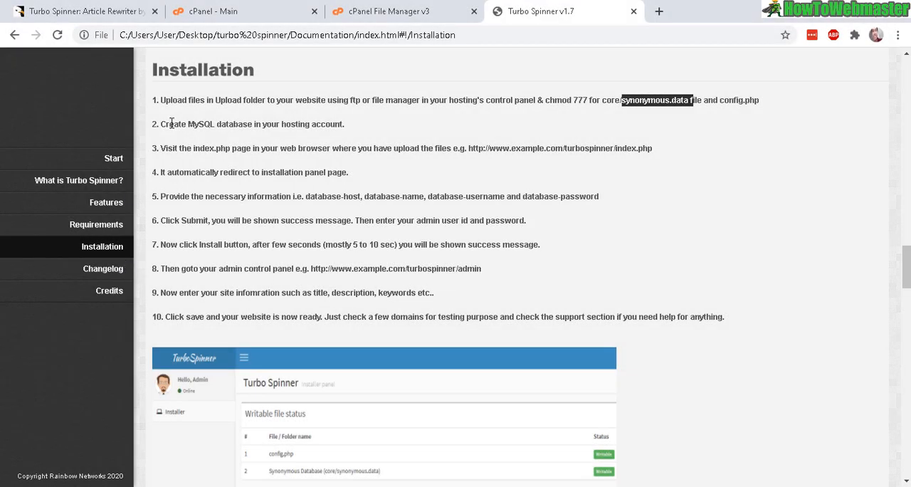
Highlight step 2 about creating a MySQL database, then show the cPanel main dashboard
{"action": "triple_click", "coordinate": [255, 123]}
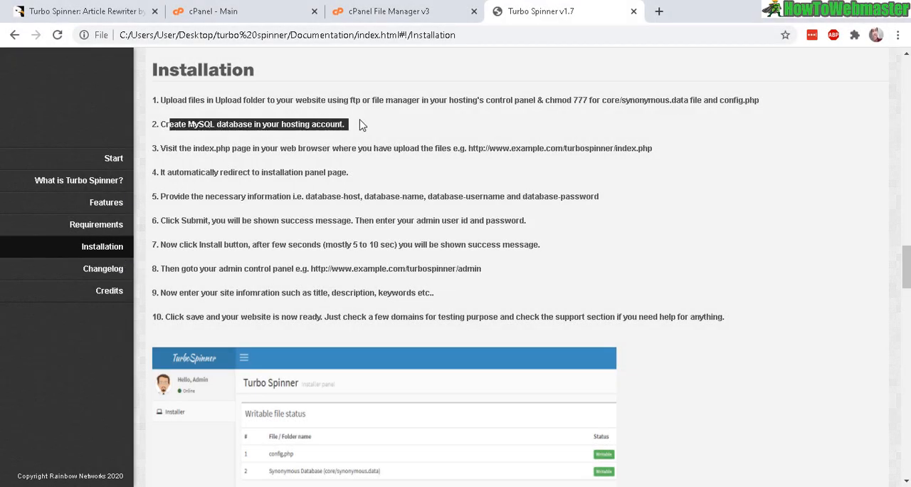
{"action": "left_click", "coordinate": [245, 12]}
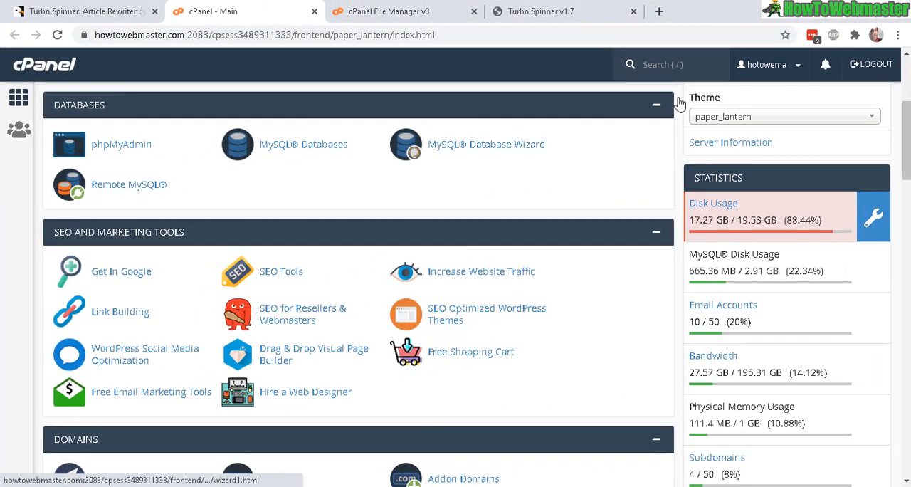
{"action": "mouse_move", "coordinate": [298, 185]}
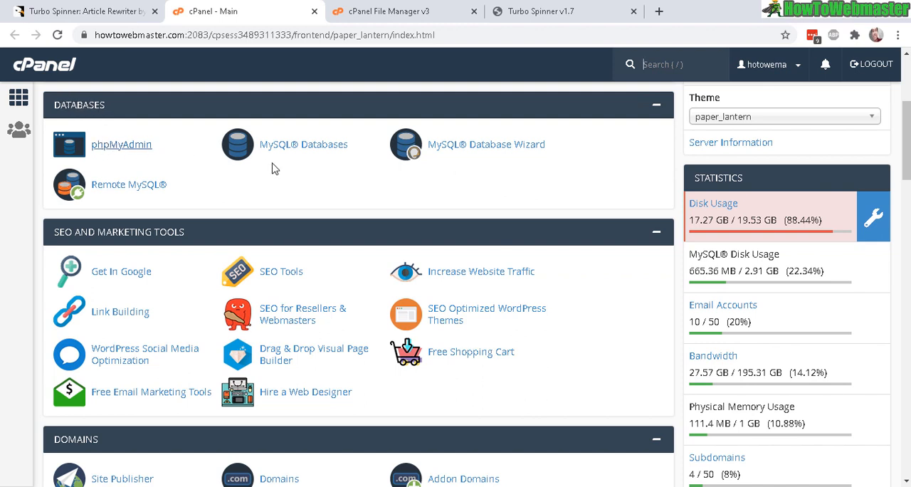
{"action": "mouse_move", "coordinate": [317, 149]}
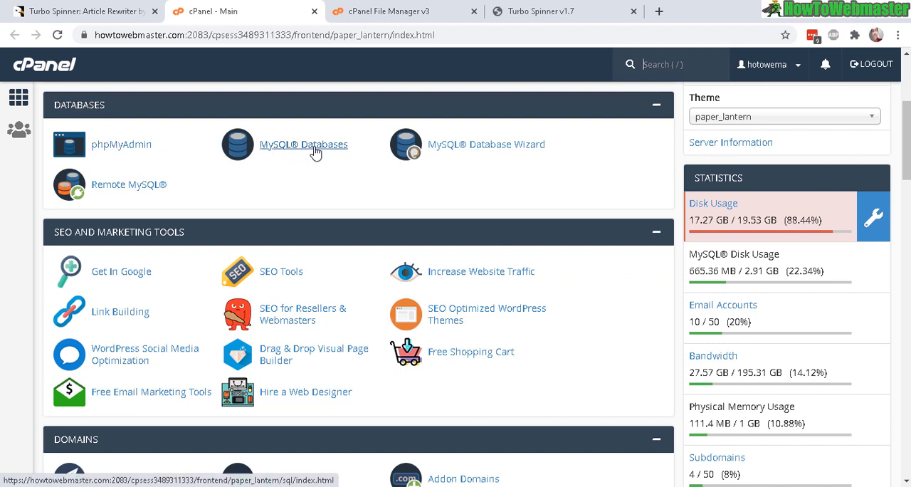
Create the MySQL database hotowema_spinner and go back to the MySQL Databases page
{"action": "left_click", "coordinate": [303, 144]}
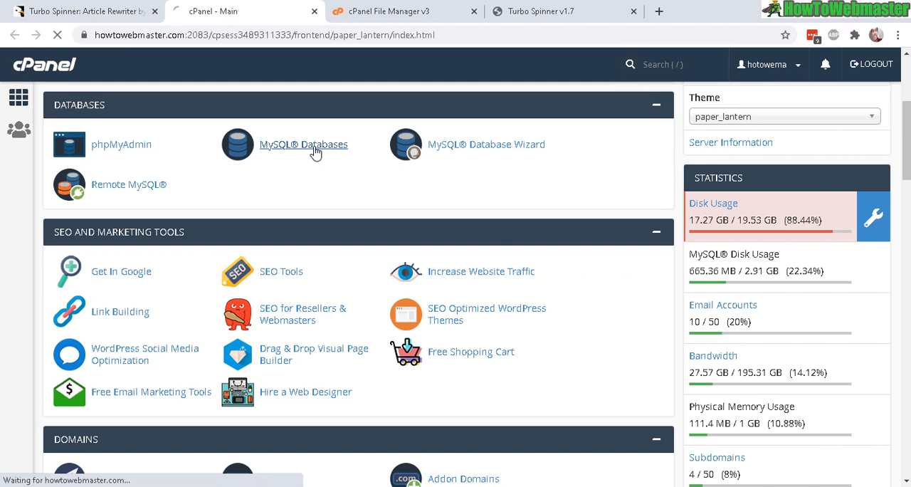
{"action": "left_click", "coordinate": [303, 144]}
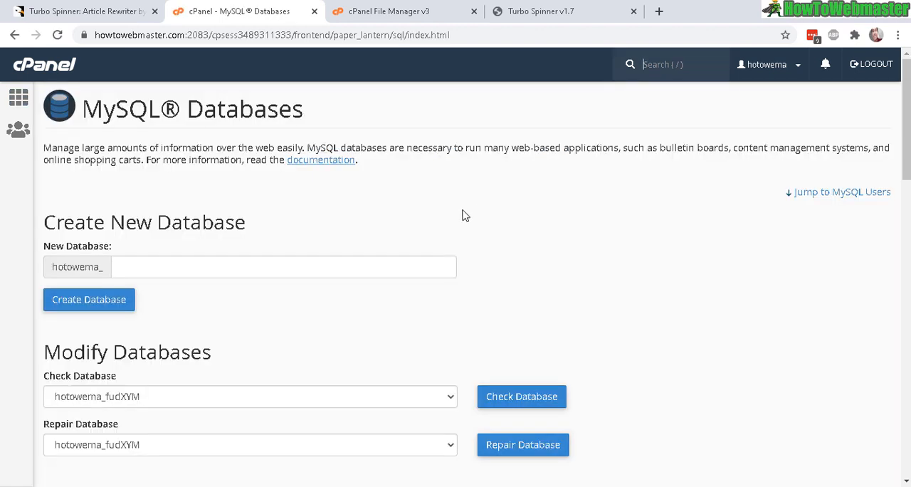
{"action": "mouse_move", "coordinate": [202, 139]}
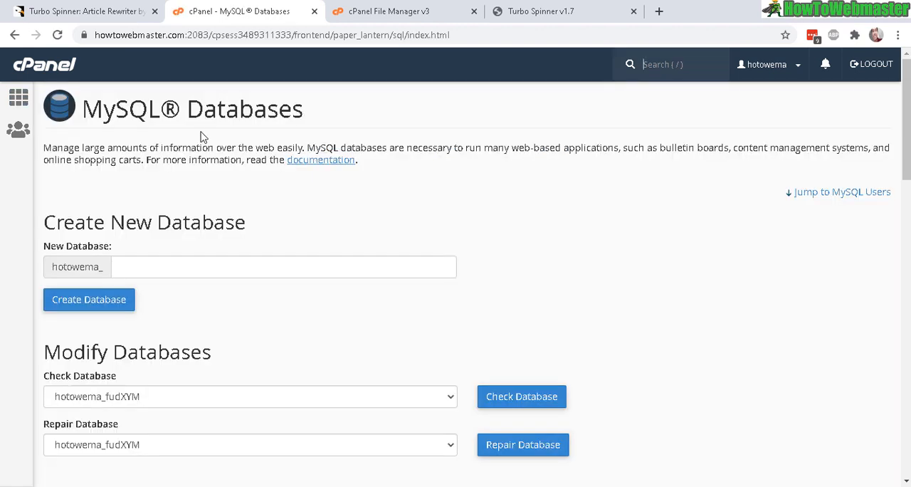
{"action": "double_click", "coordinate": [114, 108]}
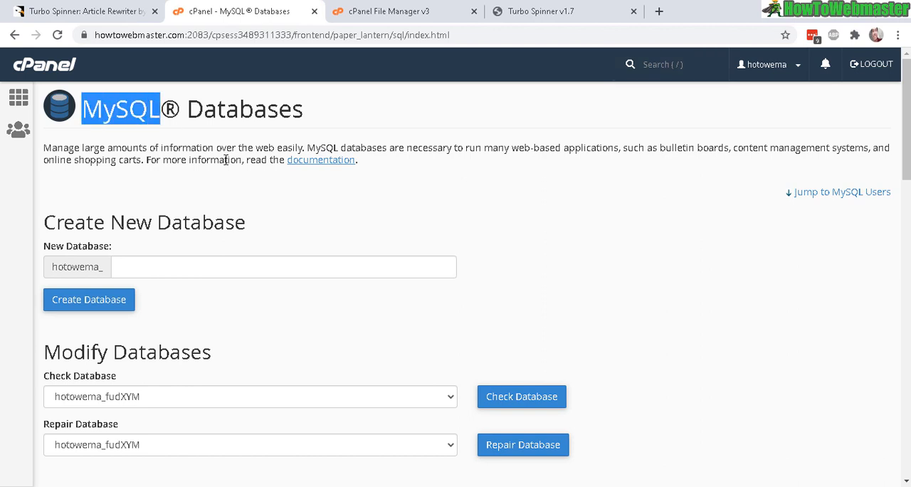
{"action": "mouse_move", "coordinate": [52, 241]}
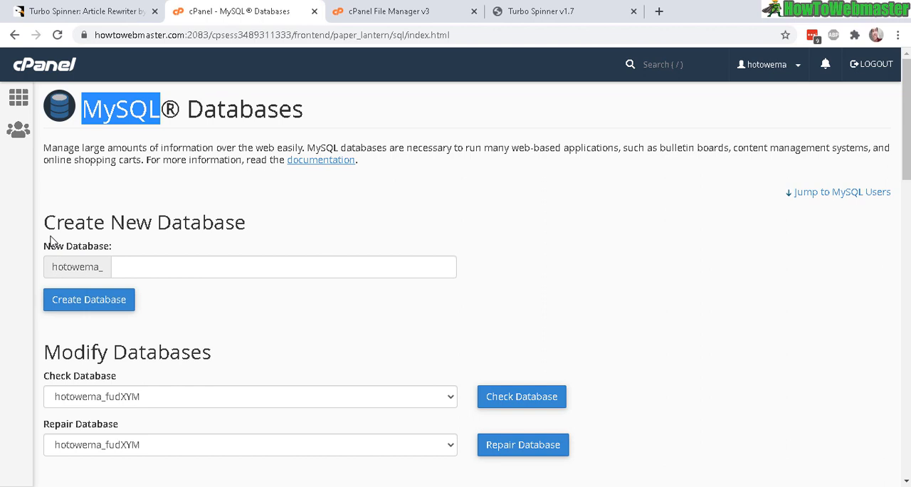
{"action": "type", "text": "spinner"}
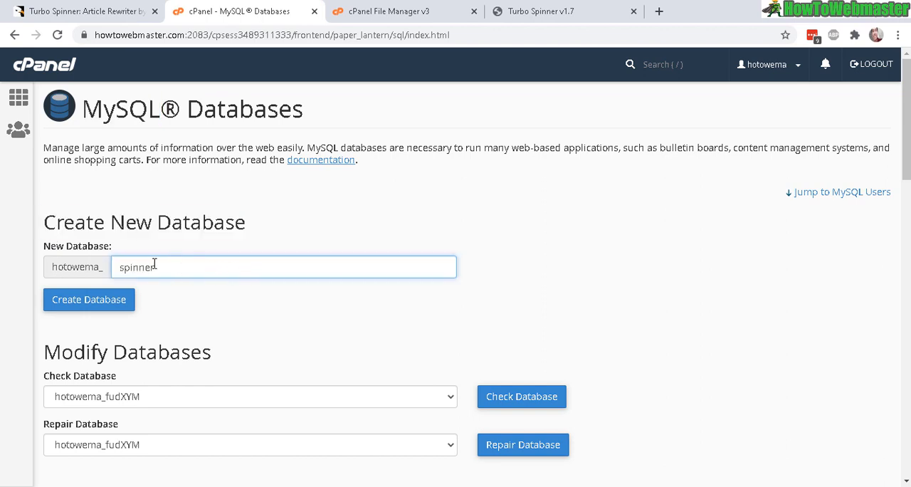
{"action": "left_click", "coordinate": [89, 299]}
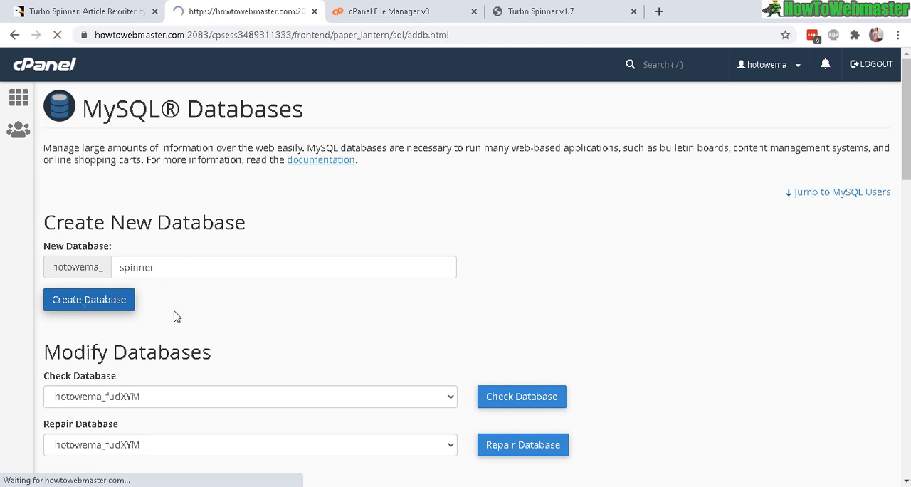
{"action": "left_click", "coordinate": [88, 299]}
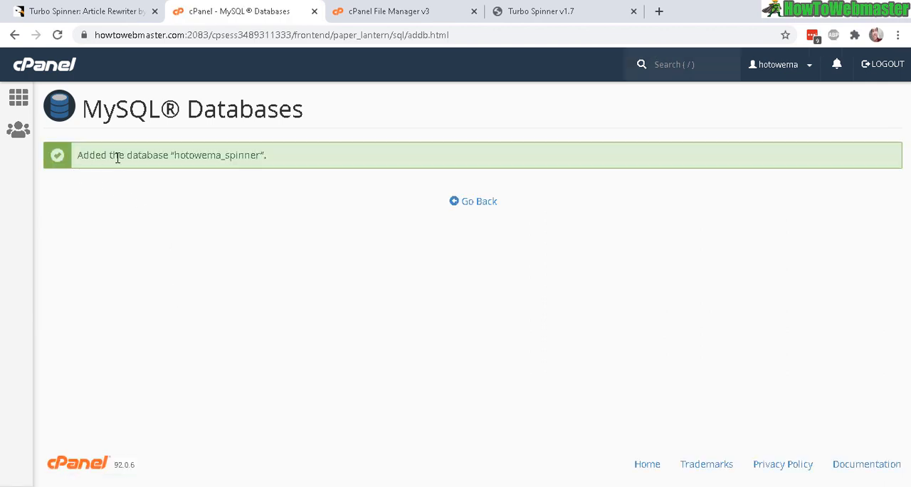
{"action": "mouse_move", "coordinate": [473, 200]}
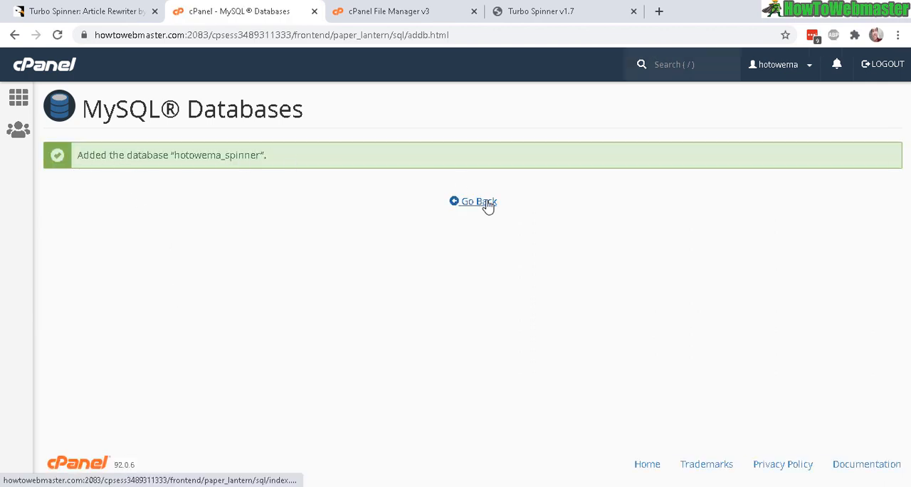
{"action": "left_click", "coordinate": [473, 200]}
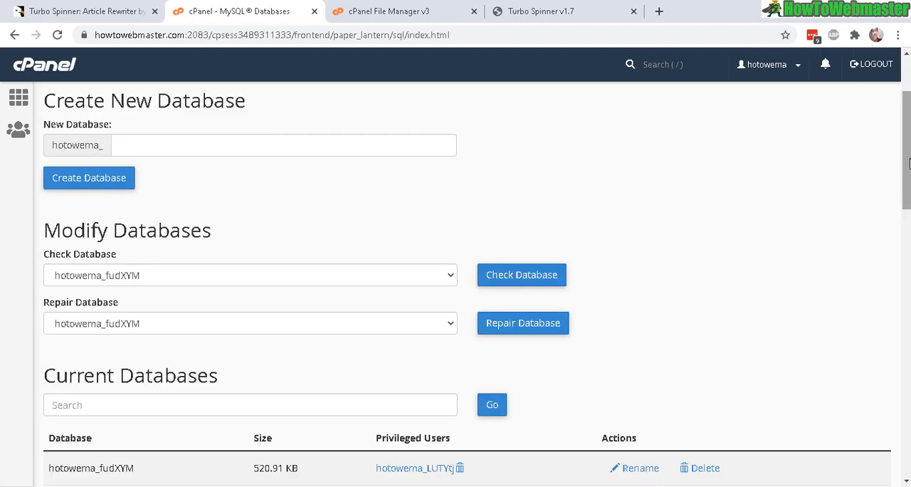
Add MySQL user spinadmin with a strong password under Add New User
{"action": "scroll", "scroll_direction": "down", "scroll_amount": 3}
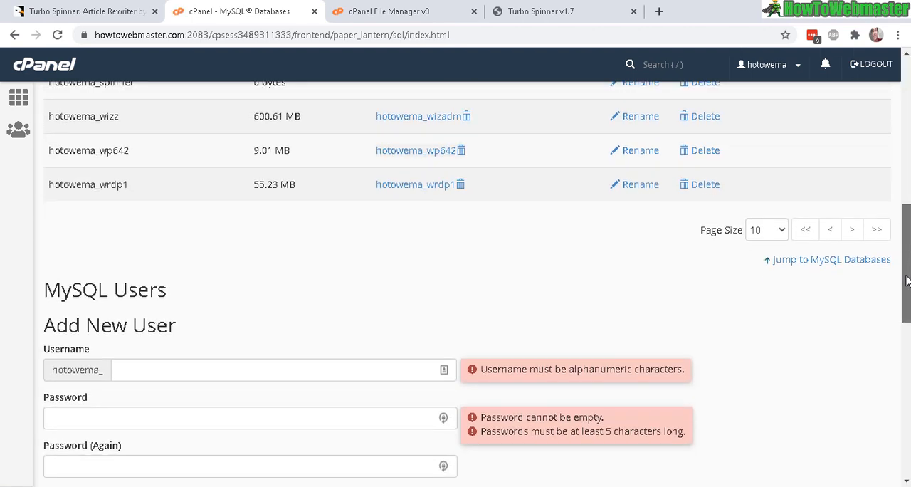
{"action": "scroll", "scroll_direction": "down", "scroll_amount": 3}
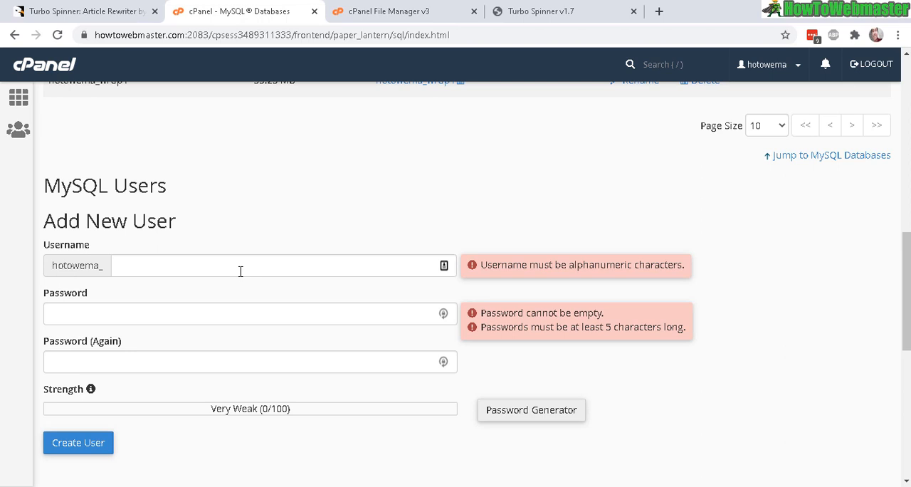
{"action": "double_click", "coordinate": [154, 221]}
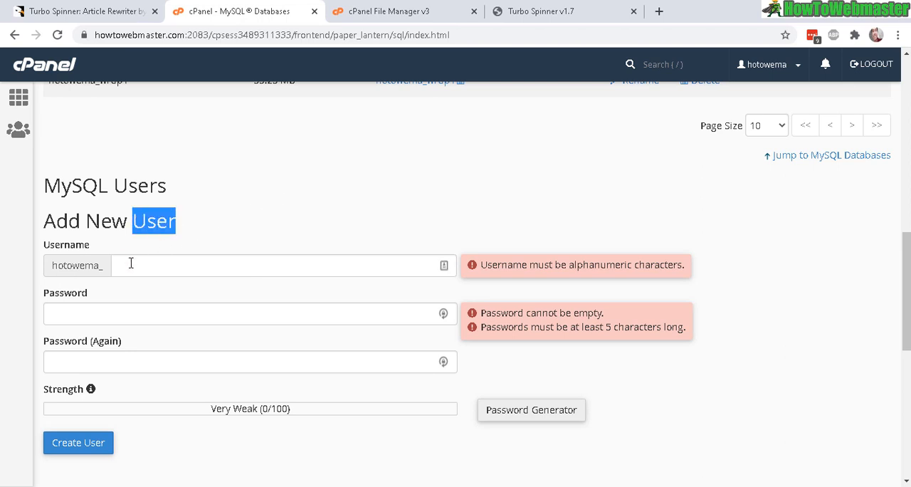
{"action": "mouse_move", "coordinate": [198, 357]}
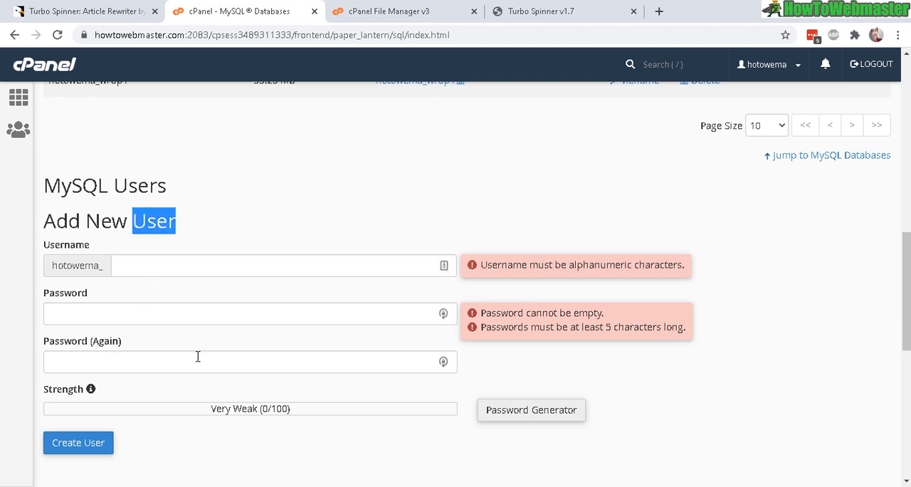
{"action": "mouse_move", "coordinate": [490, 191]}
{"action": "type", "text": "spinadmin"}
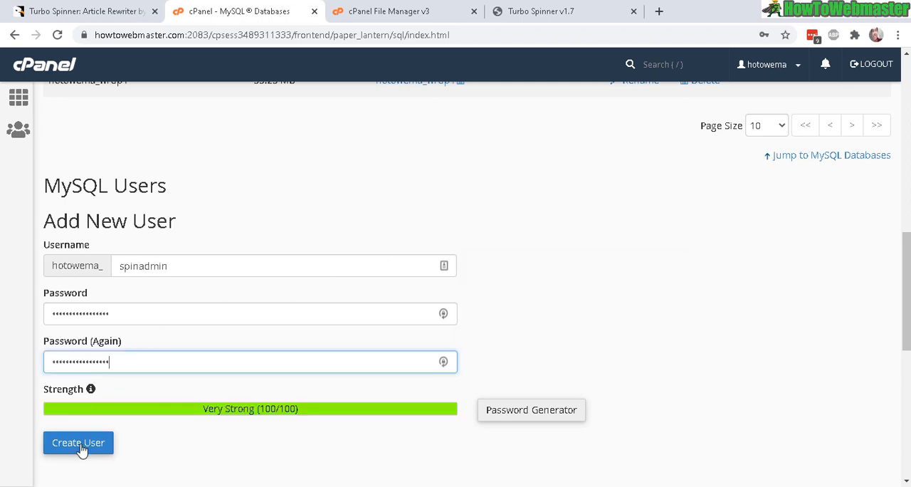
{"action": "left_click", "coordinate": [78, 443]}
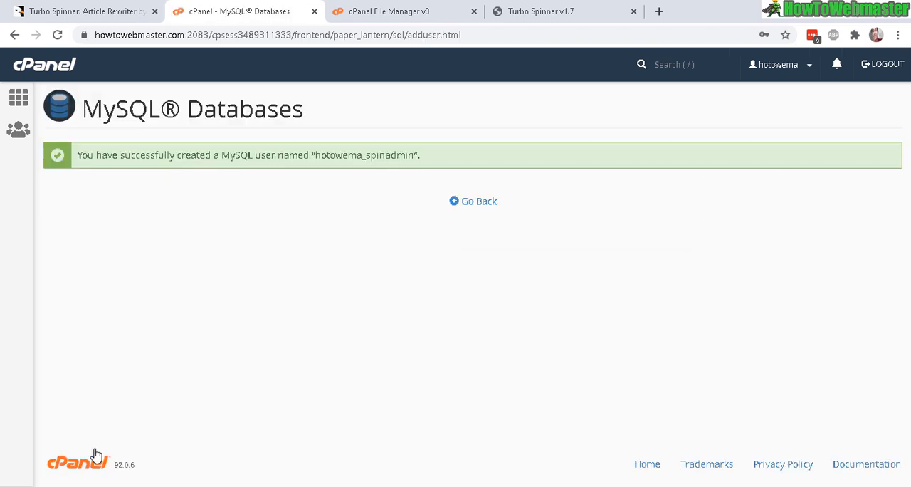
{"action": "mouse_move", "coordinate": [344, 184]}
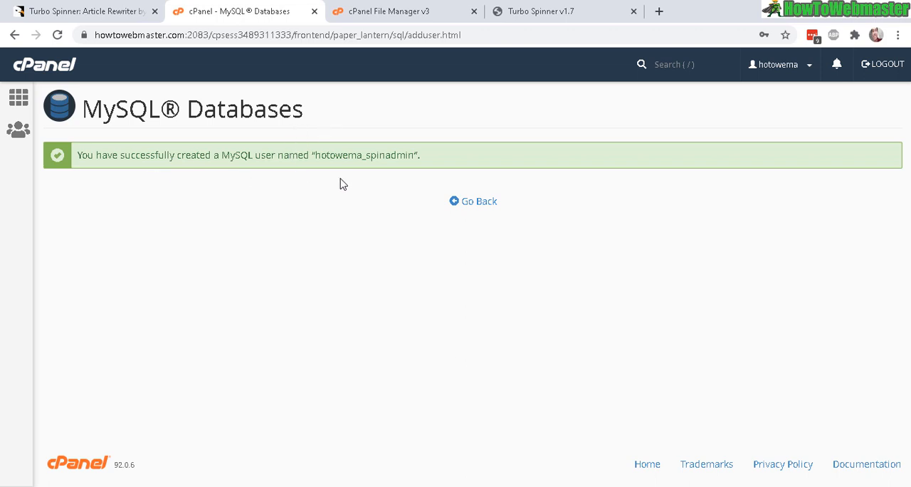
{"action": "mouse_move", "coordinate": [302, 169]}
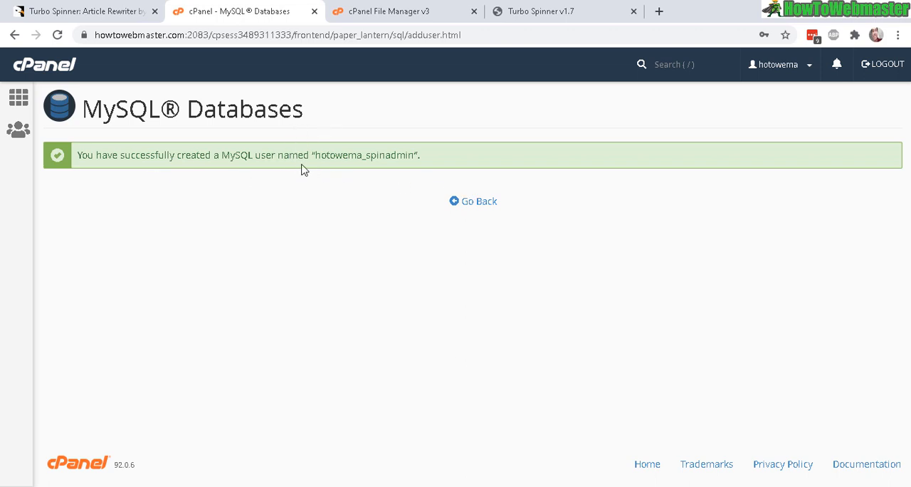
Add hotowema_spinadmin to the hotowema_spinner database, reaching its privilege settings
{"action": "left_click", "coordinate": [473, 200]}
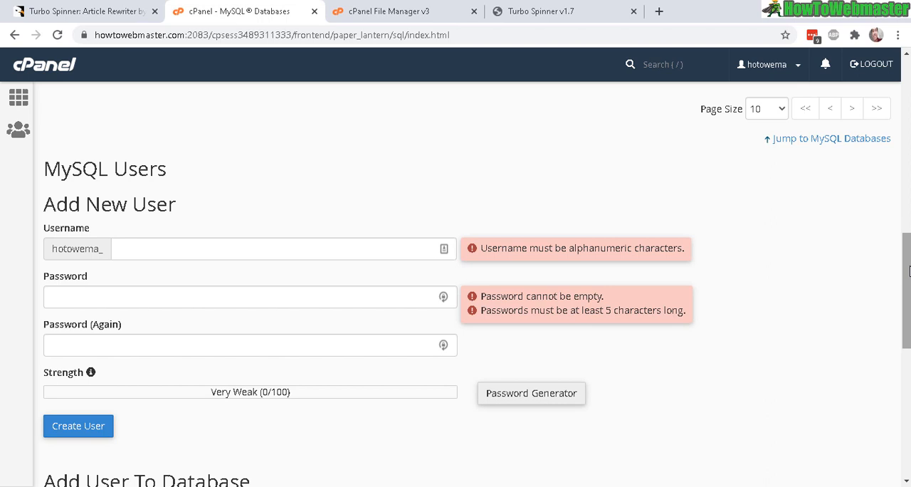
{"action": "scroll", "scroll_direction": "down", "scroll_amount": 3}
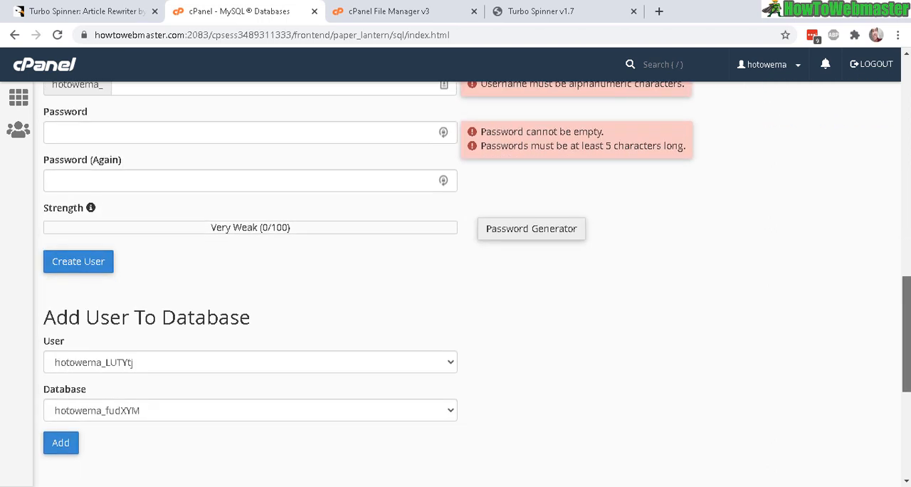
{"action": "mouse_move", "coordinate": [295, 325]}
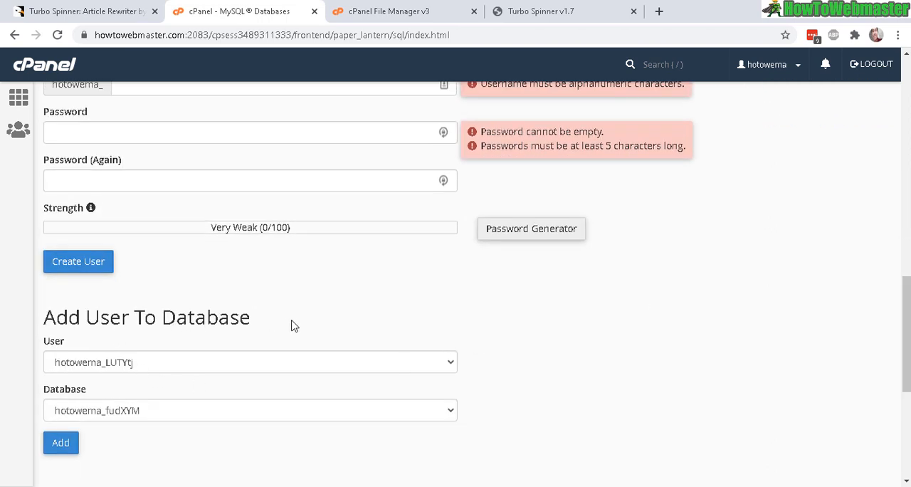
{"action": "left_click", "coordinate": [251, 362]}
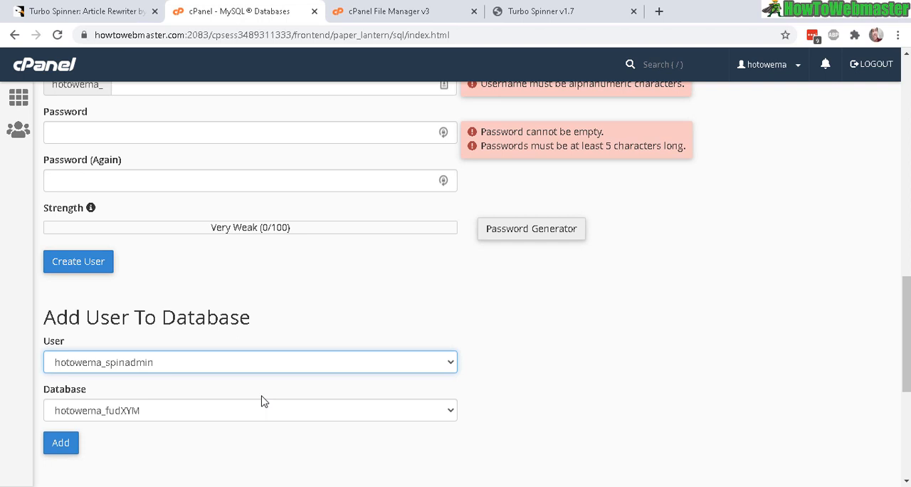
{"action": "left_click", "coordinate": [249, 410]}
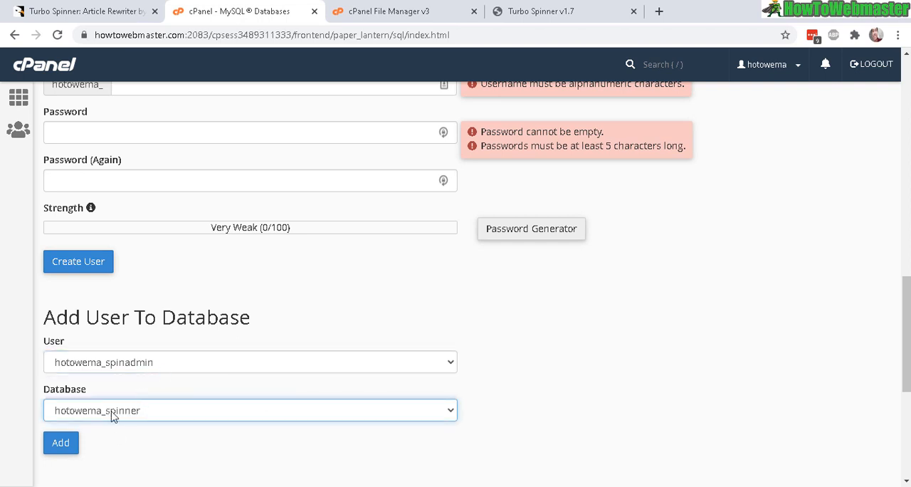
{"action": "left_click", "coordinate": [251, 361]}
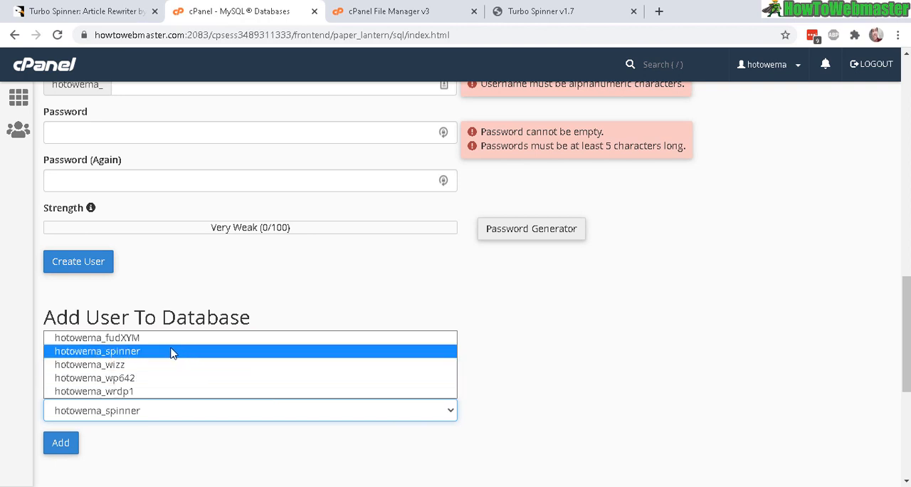
{"action": "left_click", "coordinate": [102, 362]}
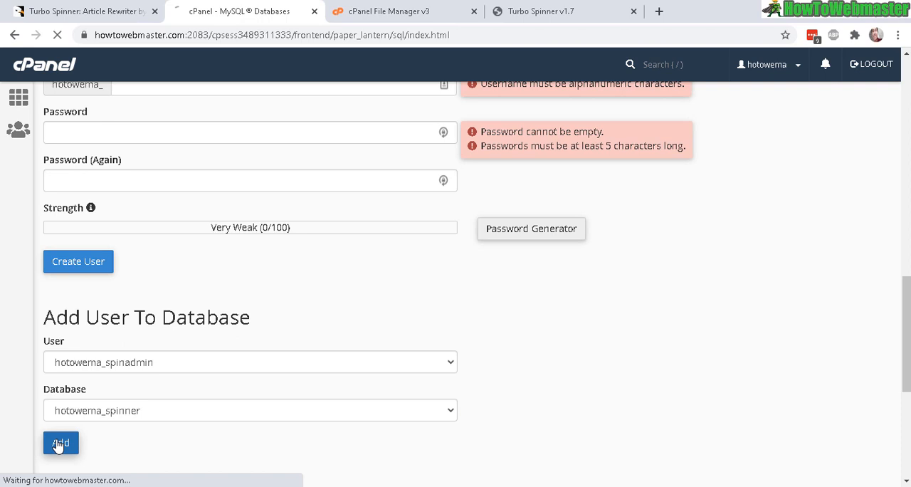
{"action": "left_click", "coordinate": [59, 443]}
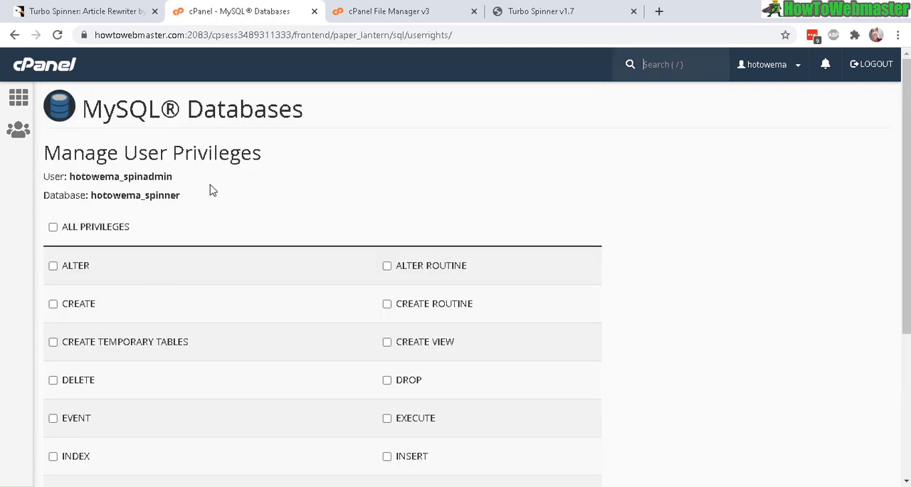
Grant hotowema_spinadmin ALL PRIVILEGES on hotowema_spinner and save the changes
{"action": "left_click", "coordinate": [53, 226]}
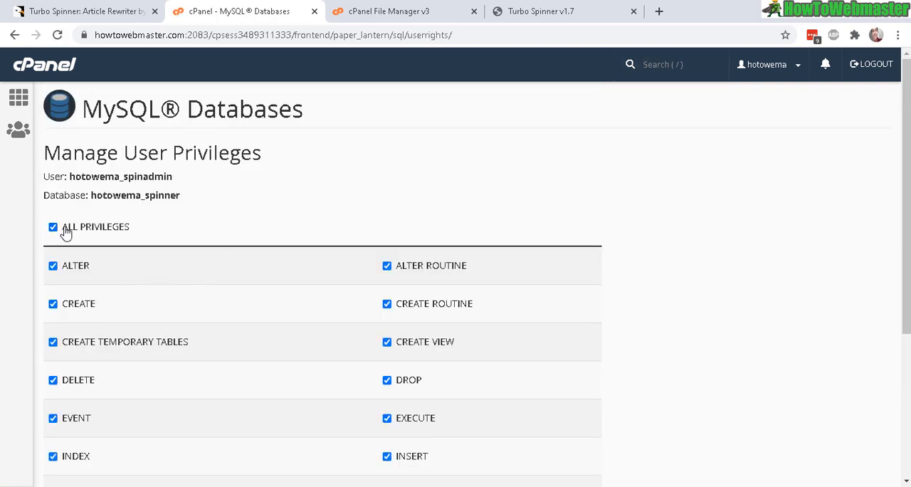
{"action": "double_click", "coordinate": [95, 227]}
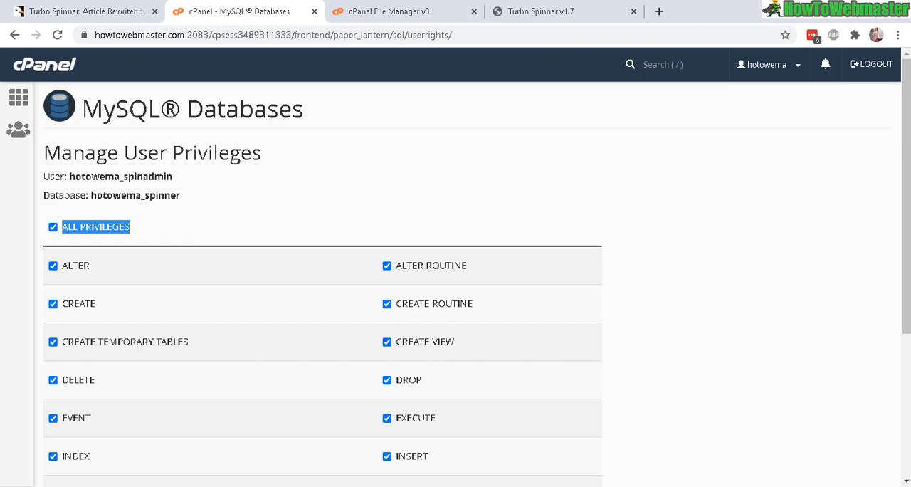
{"action": "scroll", "scroll_direction": "down", "scroll_amount": 3}
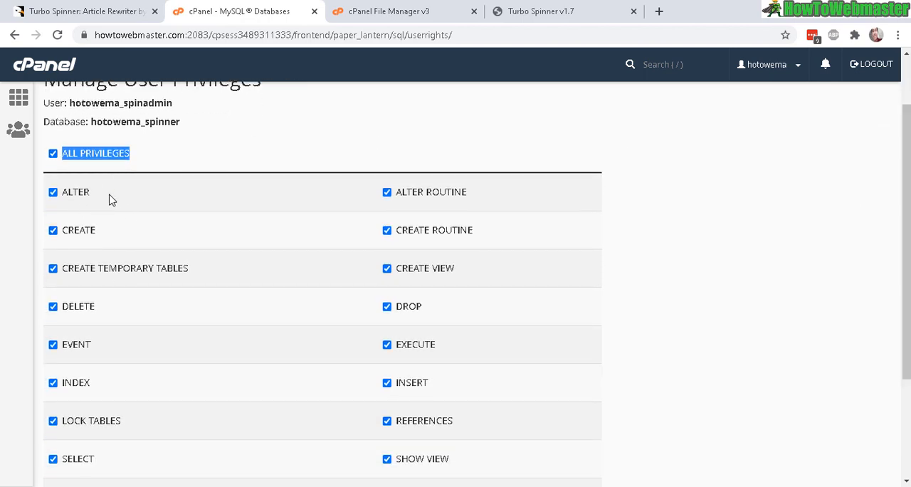
{"action": "scroll", "scroll_direction": "down", "scroll_amount": 3}
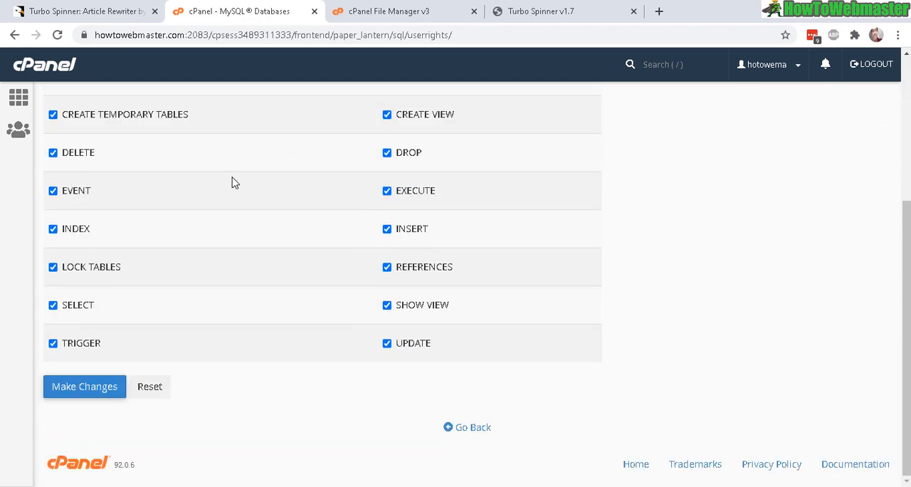
{"action": "left_click", "coordinate": [84, 386]}
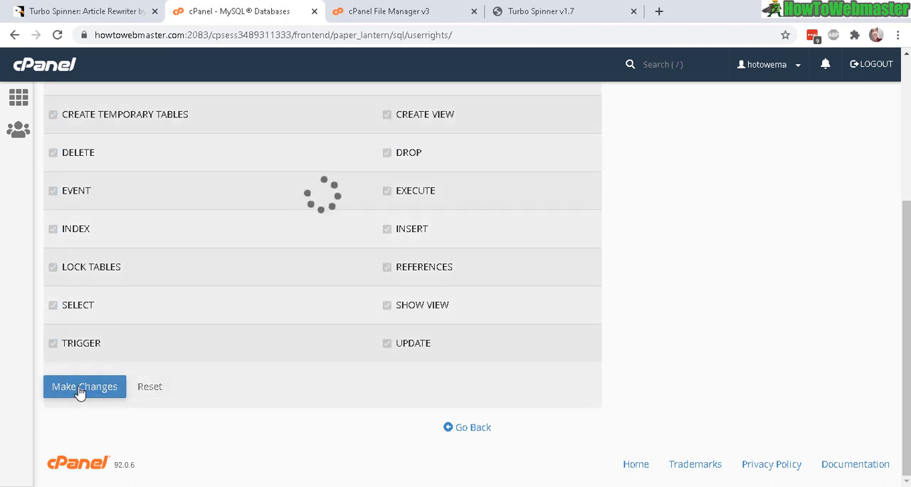
Return to the install guide, note the installer address, and show the Turbo Spinner installer
{"action": "left_click", "coordinate": [84, 386]}
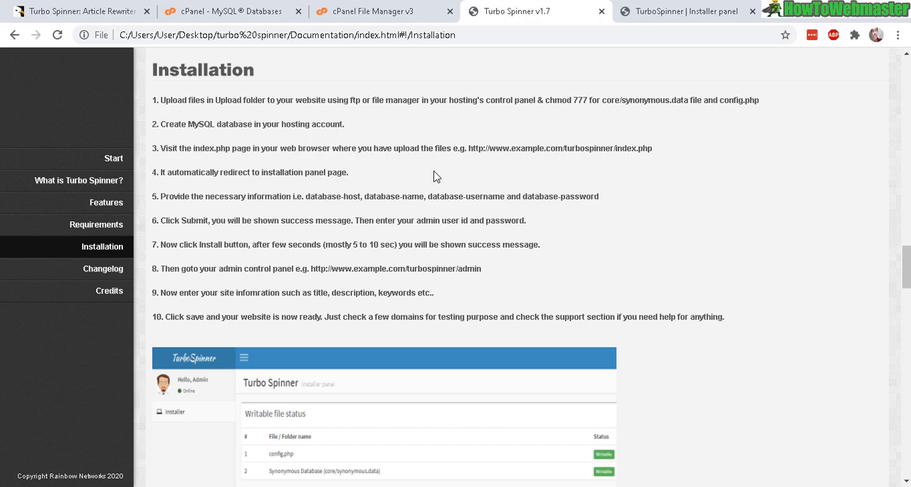
{"action": "double_click", "coordinate": [561, 148]}
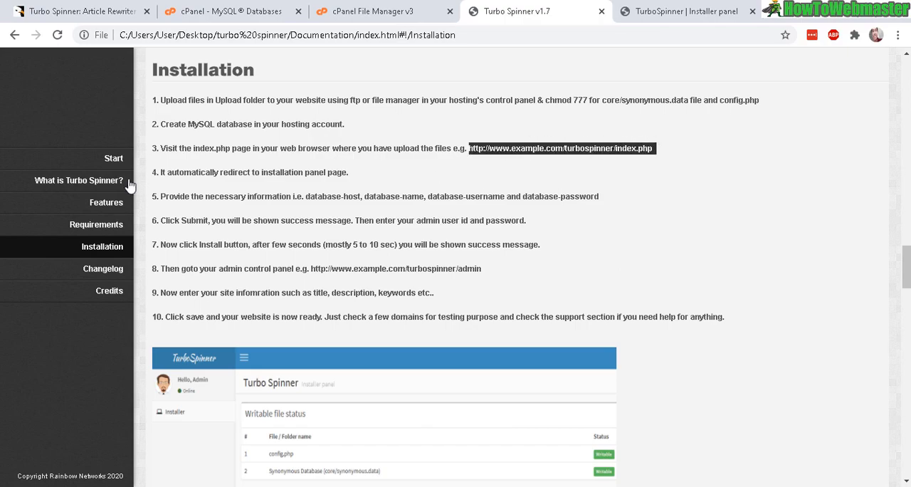
{"action": "left_click", "coordinate": [683, 12]}
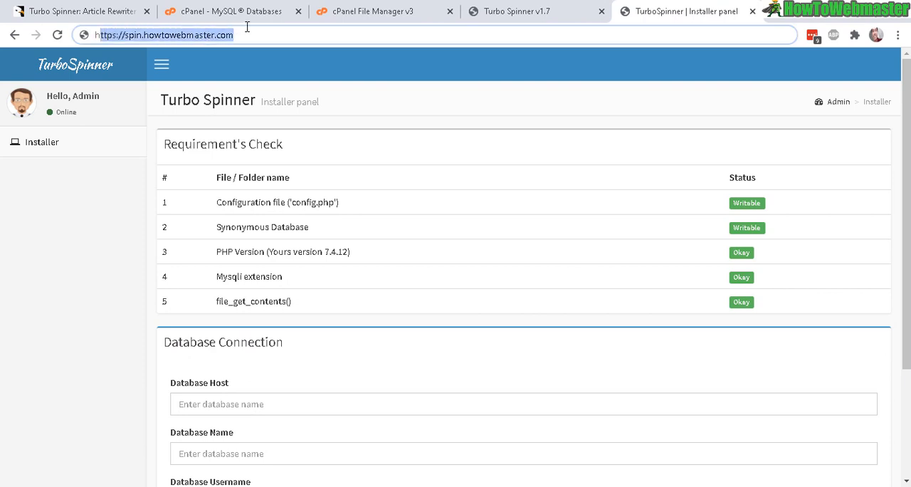
{"action": "mouse_move", "coordinate": [177, 105]}
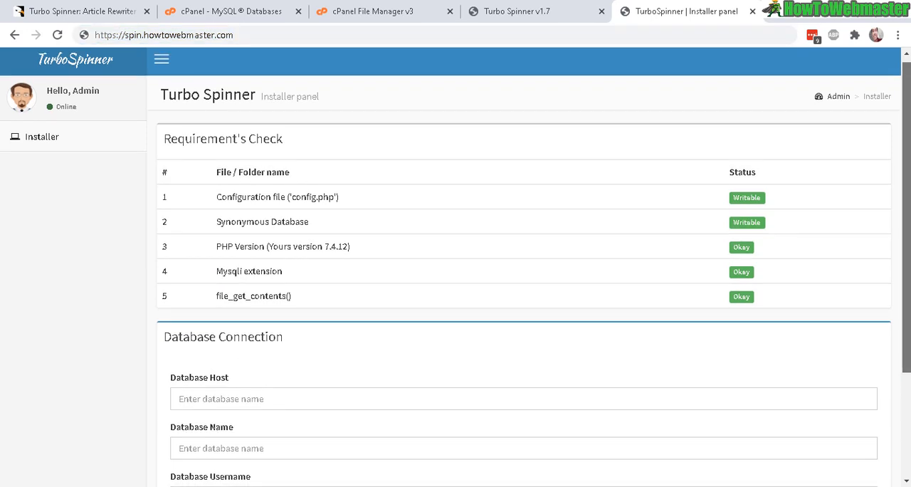
Scroll the installer down to the Database Connection form for host, name, user and password
{"action": "scroll", "scroll_direction": "down", "scroll_amount": 3}
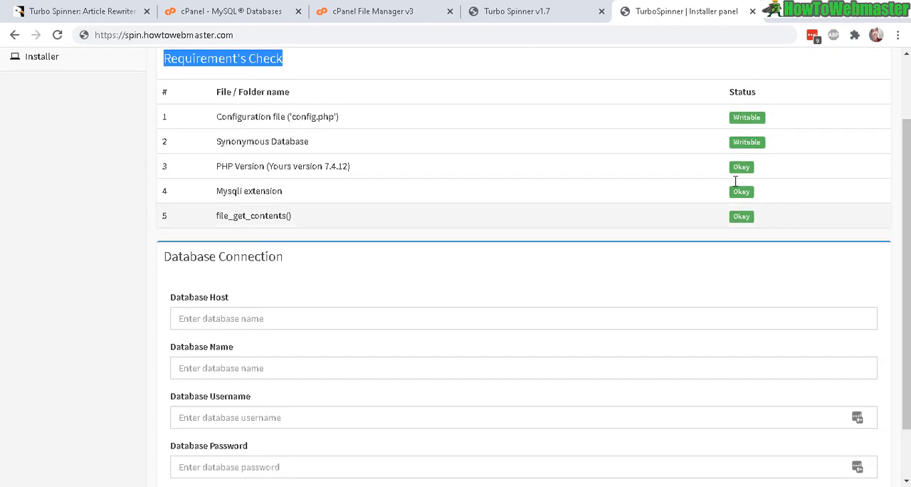
{"action": "mouse_move", "coordinate": [743, 185]}
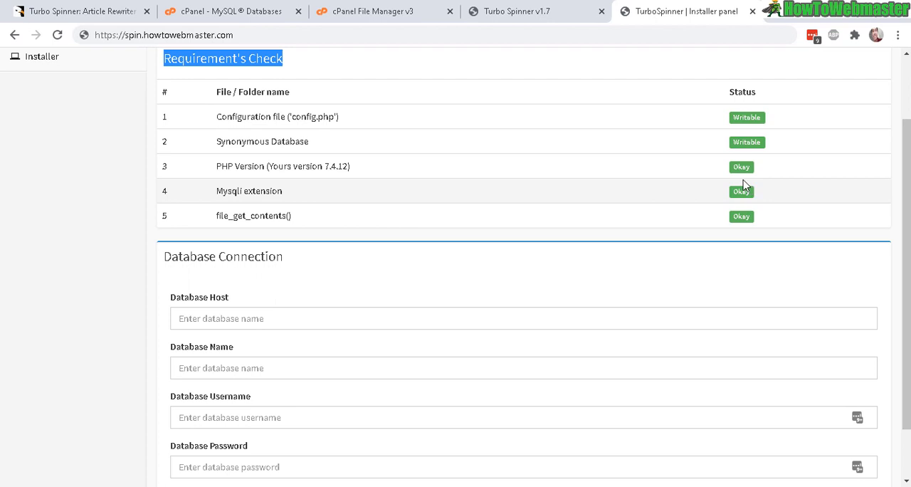
{"action": "scroll", "scroll_direction": "down", "scroll_amount": 3}
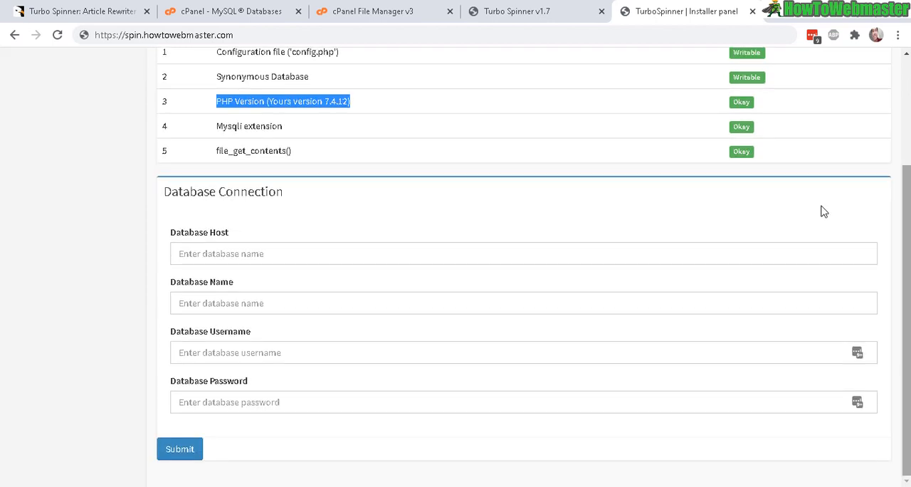
{"action": "mouse_move", "coordinate": [291, 279]}
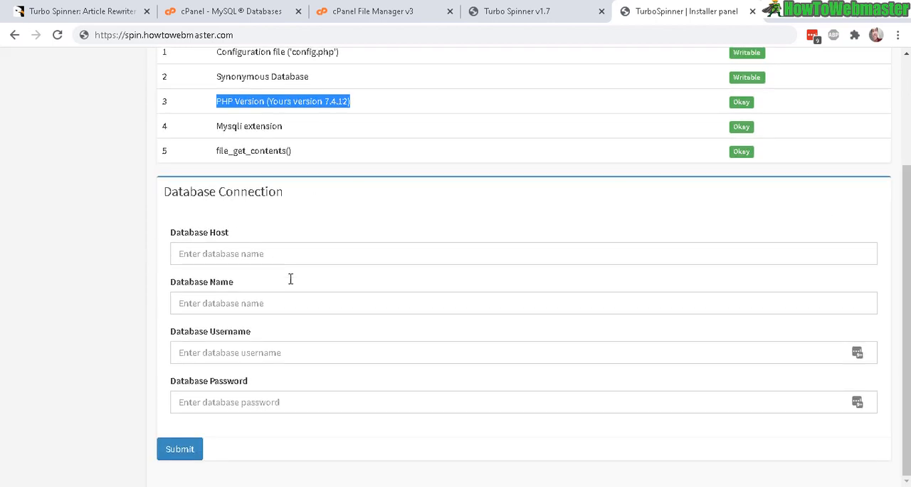
{"action": "mouse_move", "coordinate": [376, 353]}
{"action": "type", "text": "localhost"}
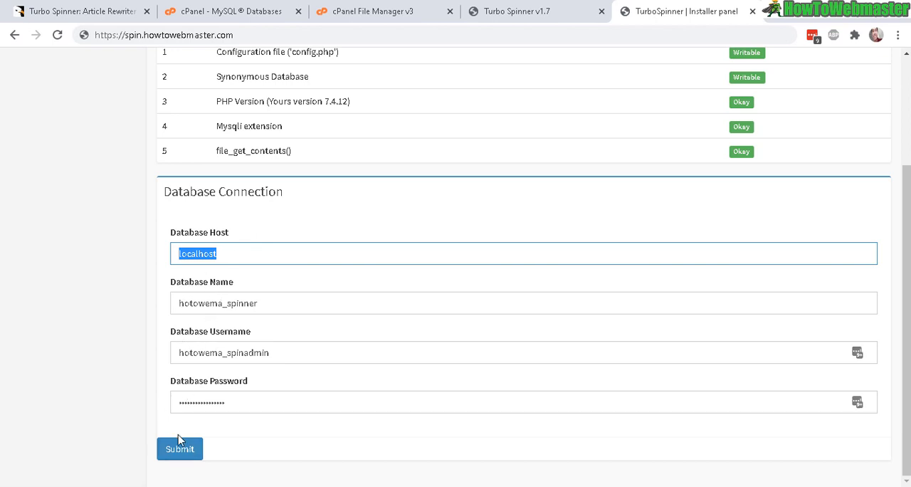
Submit the database connection, set the admin account, and reach Installation Complete
{"action": "left_click", "coordinate": [179, 448]}
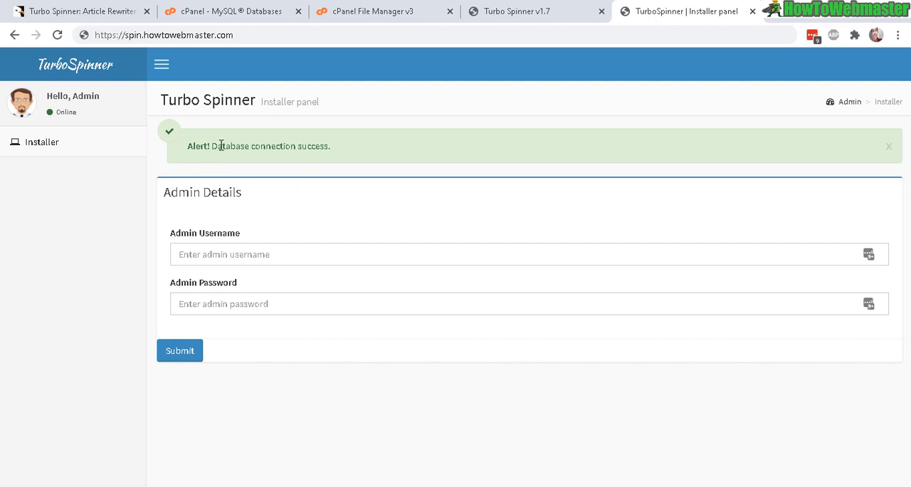
{"action": "double_click", "coordinate": [198, 147]}
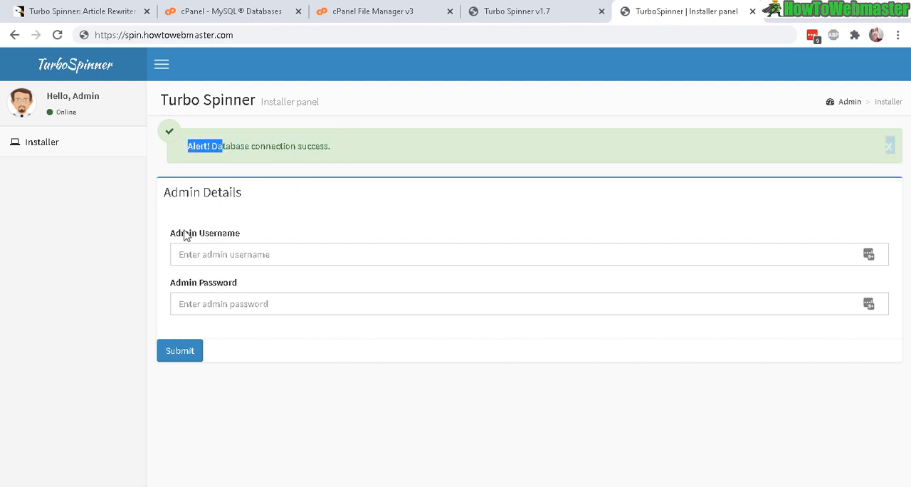
{"action": "mouse_move", "coordinate": [288, 237]}
{"action": "type", "text": "admin"}
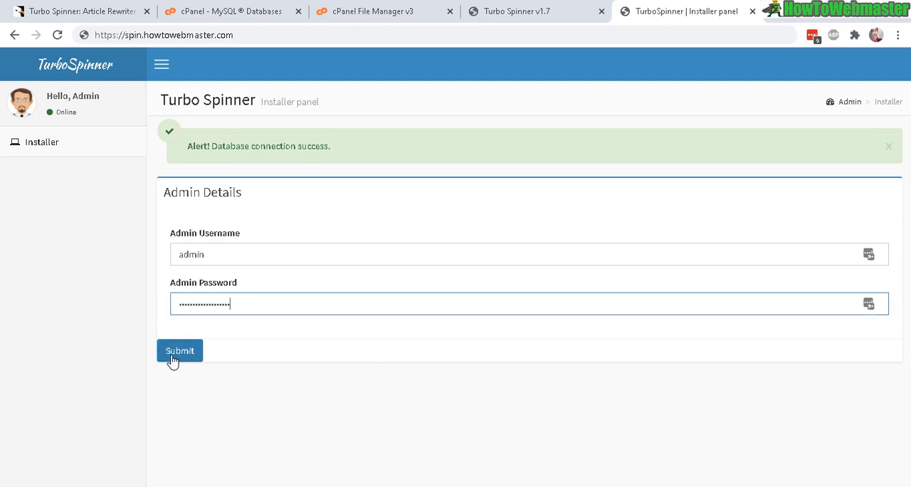
{"action": "left_click", "coordinate": [180, 350]}
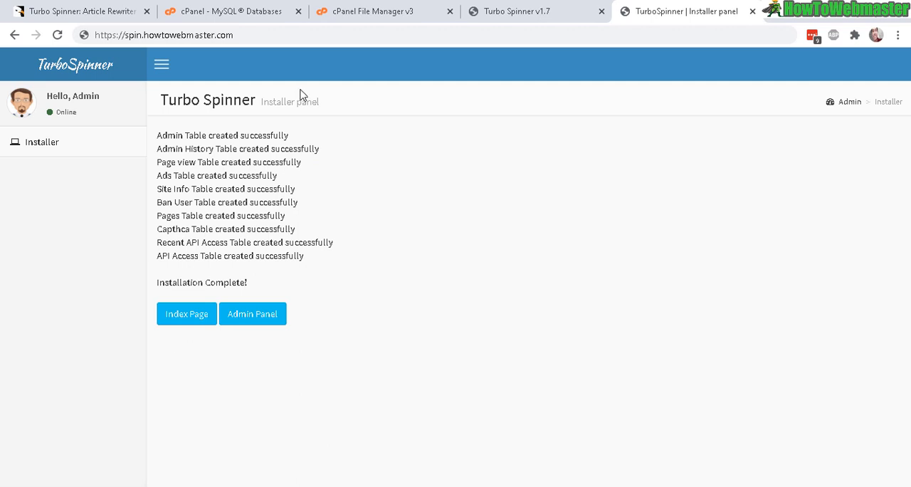
{"action": "left_click_drag", "start_coordinate": [227, 135], "coordinate": [321, 242]}
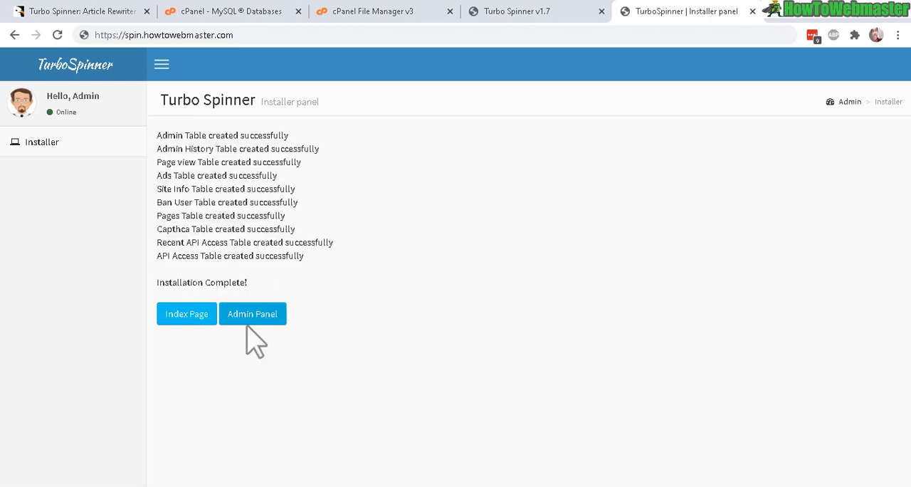
Sign in to the Turbo Spinner admin panel with the prefilled admin credentials
{"action": "left_click", "coordinate": [252, 313]}
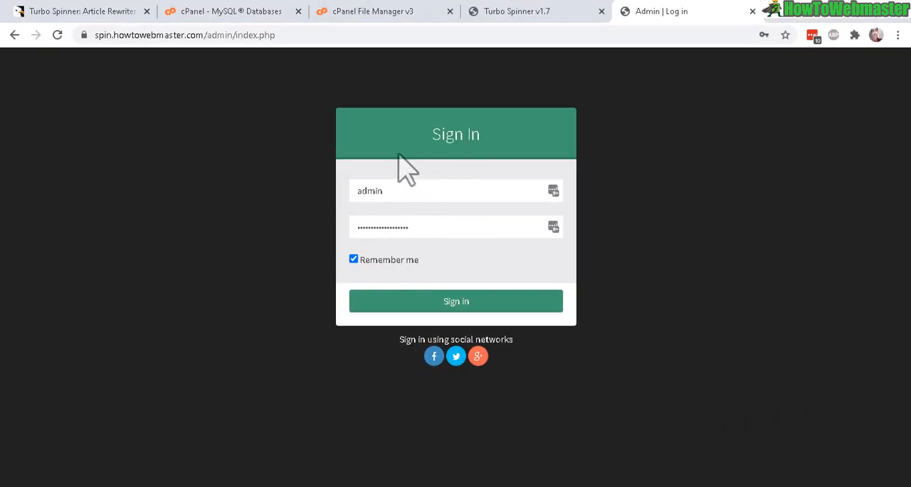
{"action": "mouse_move", "coordinate": [467, 292]}
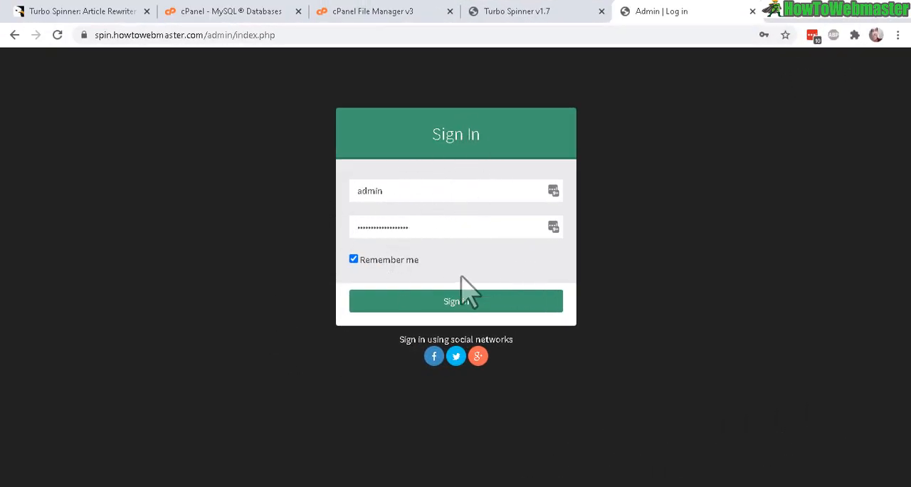
{"action": "left_click", "coordinate": [456, 300]}
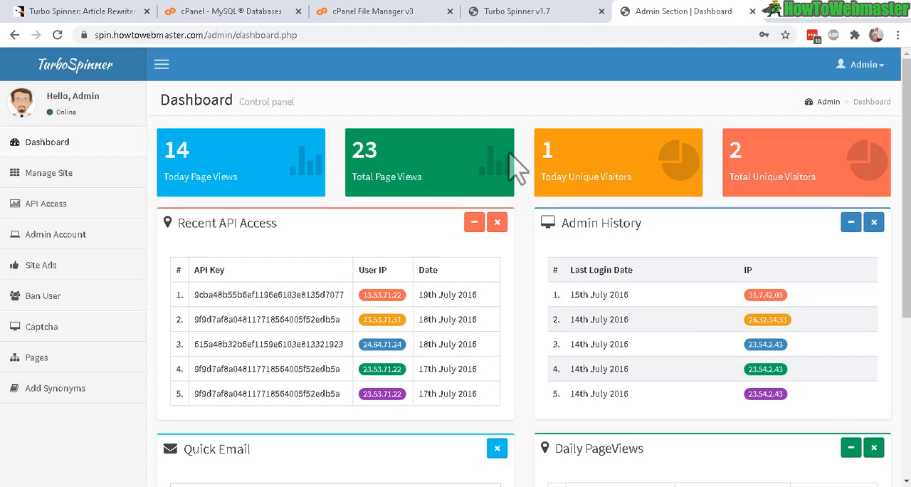
{"action": "mouse_move", "coordinate": [555, 250]}
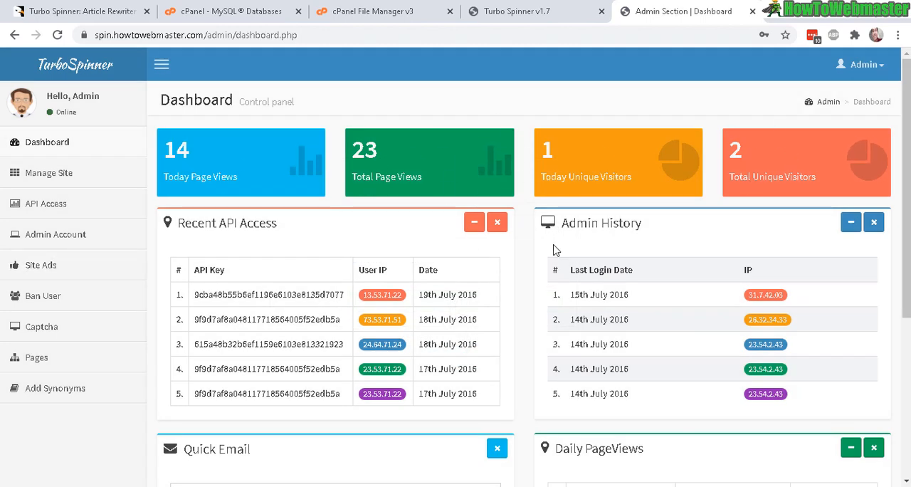
{"action": "scroll", "scroll_direction": "down", "scroll_amount": 3}
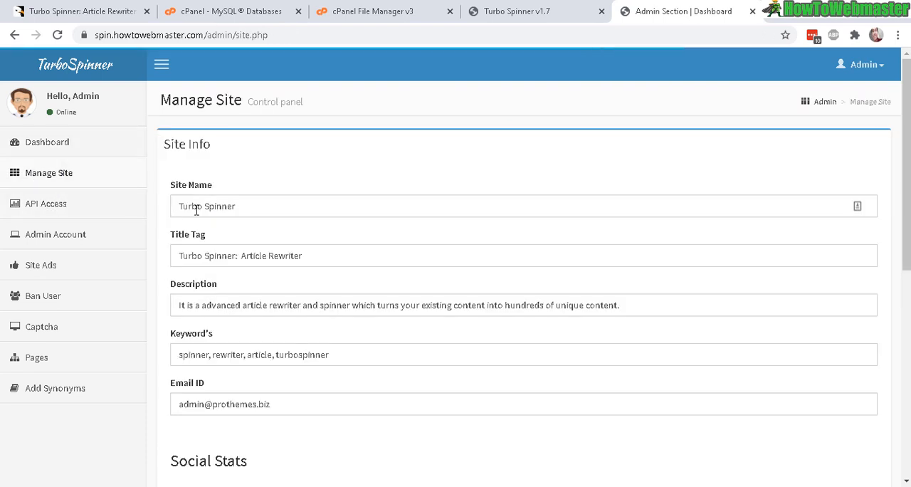
{"action": "mouse_move", "coordinate": [198, 197]}
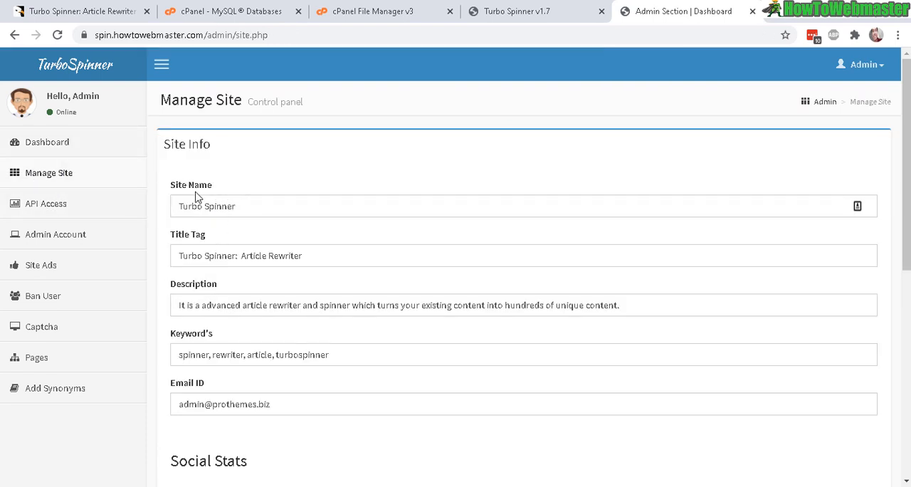
{"action": "mouse_move", "coordinate": [229, 328]}
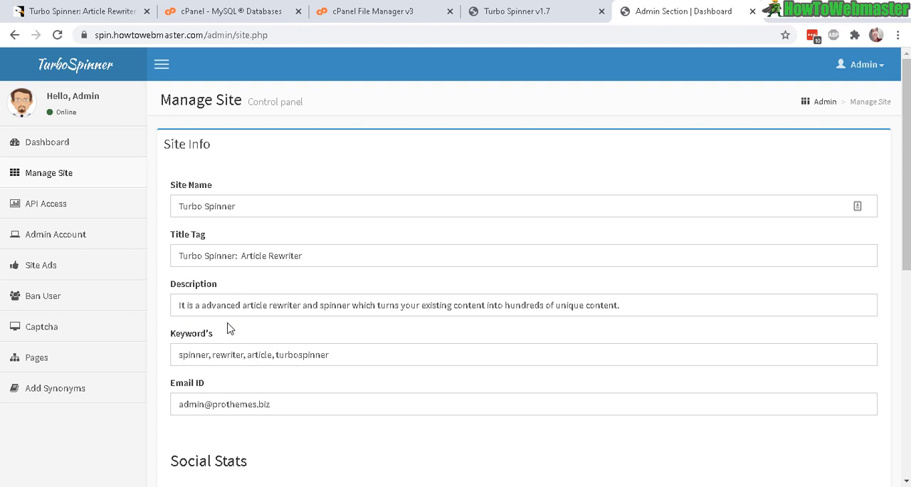
{"action": "mouse_move", "coordinate": [126, 291]}
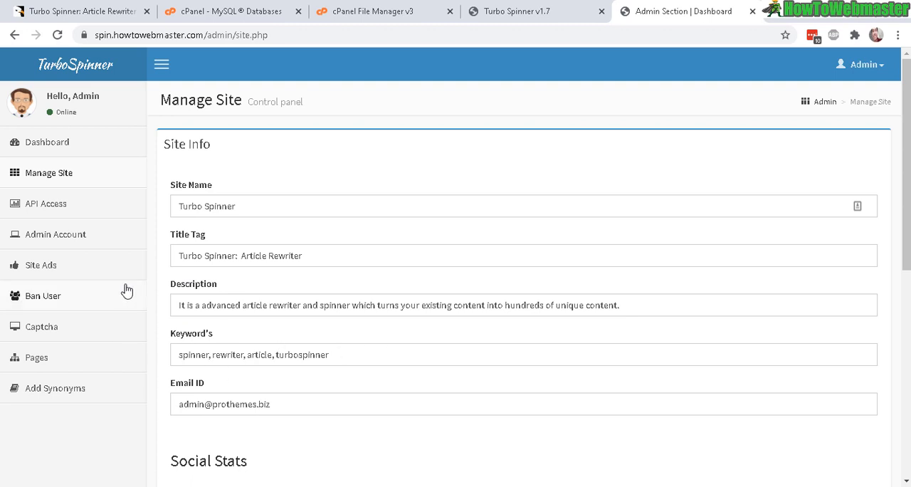
Review the Site Ads code and the custom Pages manager in the admin panel
{"action": "left_click", "coordinate": [40, 265]}
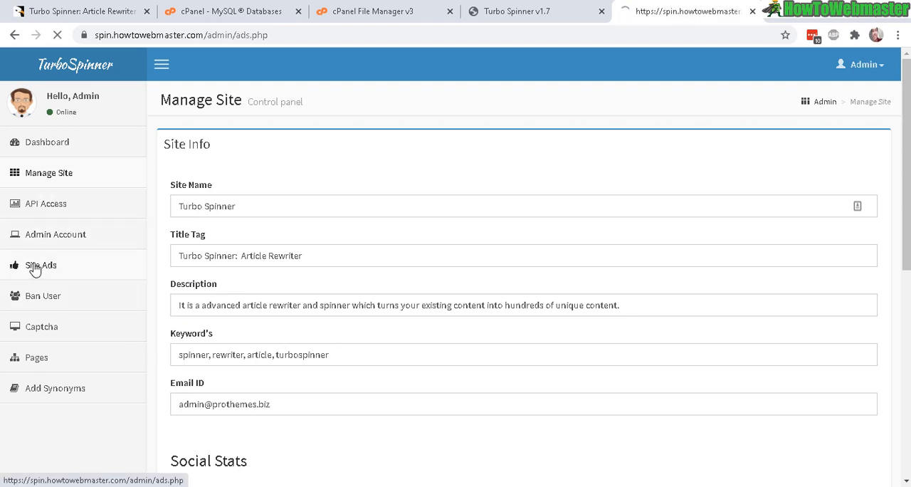
{"action": "left_click", "coordinate": [40, 265]}
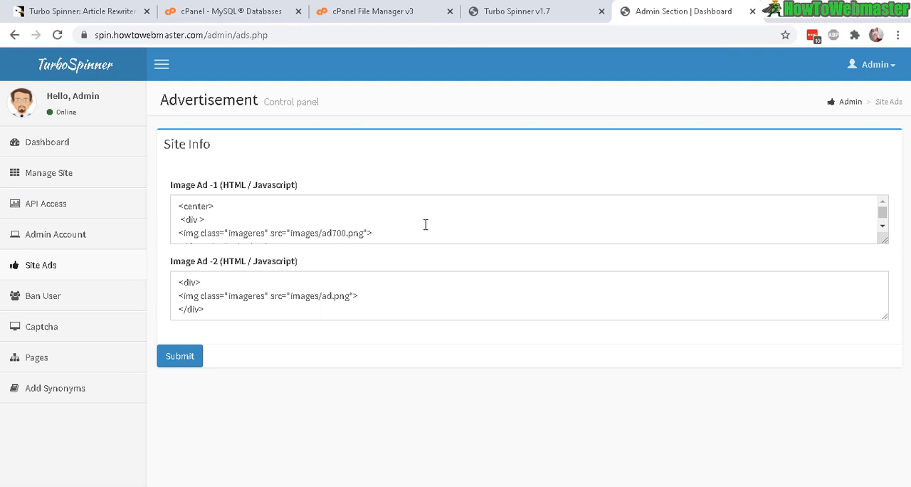
{"action": "mouse_move", "coordinate": [322, 259]}
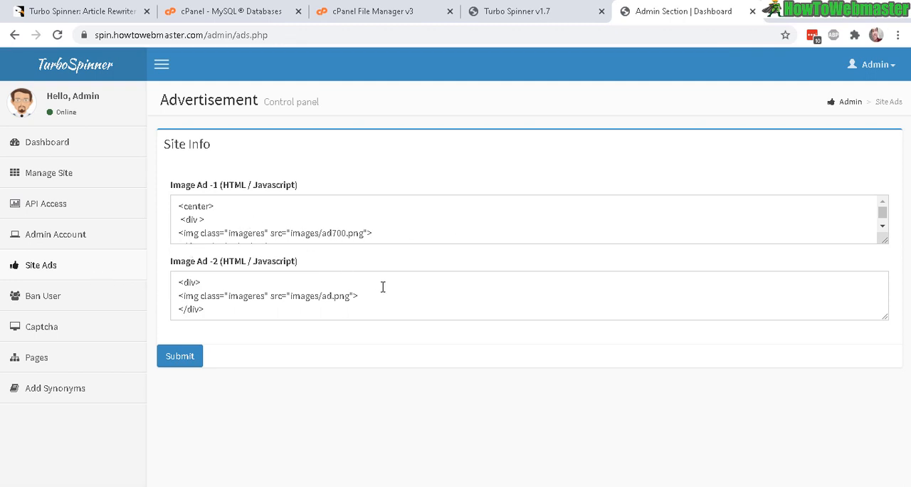
{"action": "left_click", "coordinate": [37, 357]}
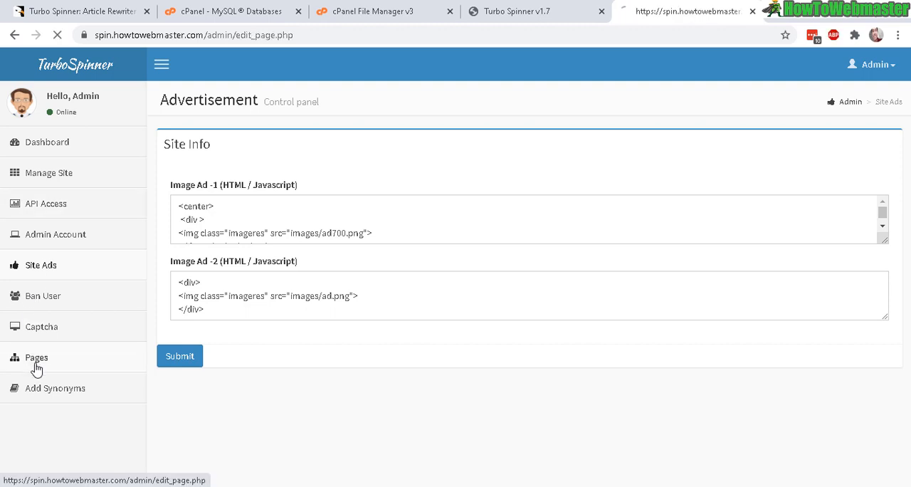
{"action": "left_click", "coordinate": [37, 357]}
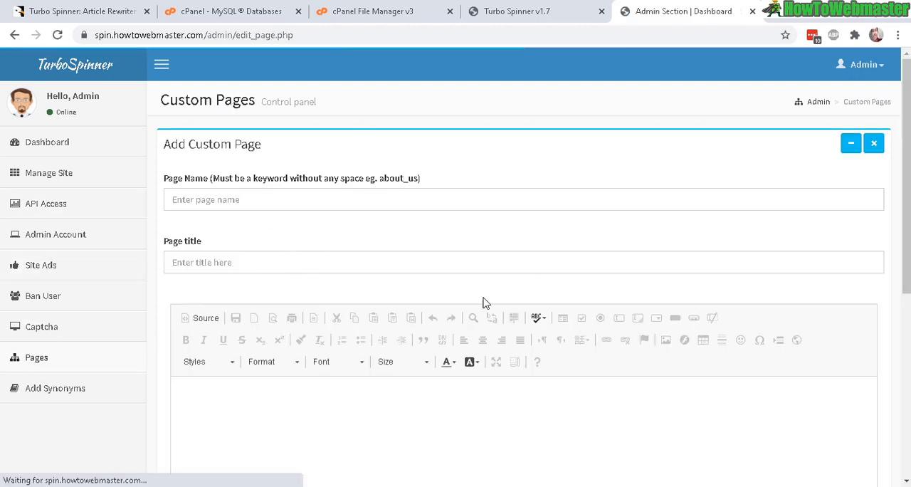
Look over the recently added pages (faq, privacy, tos) and show the public spinner homepage
{"action": "scroll", "scroll_direction": "down", "scroll_amount": 3}
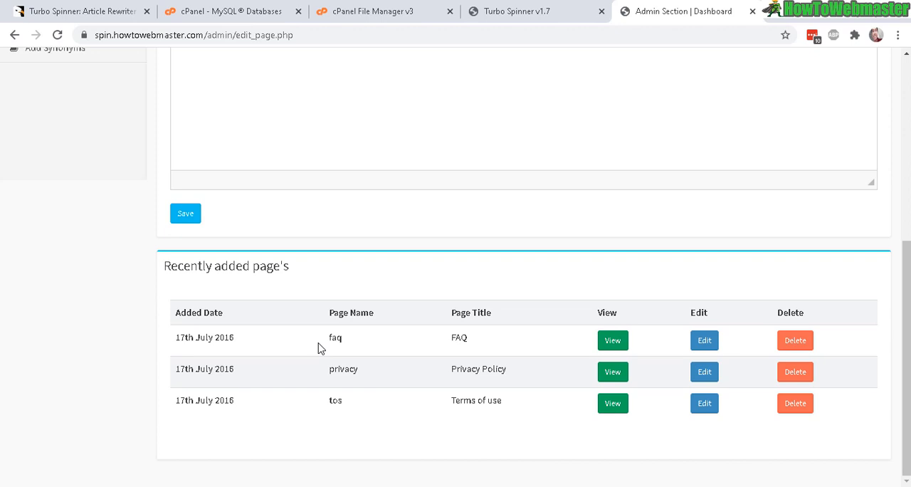
{"action": "mouse_move", "coordinate": [430, 361]}
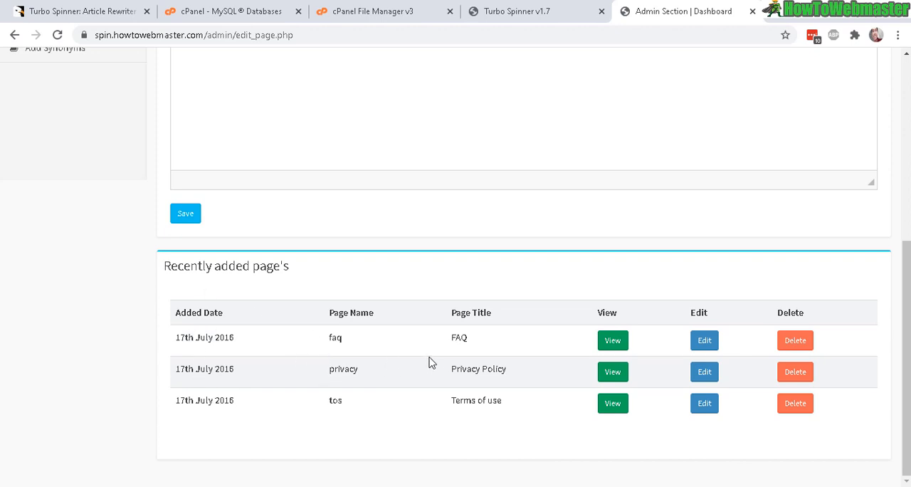
{"action": "key", "text": "ctrl+a"}
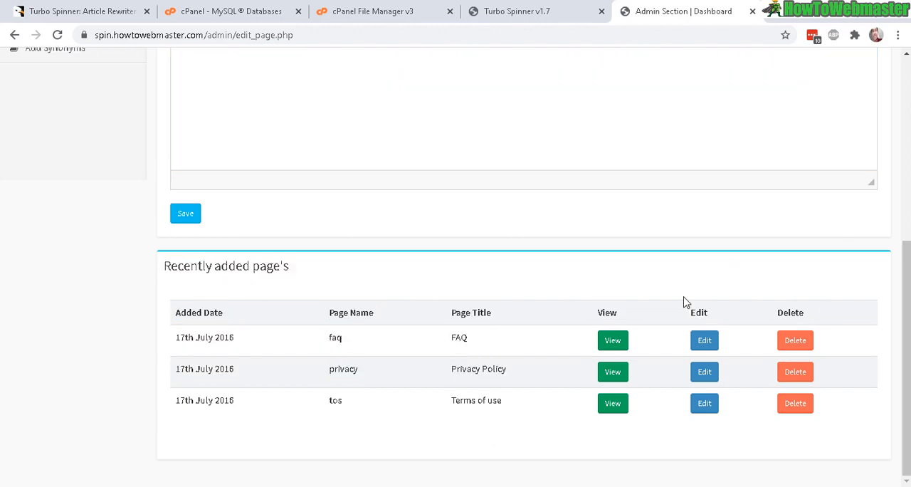
{"action": "scroll", "scroll_direction": "up", "scroll_amount": 3}
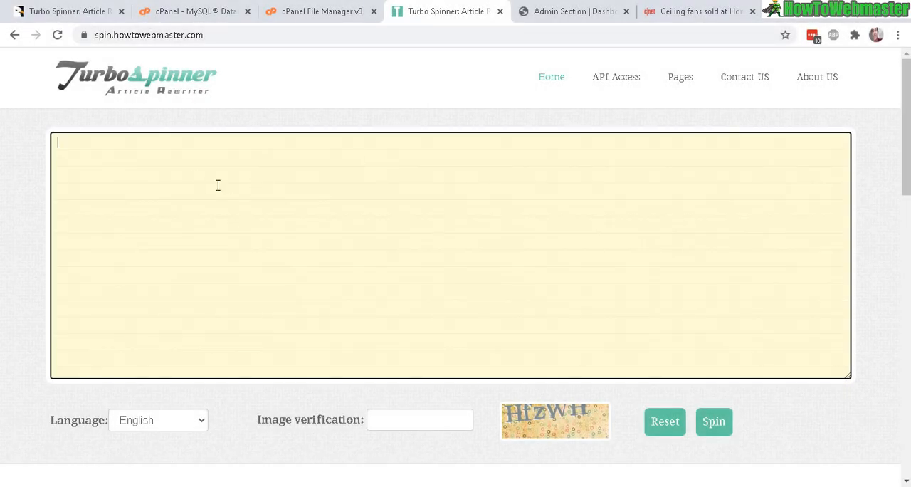
Browse the live site's home page through its features and footer, then switch to the CNET recall article
{"action": "left_click", "coordinate": [148, 34]}
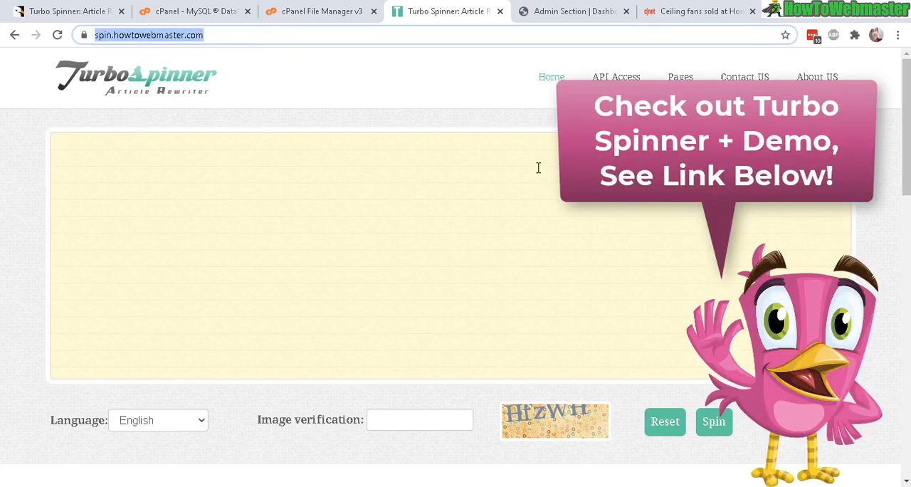
{"action": "scroll", "scroll_direction": "down", "scroll_amount": 3}
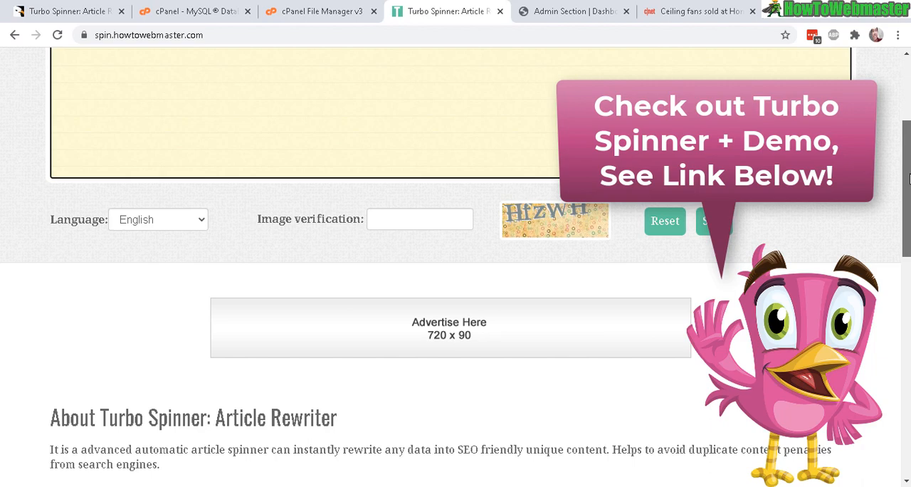
{"action": "scroll", "scroll_direction": "down", "scroll_amount": 3}
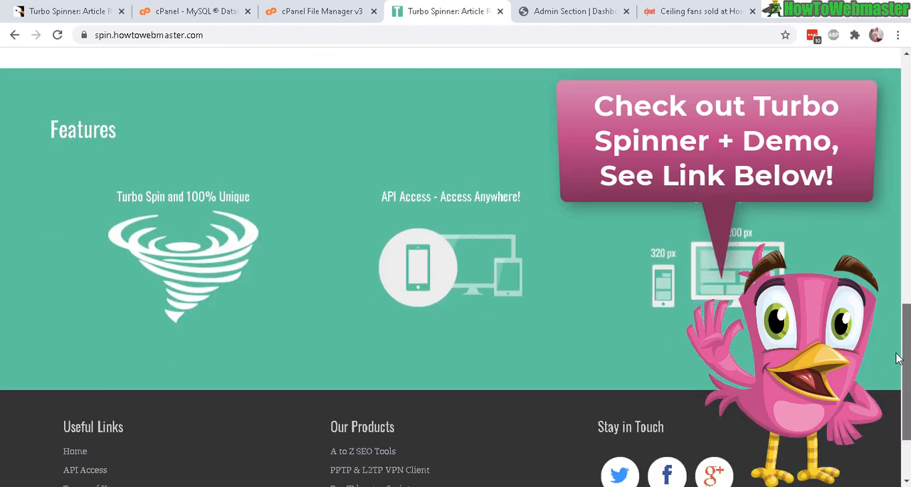
{"action": "scroll", "scroll_direction": "up", "scroll_amount": 3}
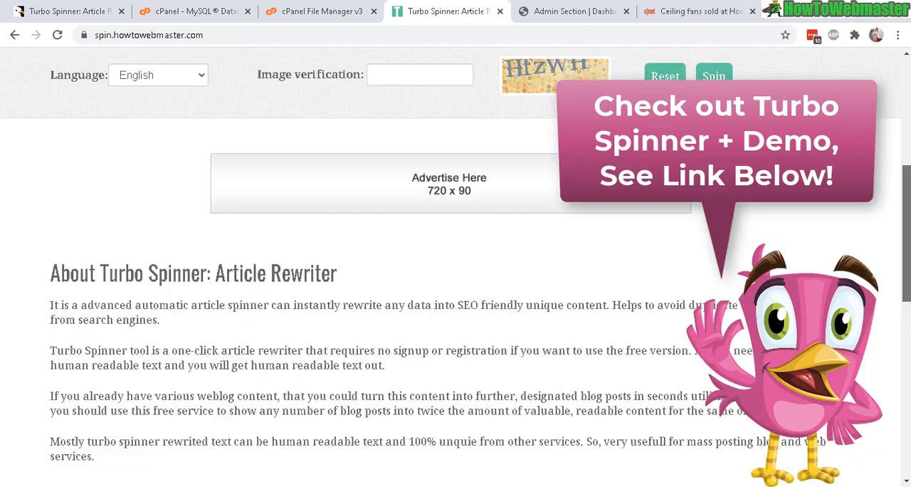
{"action": "scroll", "scroll_direction": "up", "scroll_amount": 3}
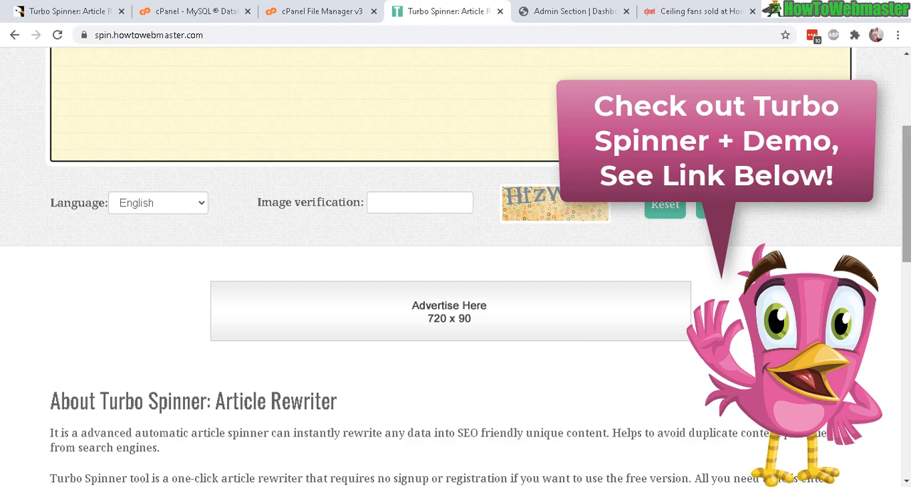
{"action": "scroll", "scroll_direction": "down", "scroll_amount": 3}
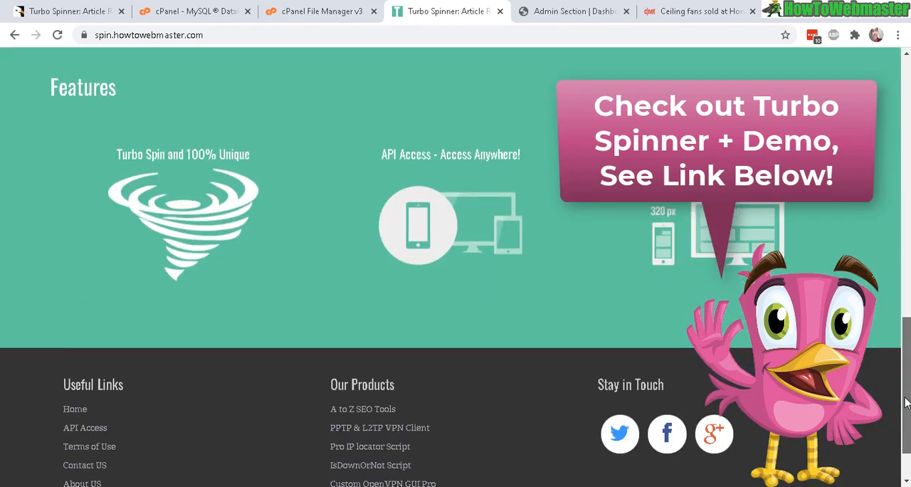
{"action": "scroll", "scroll_direction": "up", "scroll_amount": 3}
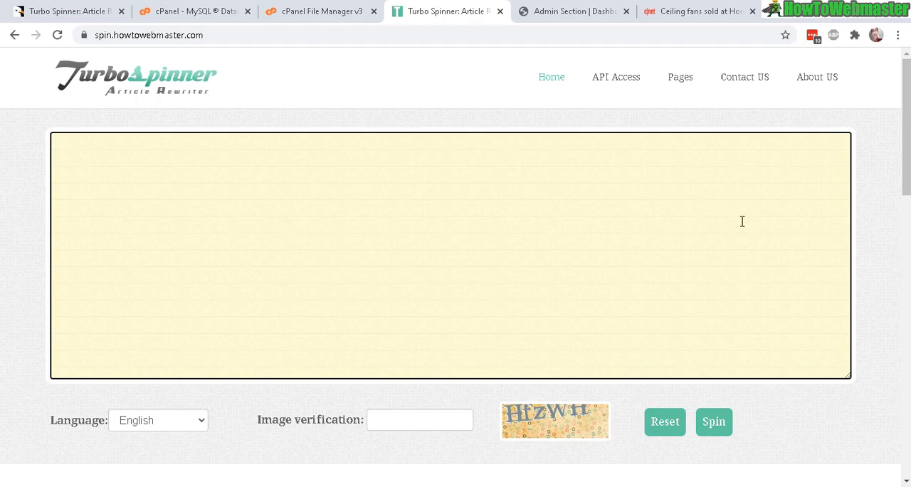
{"action": "mouse_move", "coordinate": [540, 225]}
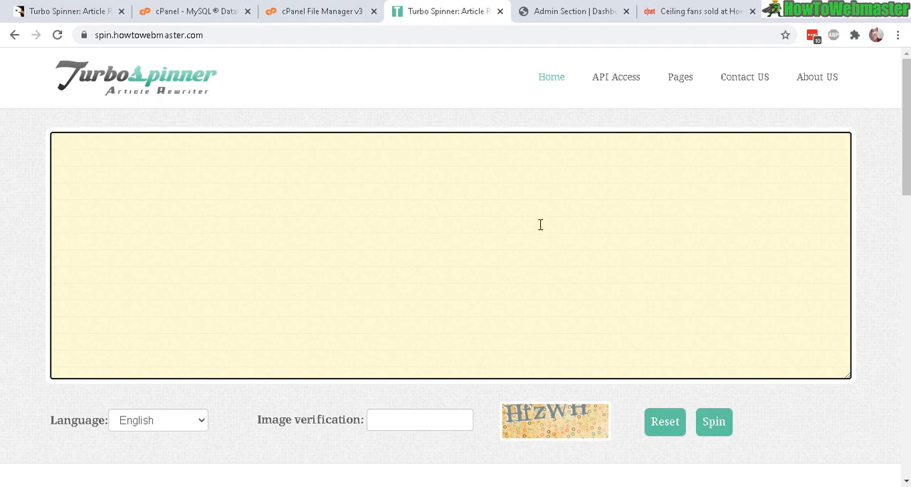
{"action": "left_click", "coordinate": [694, 11]}
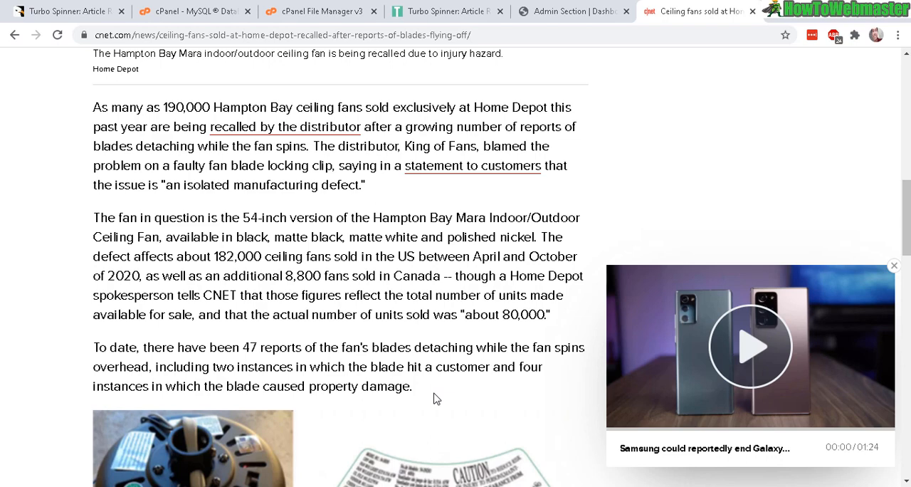
Spin the pasted ceiling fan article without a code and get 'Captcha Code is Wrong'
{"action": "left_click", "coordinate": [447, 11]}
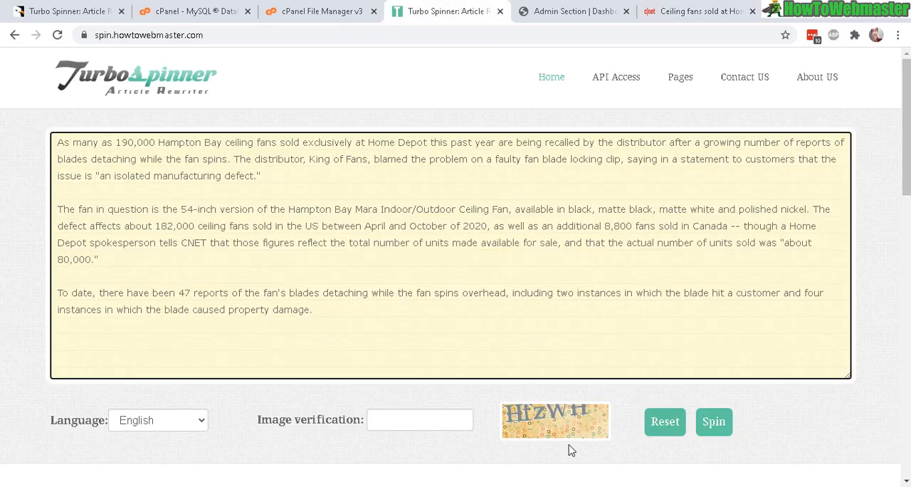
{"action": "left_click", "coordinate": [419, 419]}
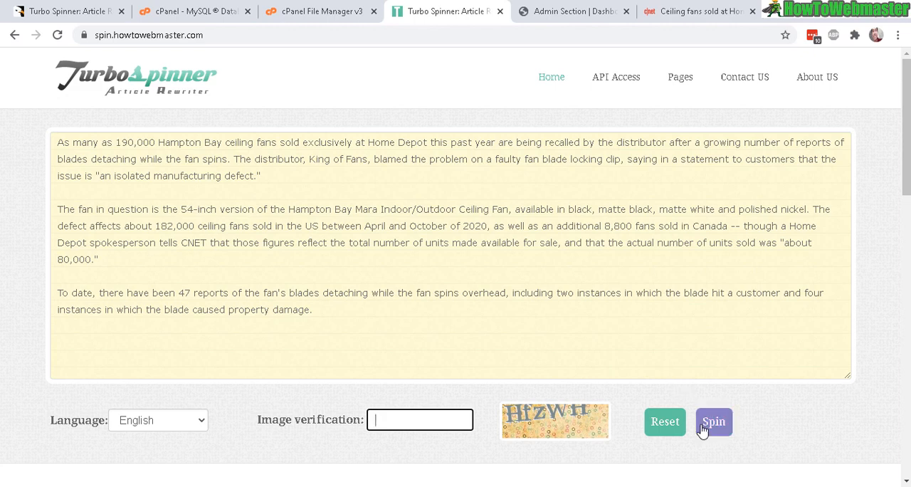
{"action": "left_click", "coordinate": [714, 421]}
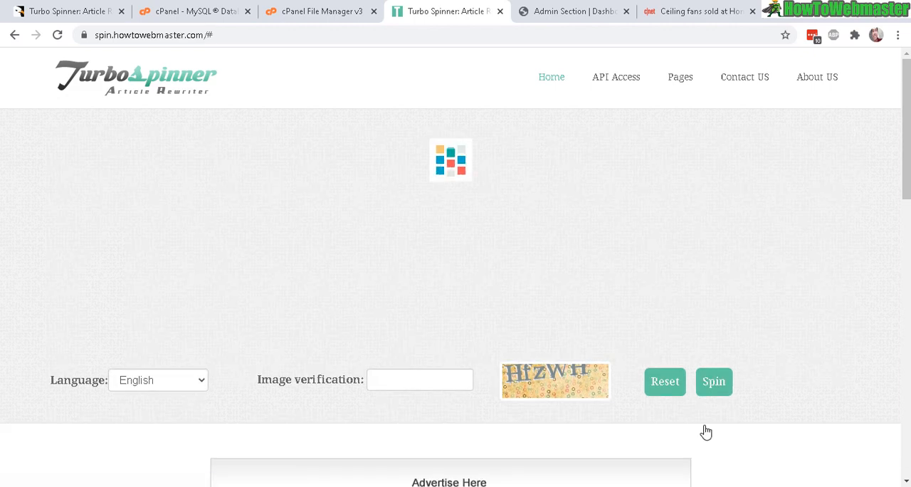
{"action": "left_click", "coordinate": [713, 382]}
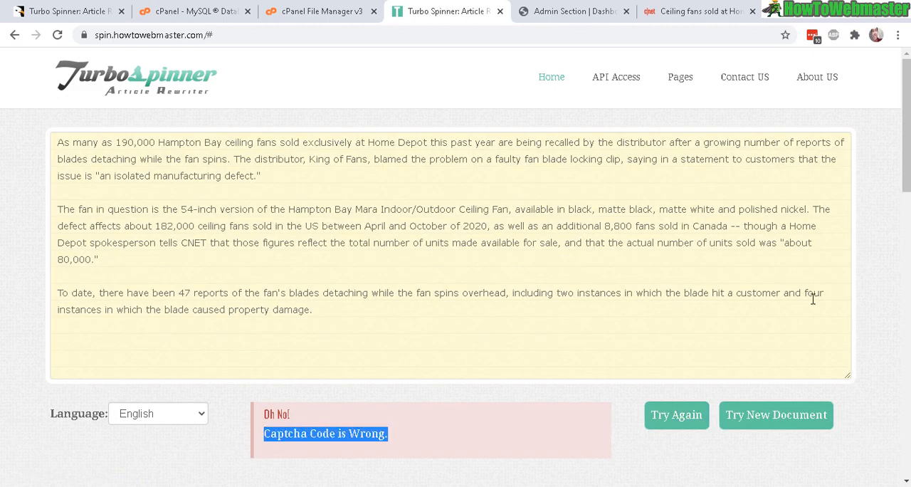
{"action": "scroll", "scroll_direction": "down", "scroll_amount": 3}
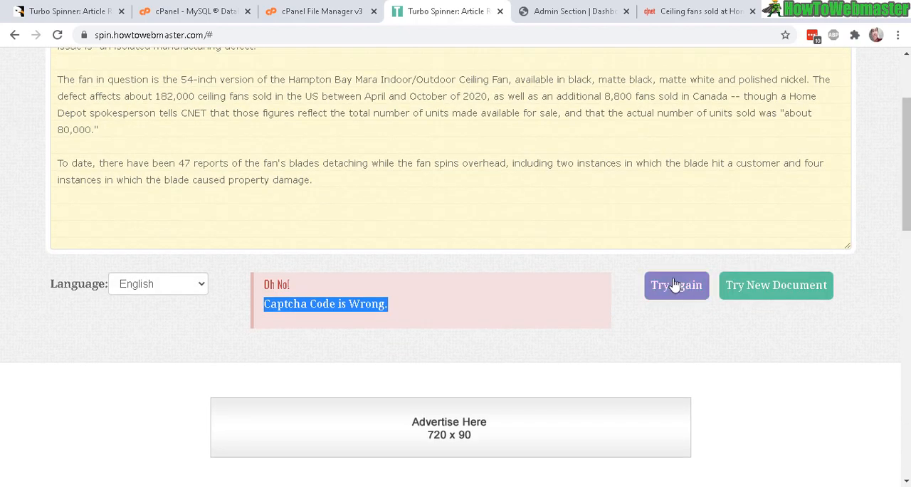
Retry with verification code 'HfzWH' so the article is reported as successfully spinned
{"action": "left_click", "coordinate": [675, 285]}
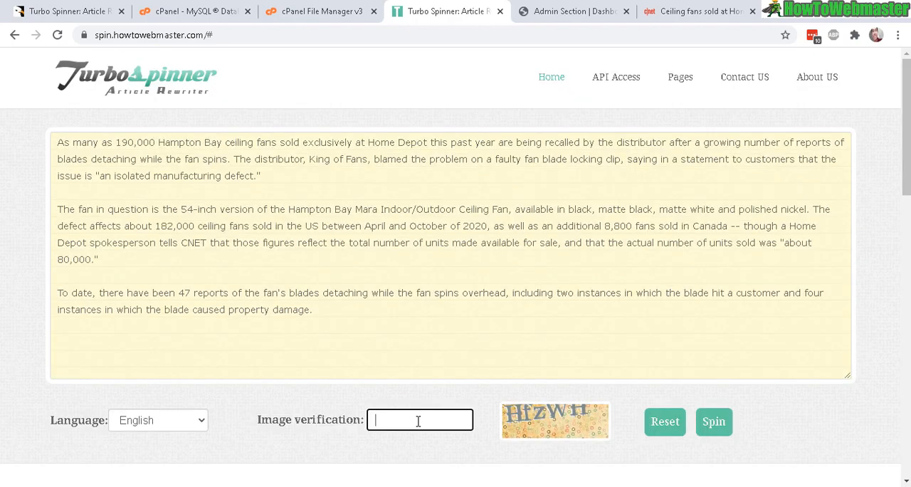
{"action": "mouse_move", "coordinate": [669, 388]}
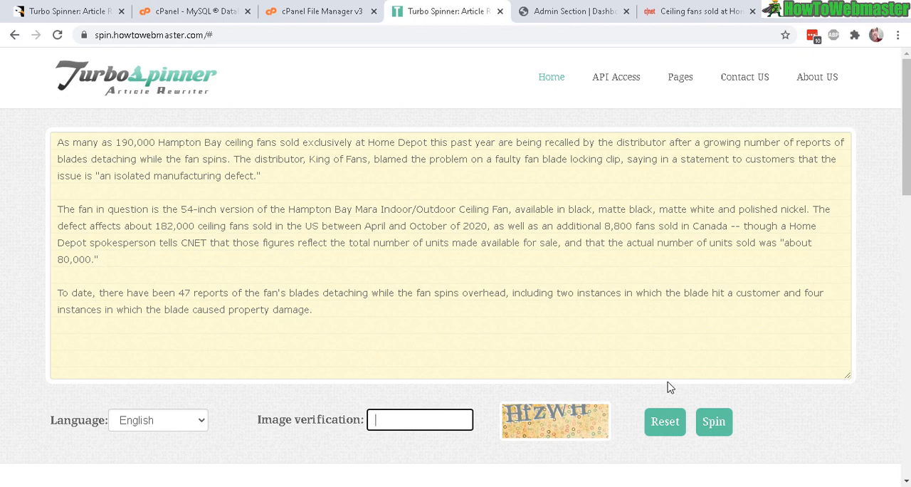
{"action": "type", "text": "HfzWH"}
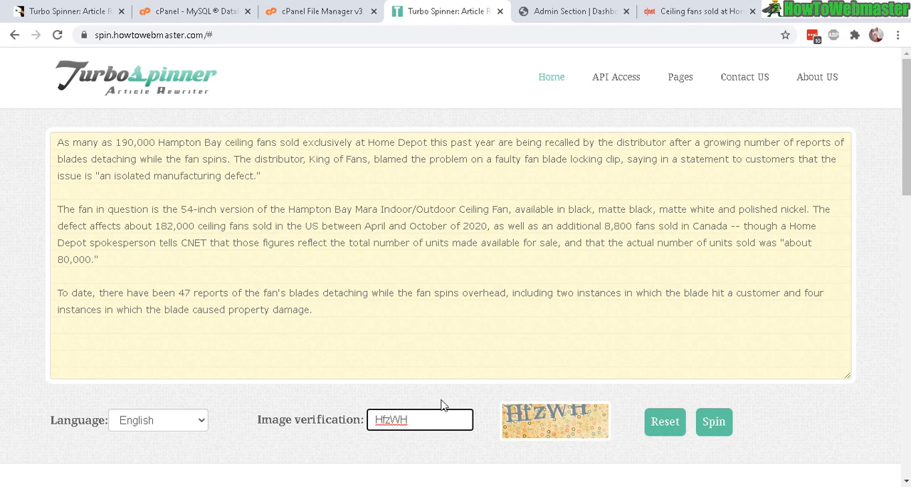
{"action": "left_click", "coordinate": [714, 421]}
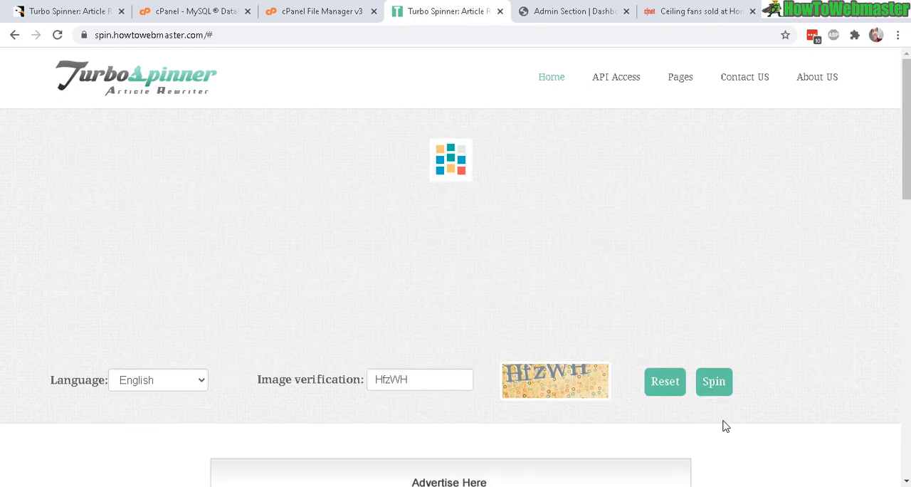
{"action": "left_click", "coordinate": [713, 381]}
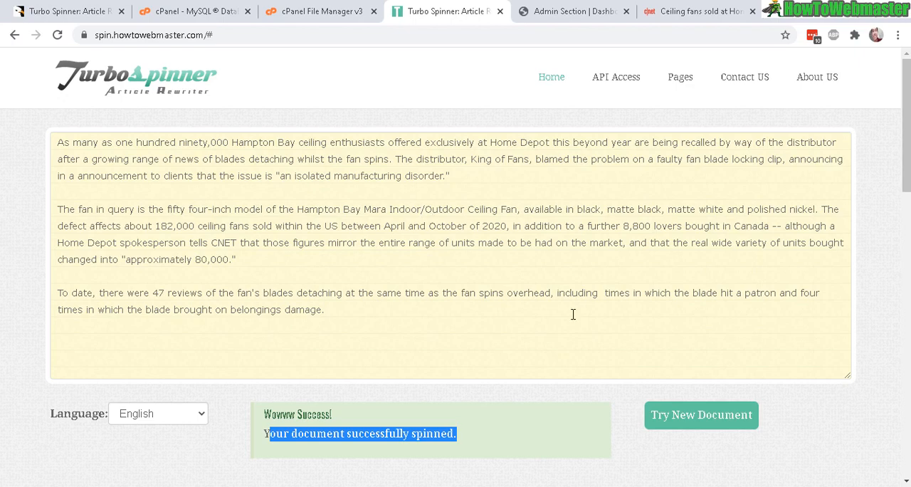
{"action": "left_click", "coordinate": [701, 416]}
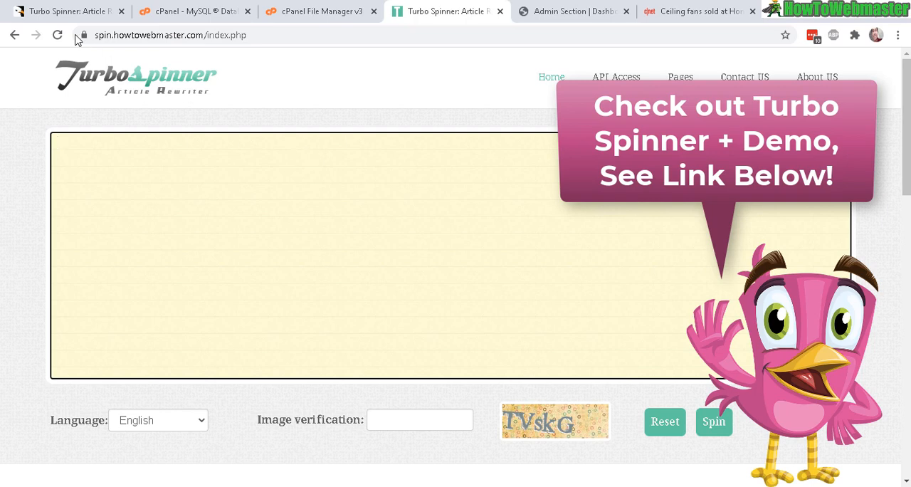
{"action": "mouse_move", "coordinate": [167, 62]}
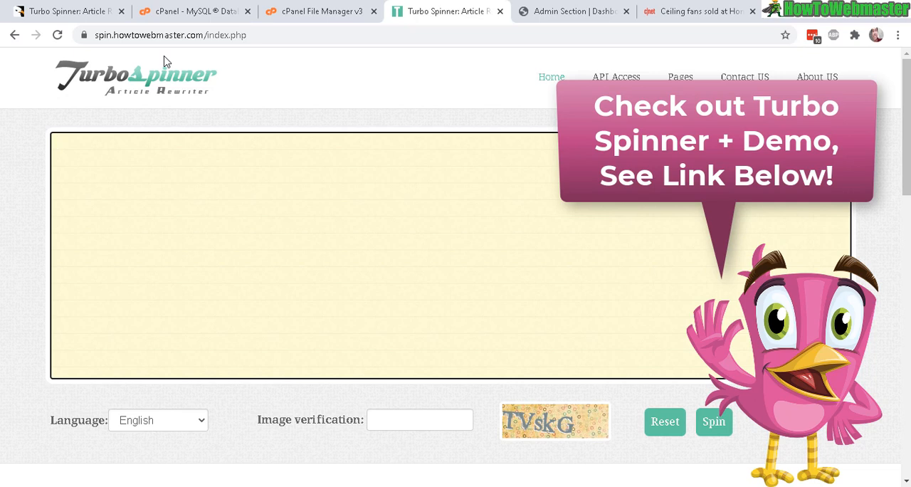
{"action": "mouse_move", "coordinate": [476, 118]}
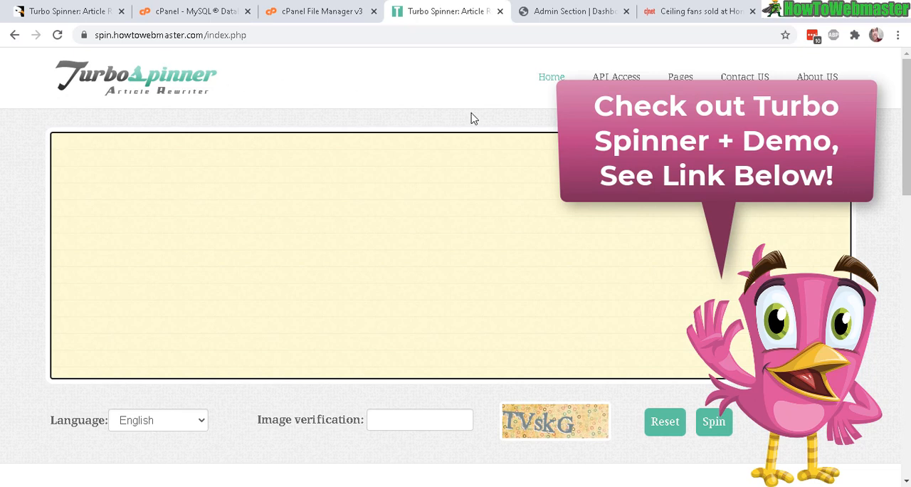
Reset the rewriter to an empty article box, glancing at the CodeCanyon item page in between
{"action": "left_click", "coordinate": [285, 249]}
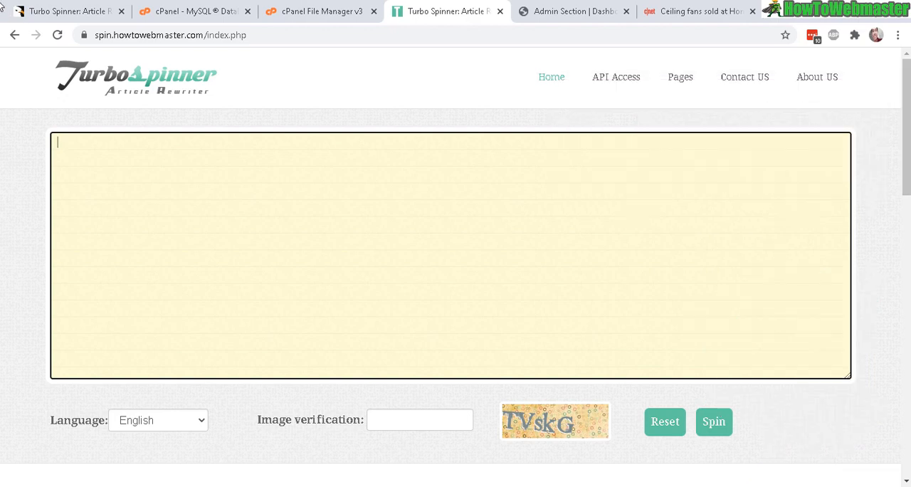
{"action": "left_click", "coordinate": [69, 11]}
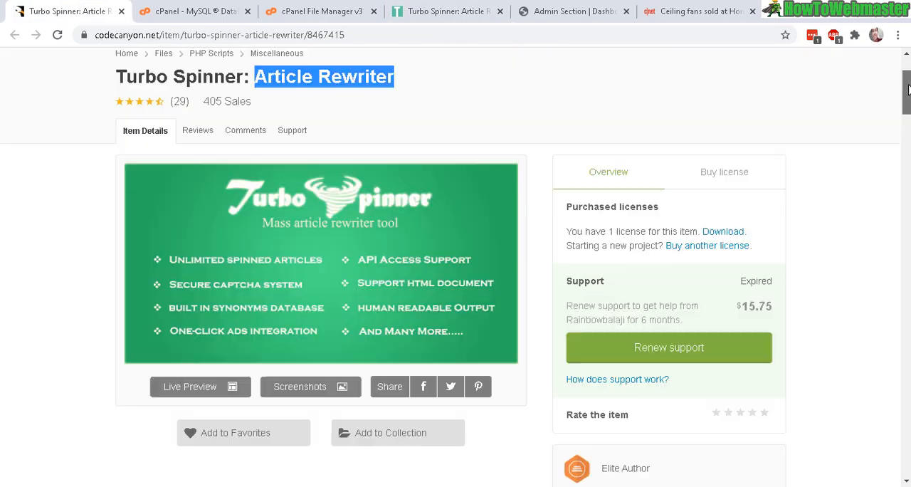
{"action": "scroll", "scroll_direction": "up", "scroll_amount": 3}
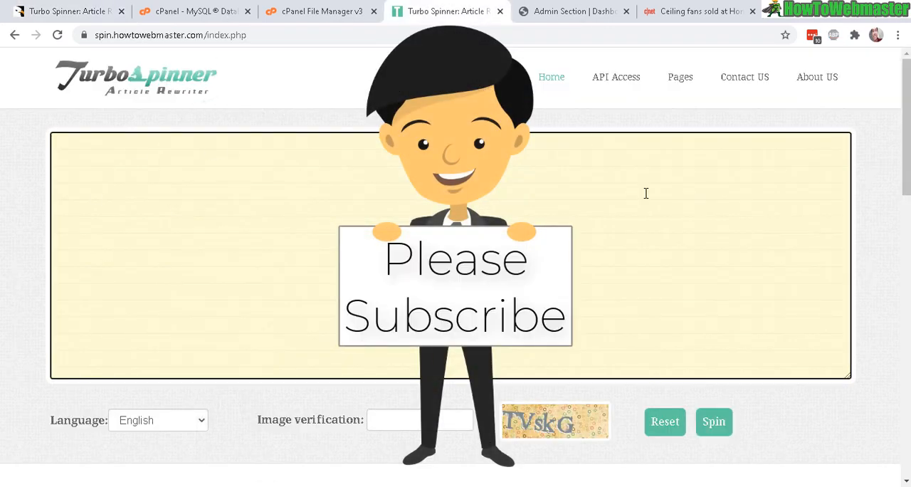
{"action": "mouse_move", "coordinate": [859, 239]}
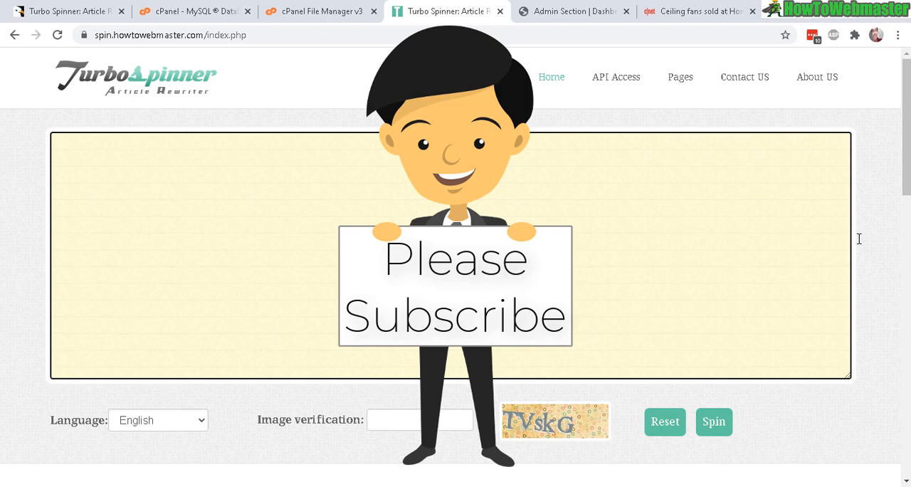
{"action": "left_click", "coordinate": [285, 142]}
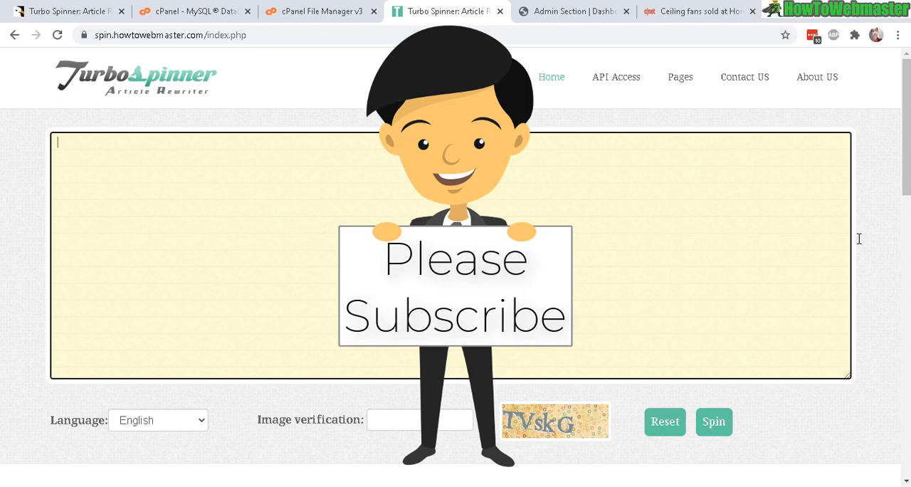